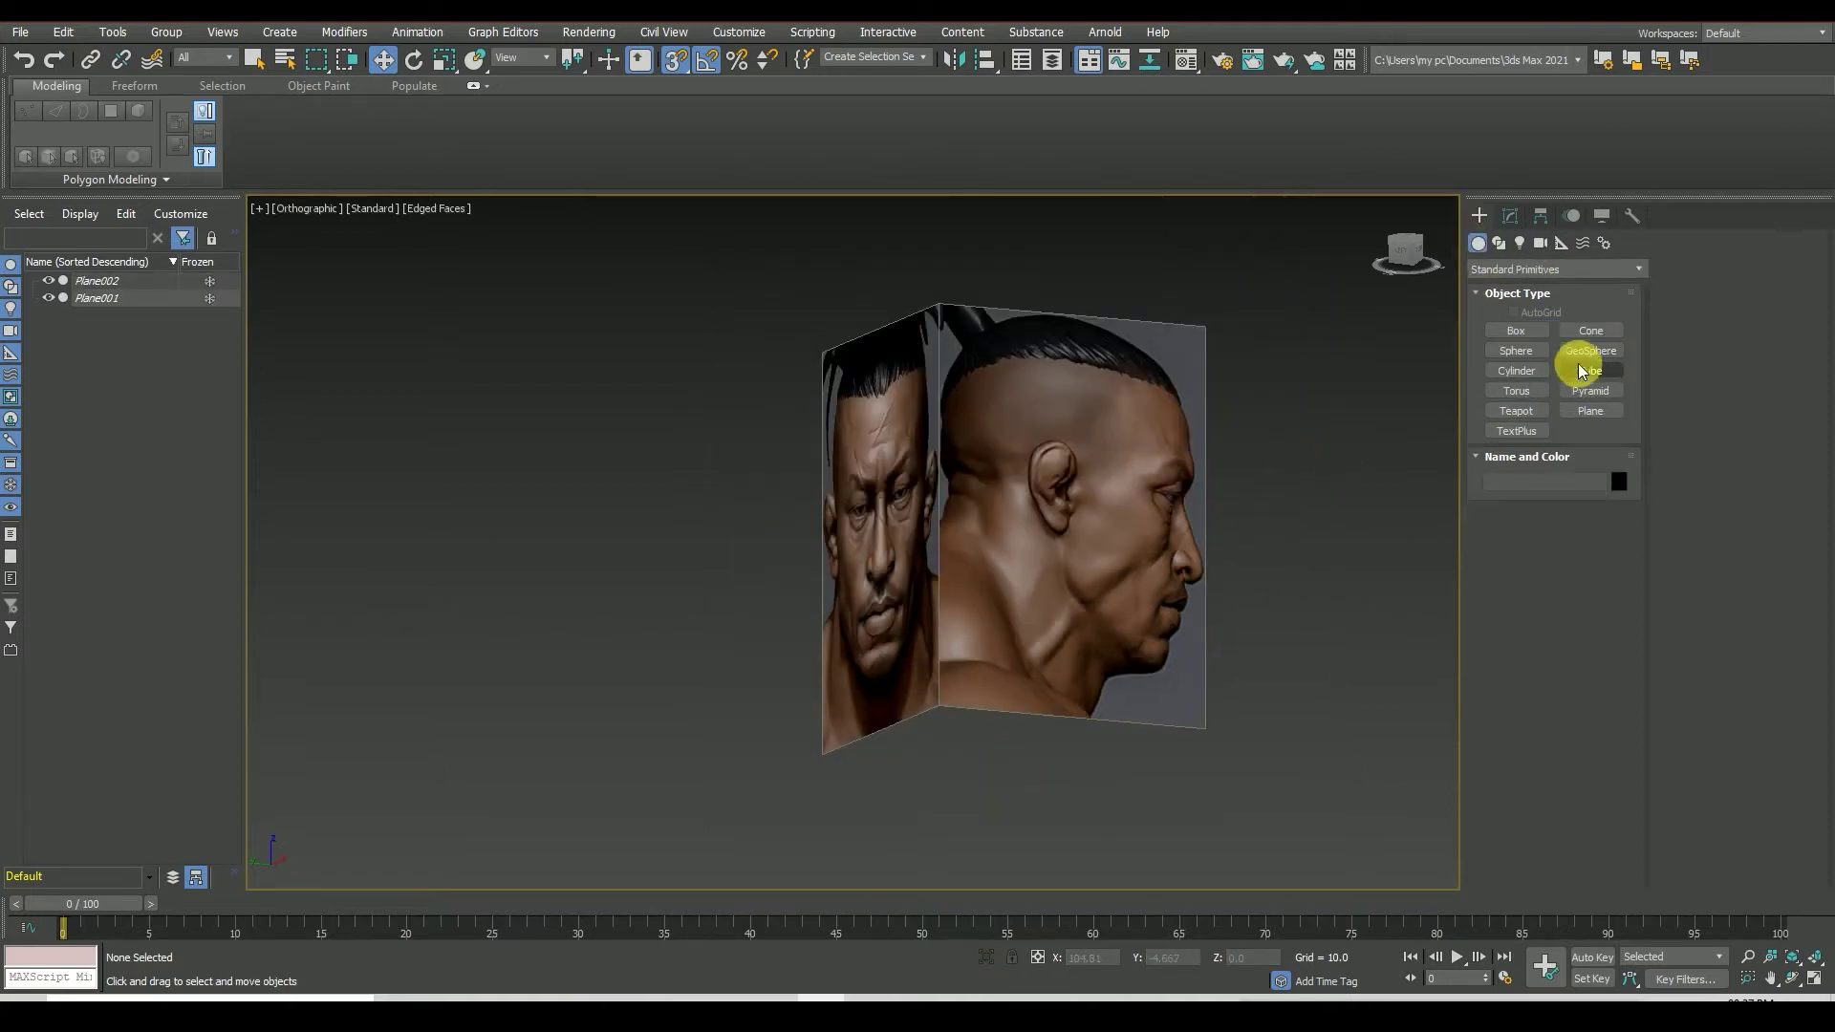
- Create a box in the Left viewport, move it over the head references and raise its width and height segments
left_click(1516, 328)
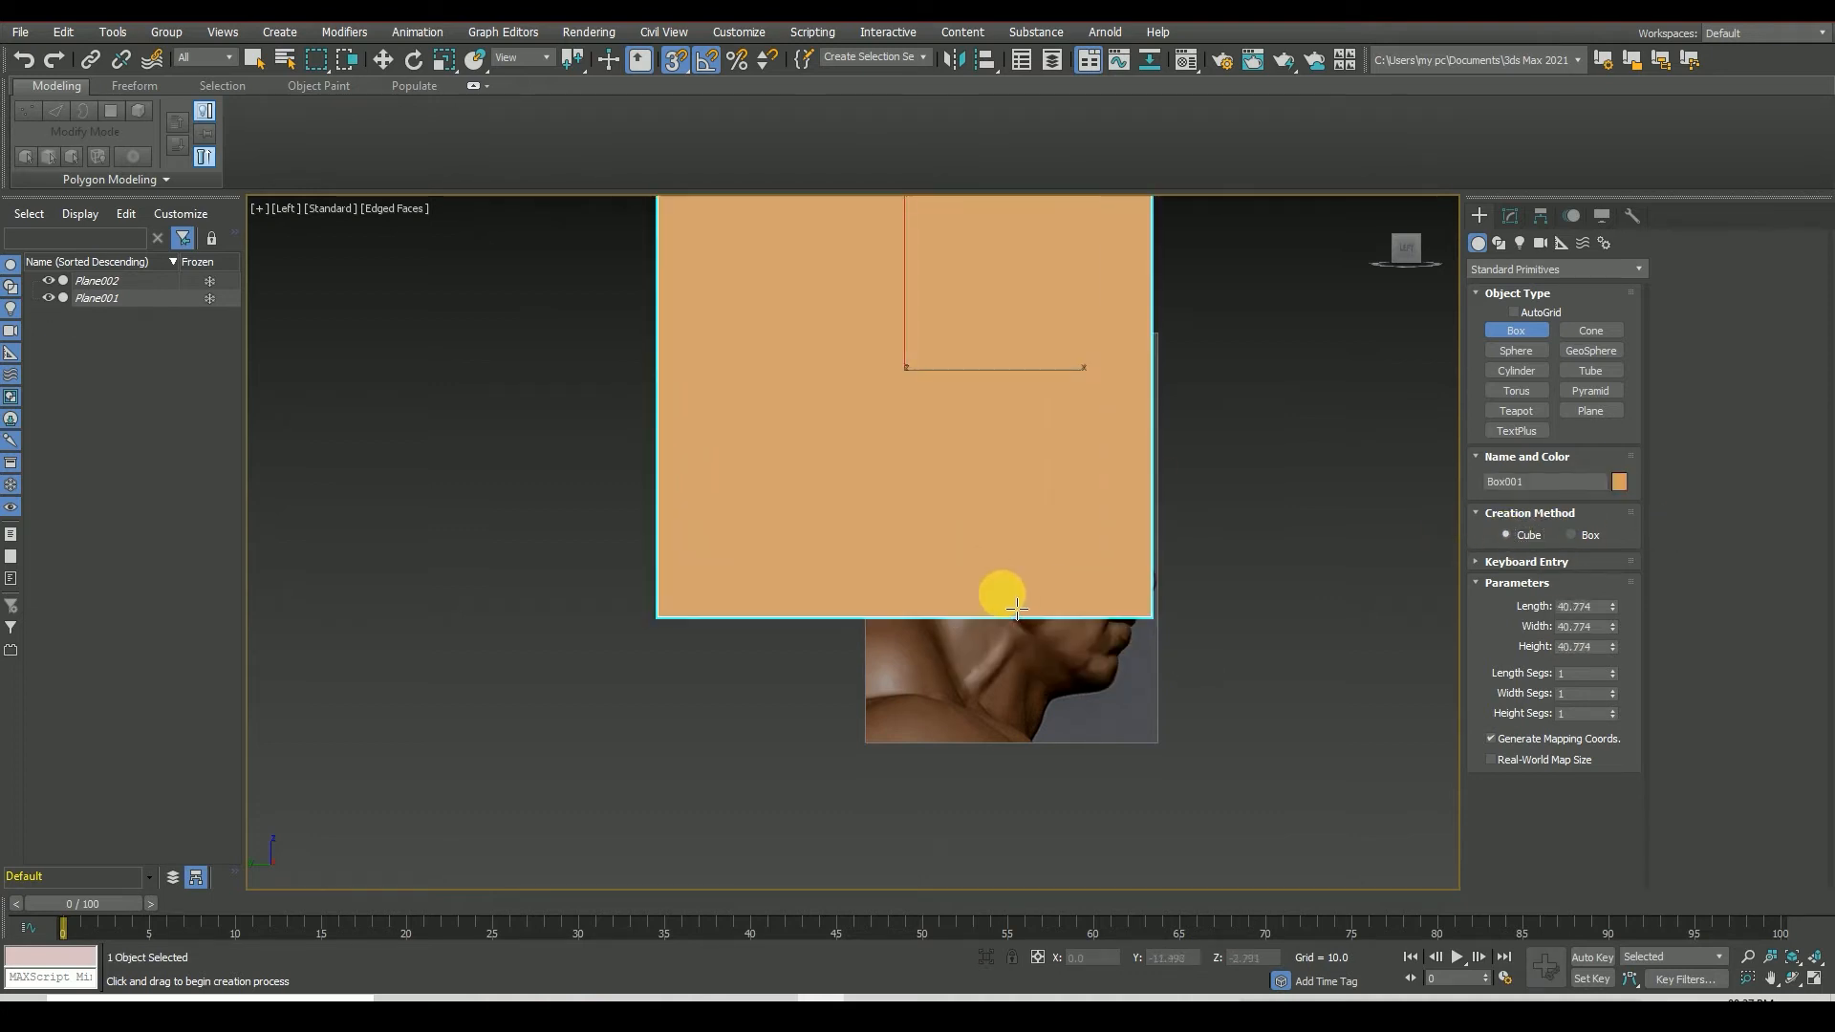
left_click(380, 57)
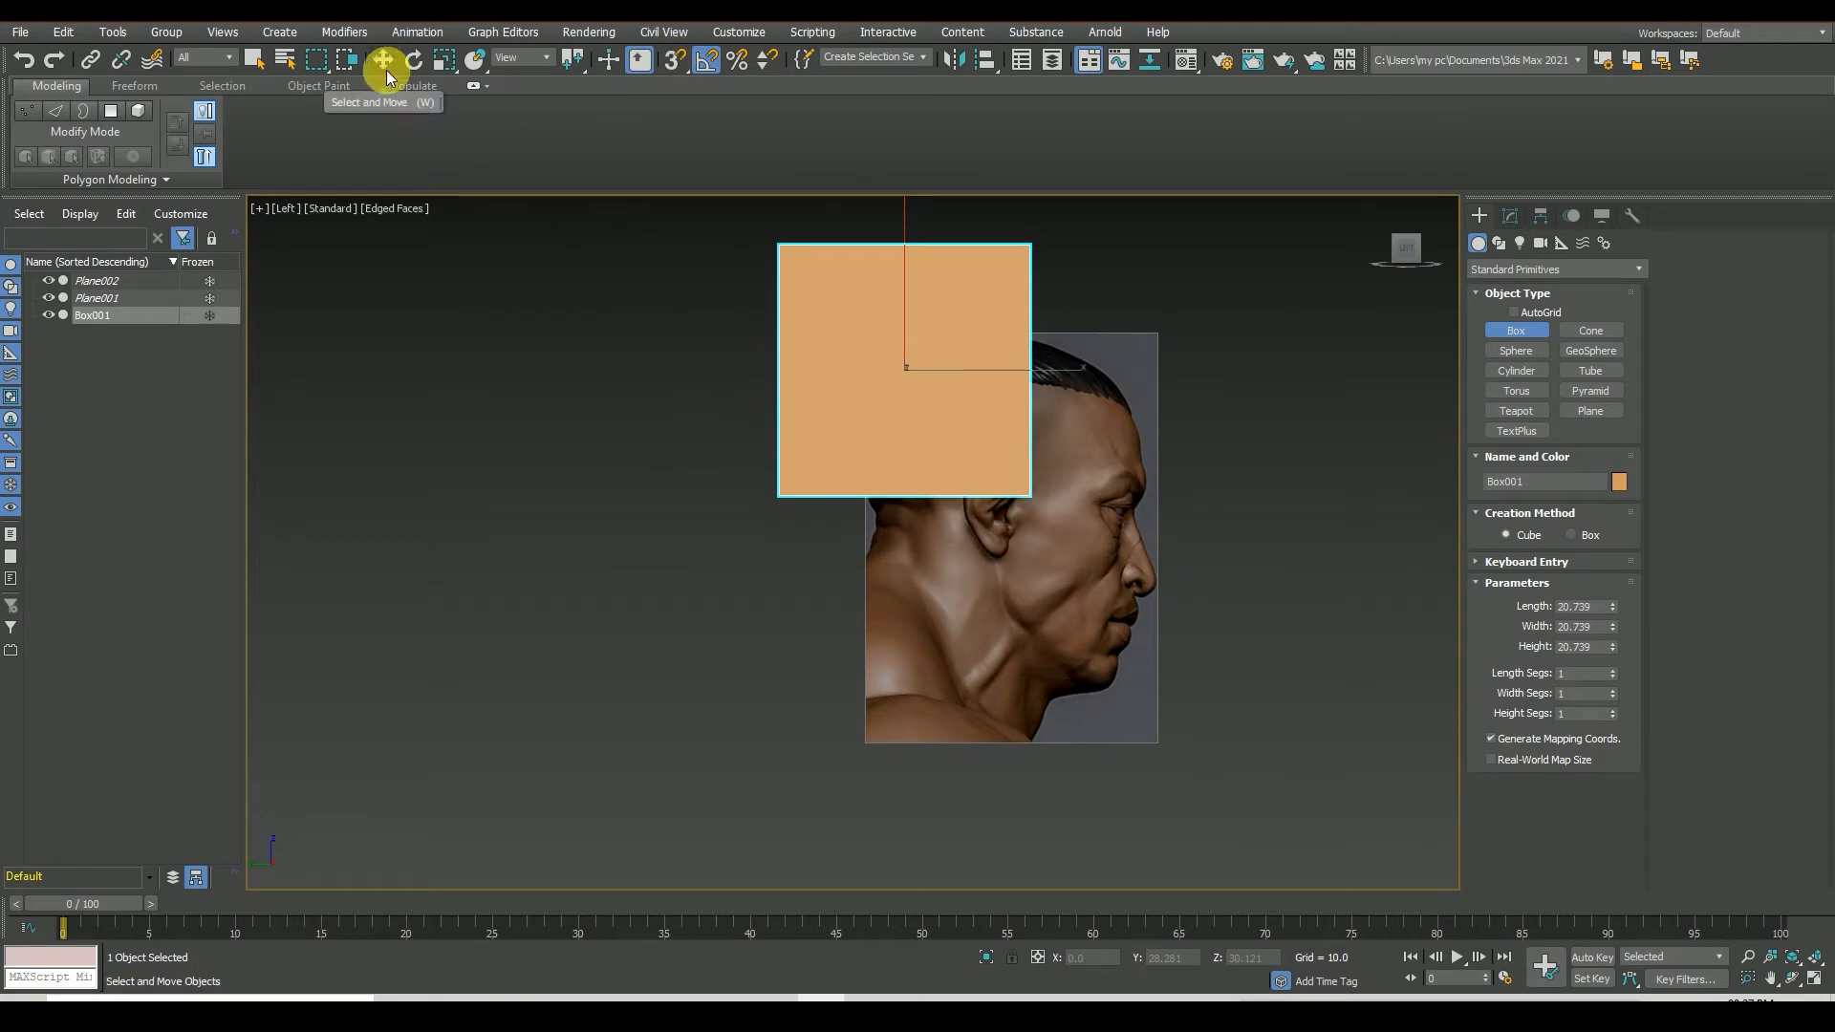
left_click_drag(904, 371, 1120, 558)
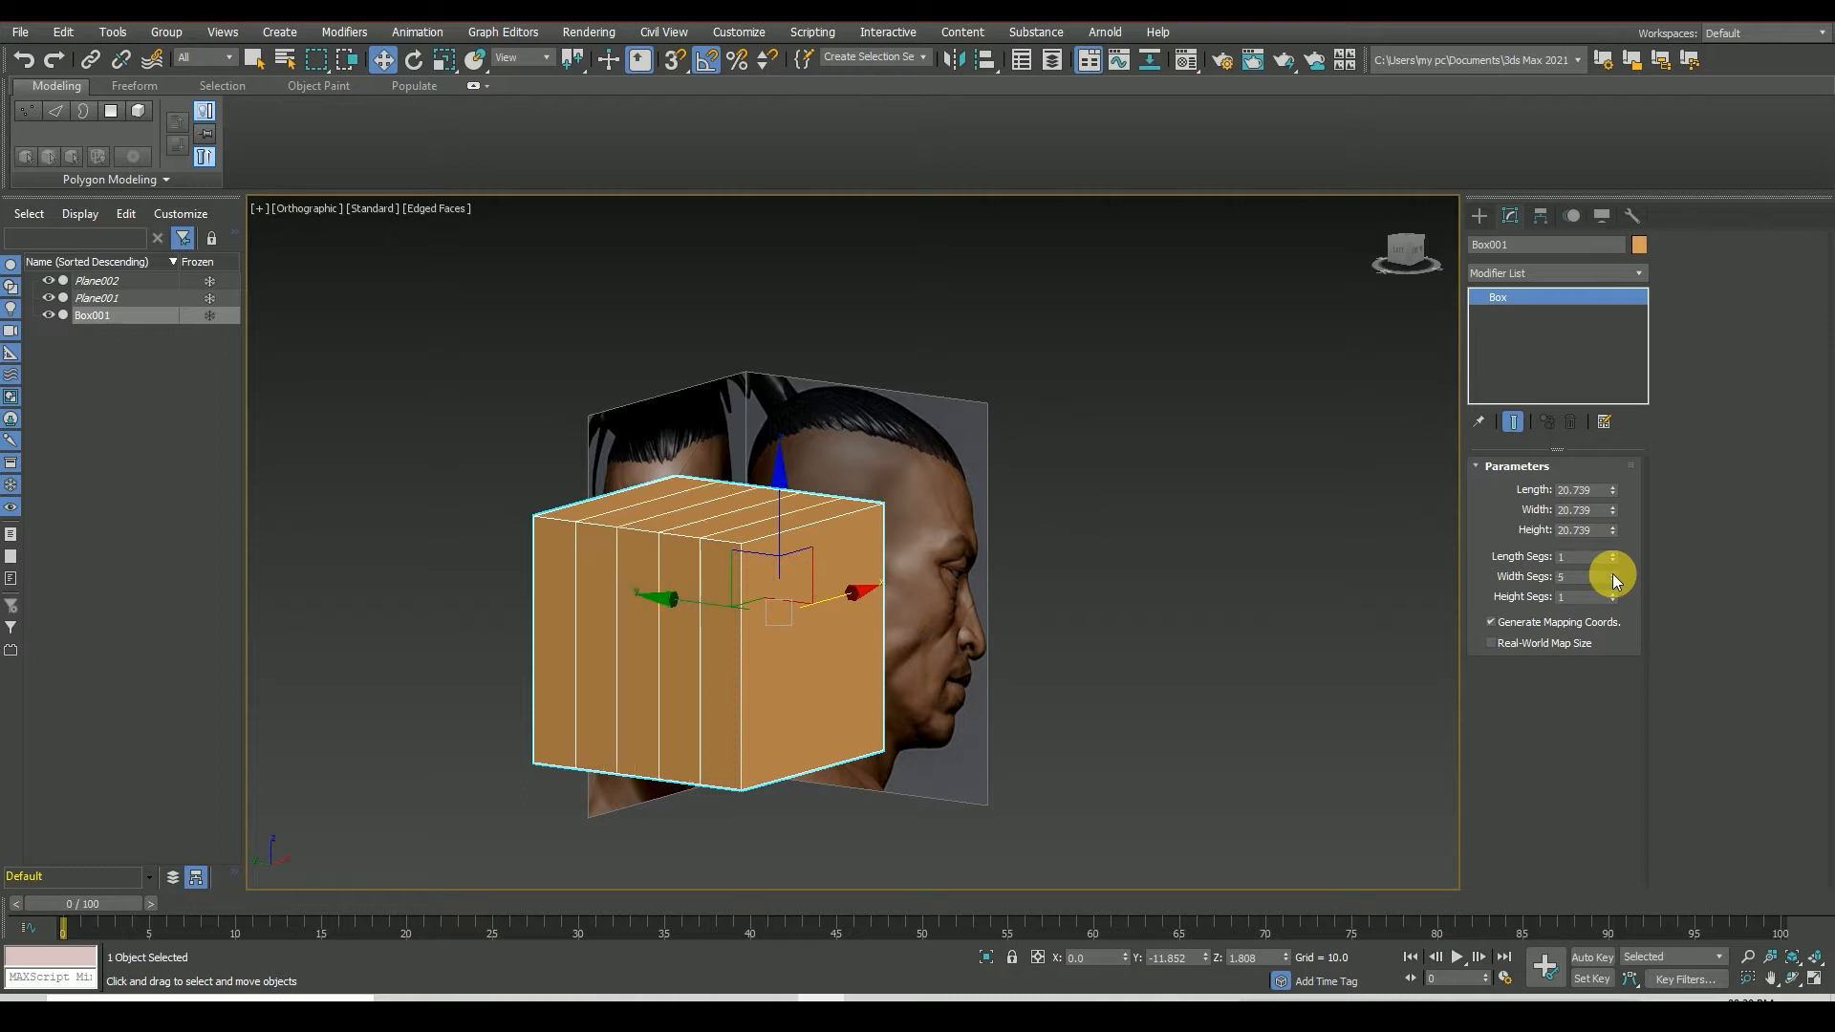
left_click(1613, 597)
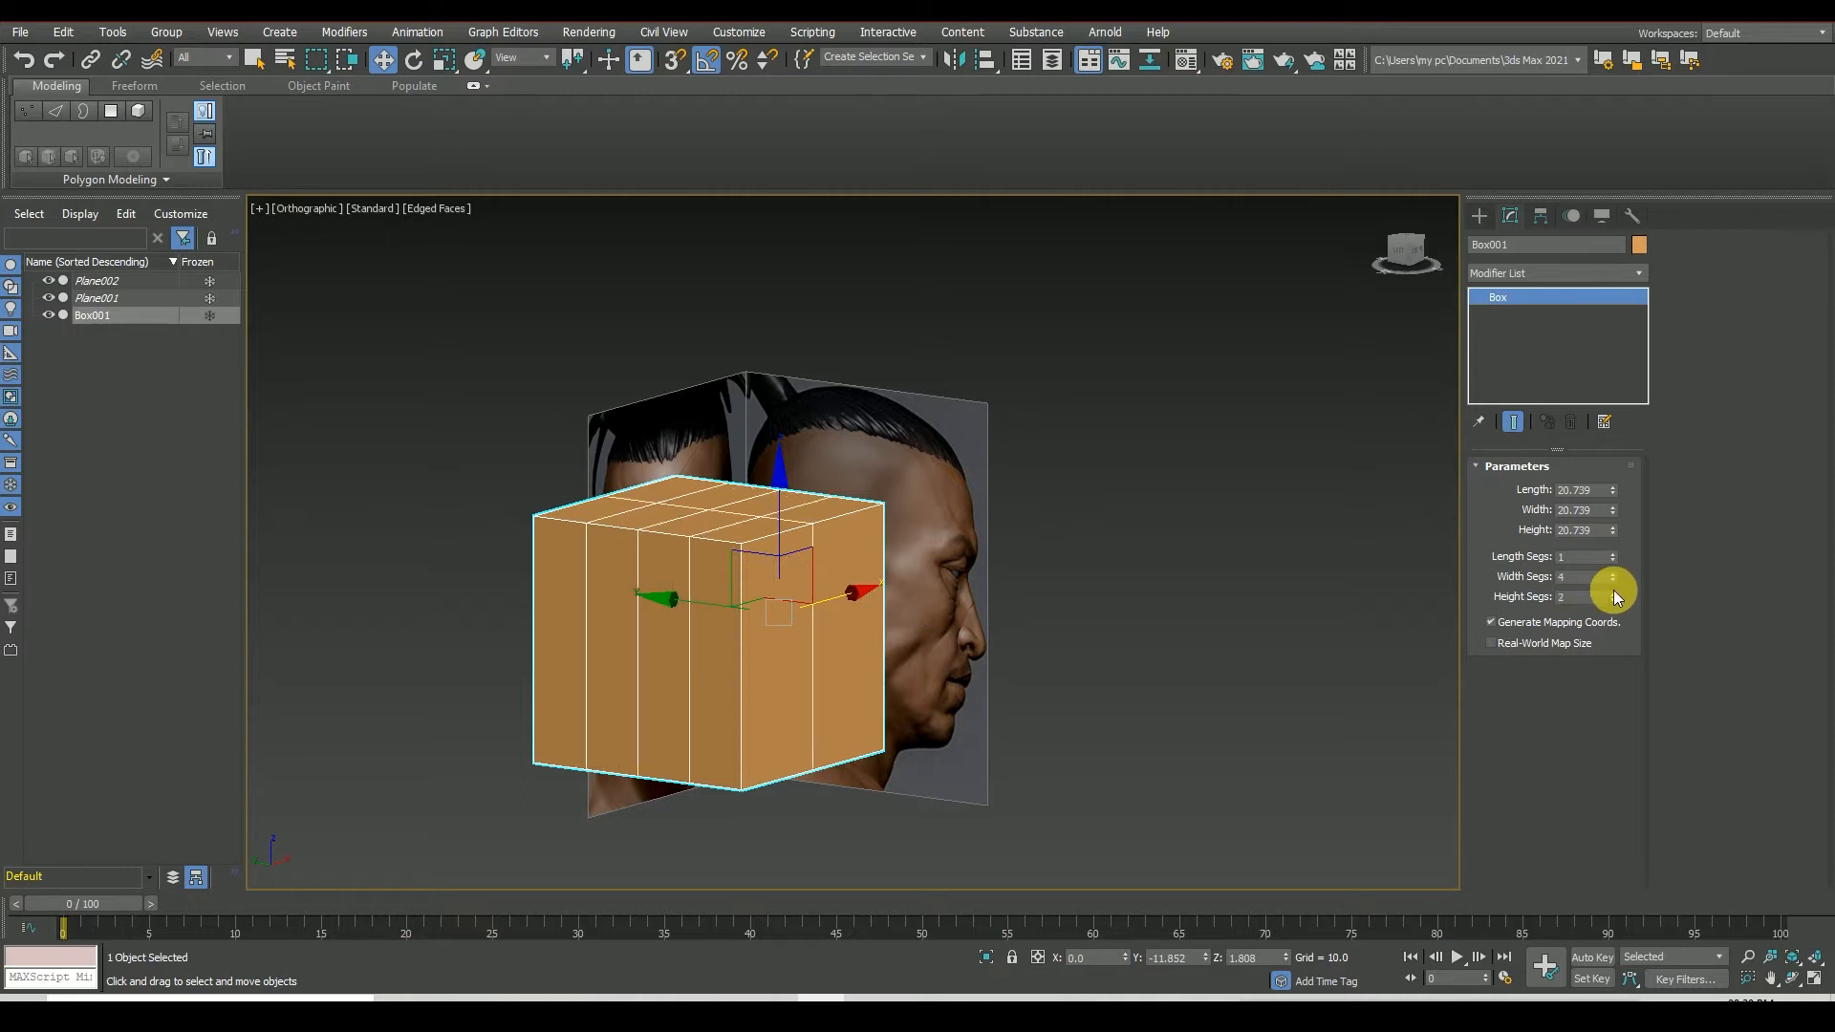
left_click(1611, 554)
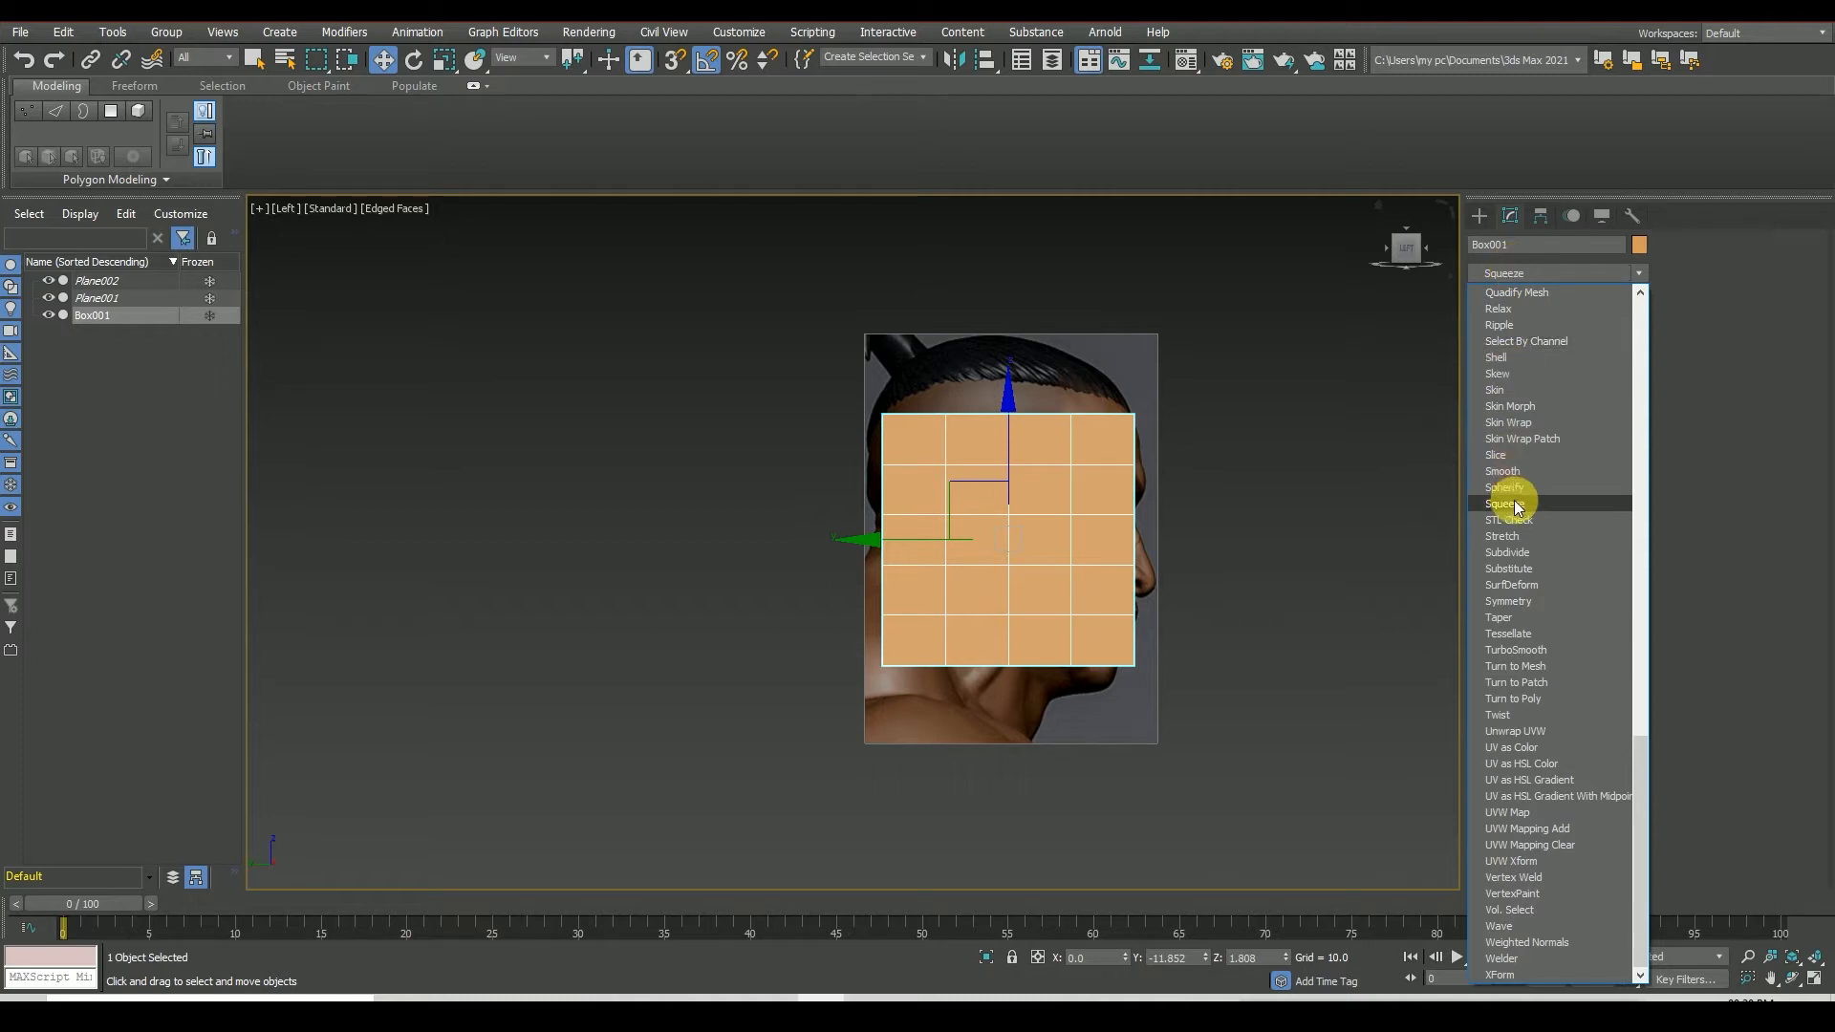
- Add a Squeeze modifier, remove it, then round the box with a Spherify modifier
left_click(1506, 503)
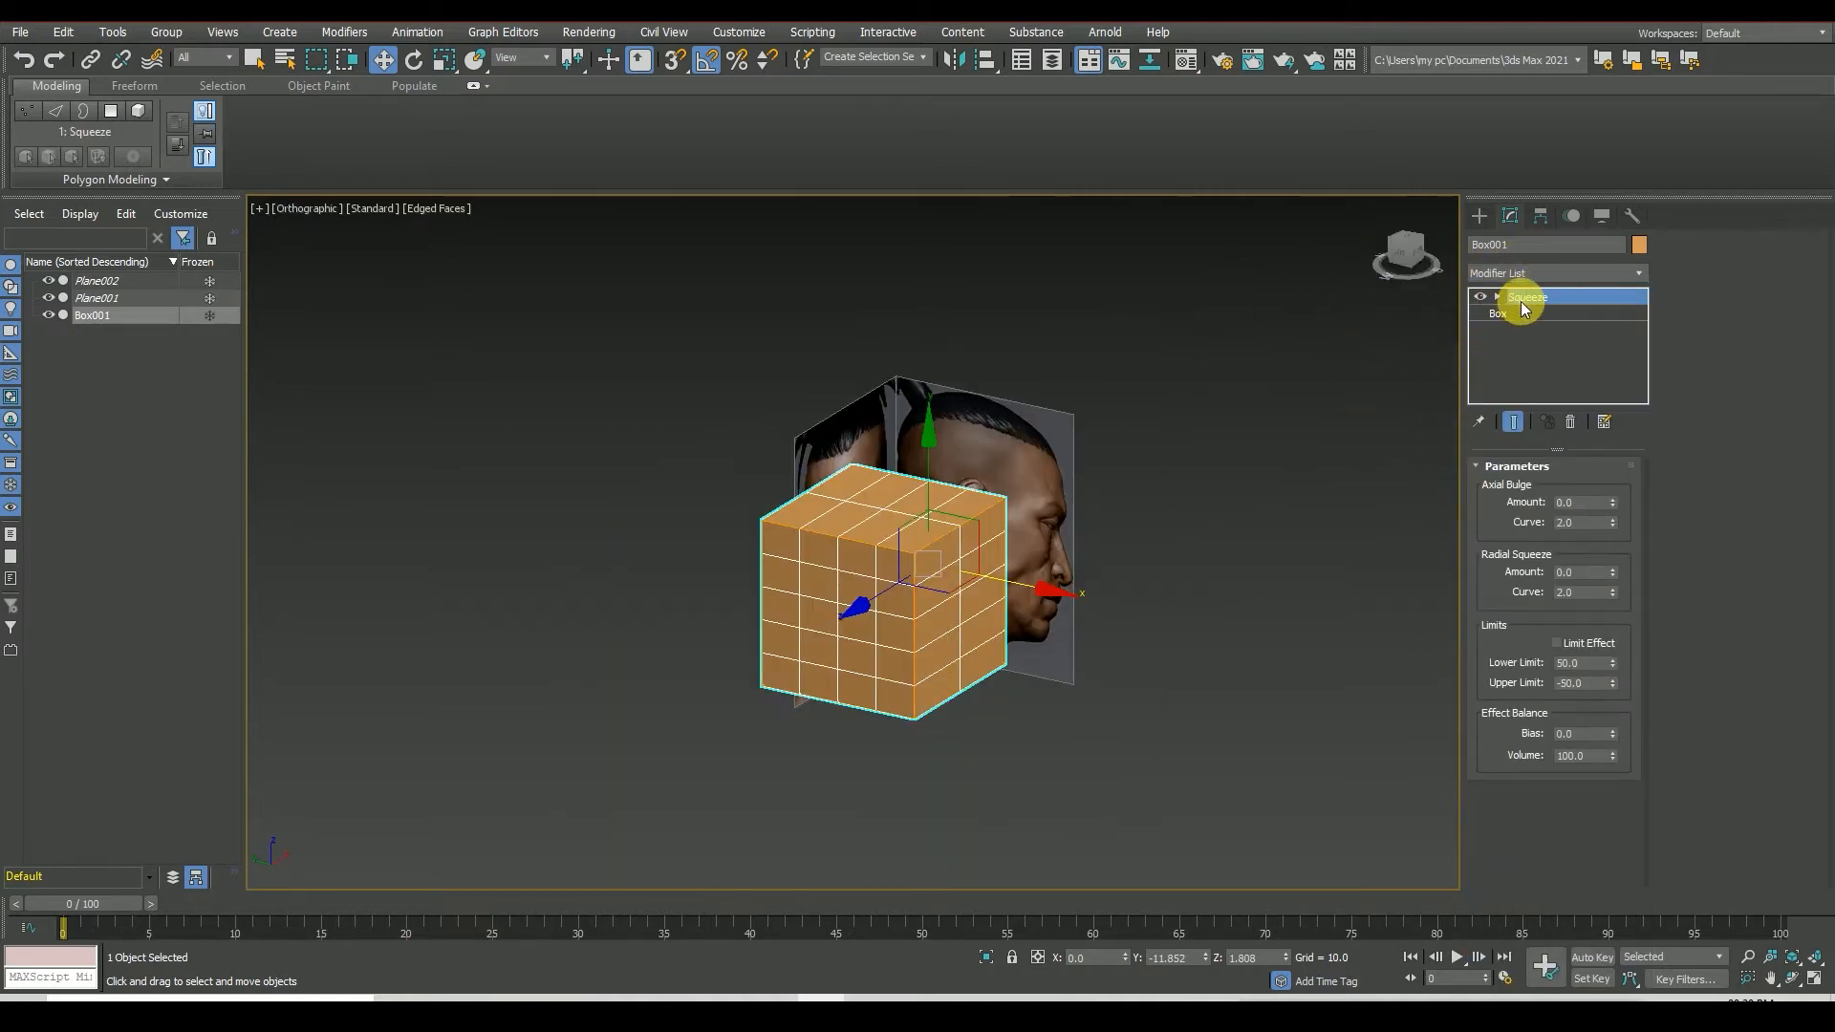
left_click(1499, 313)
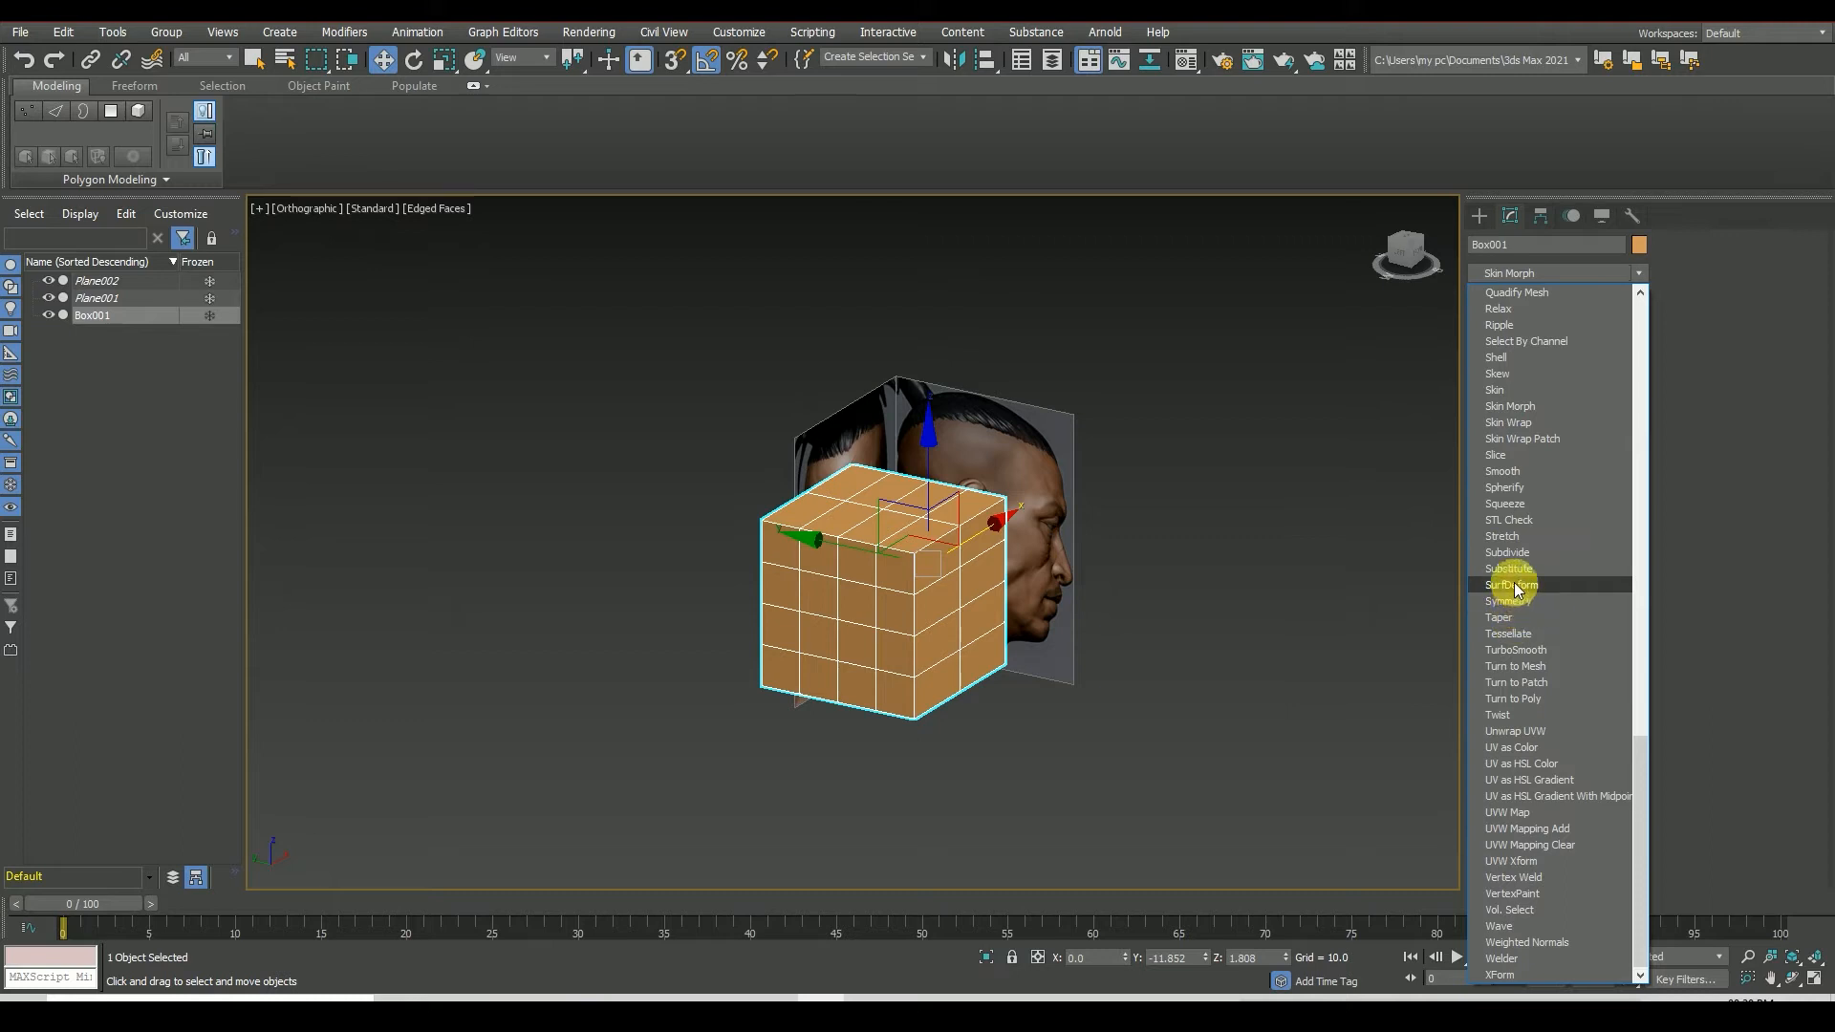
left_click(1504, 487)
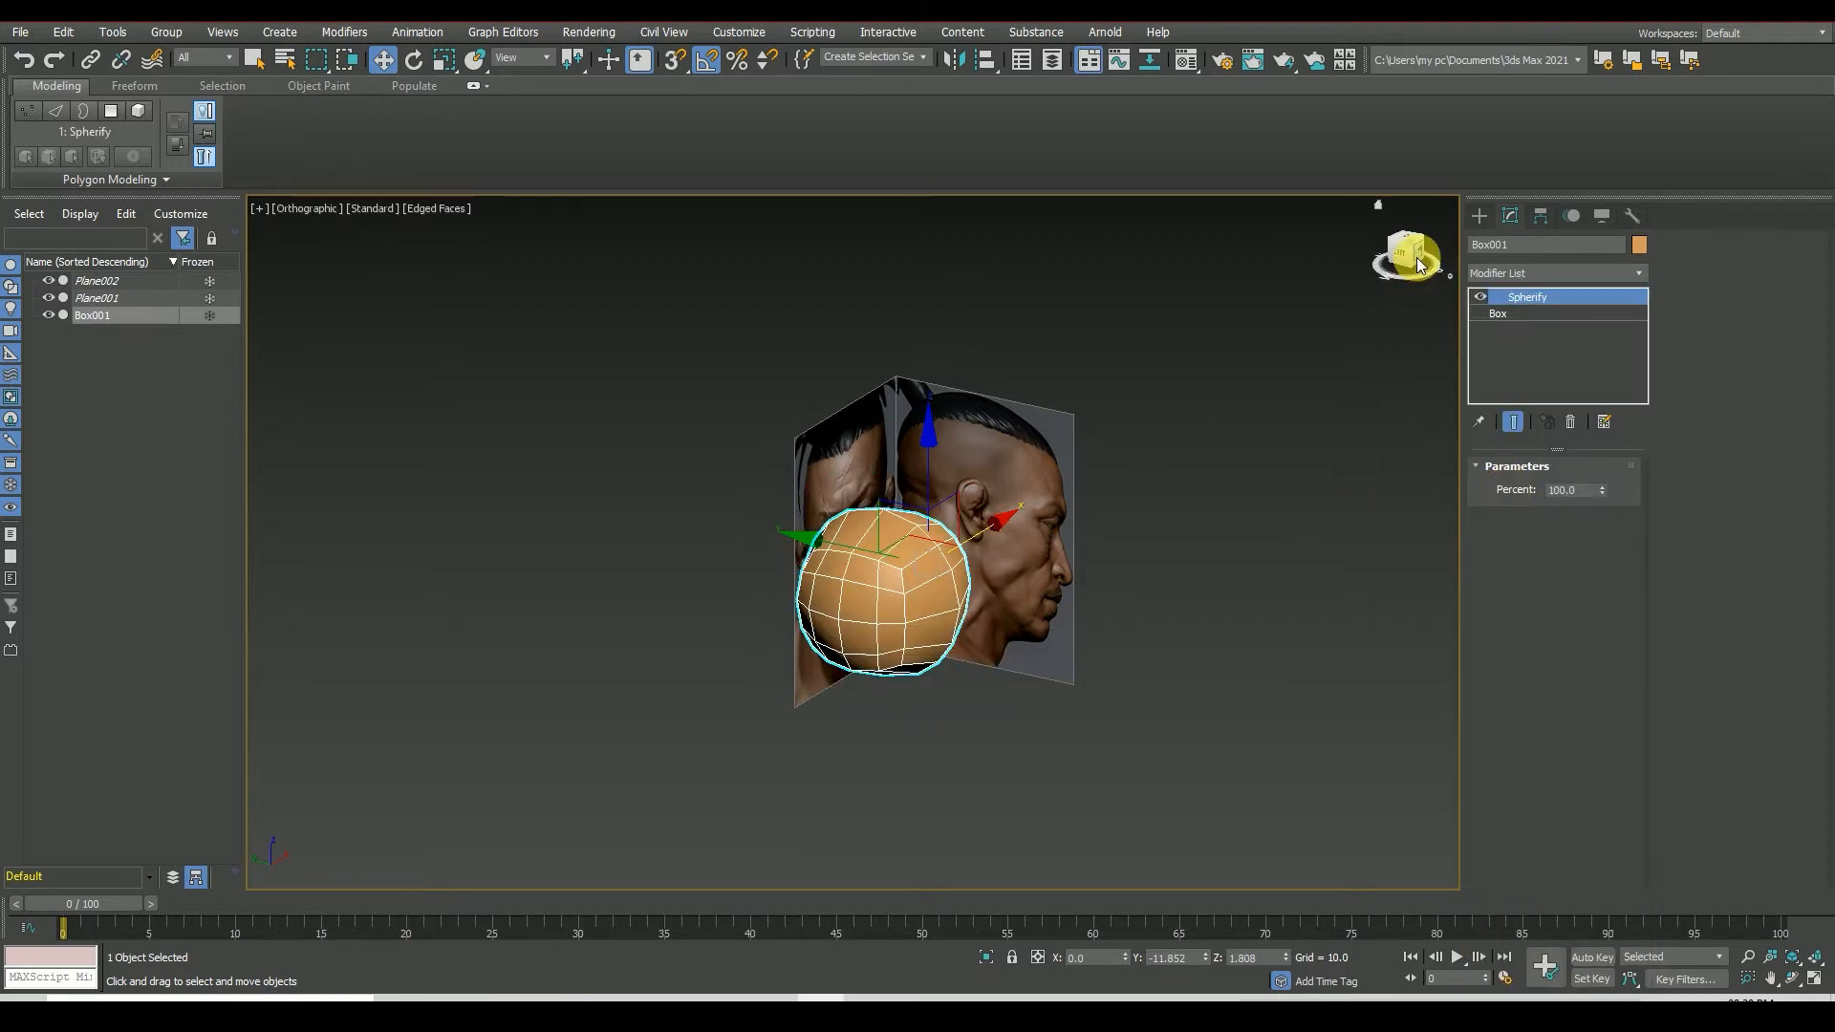
- Collapse the Spherify into the mesh and convert the ball to an Editable Poly
right_click(1525, 297)
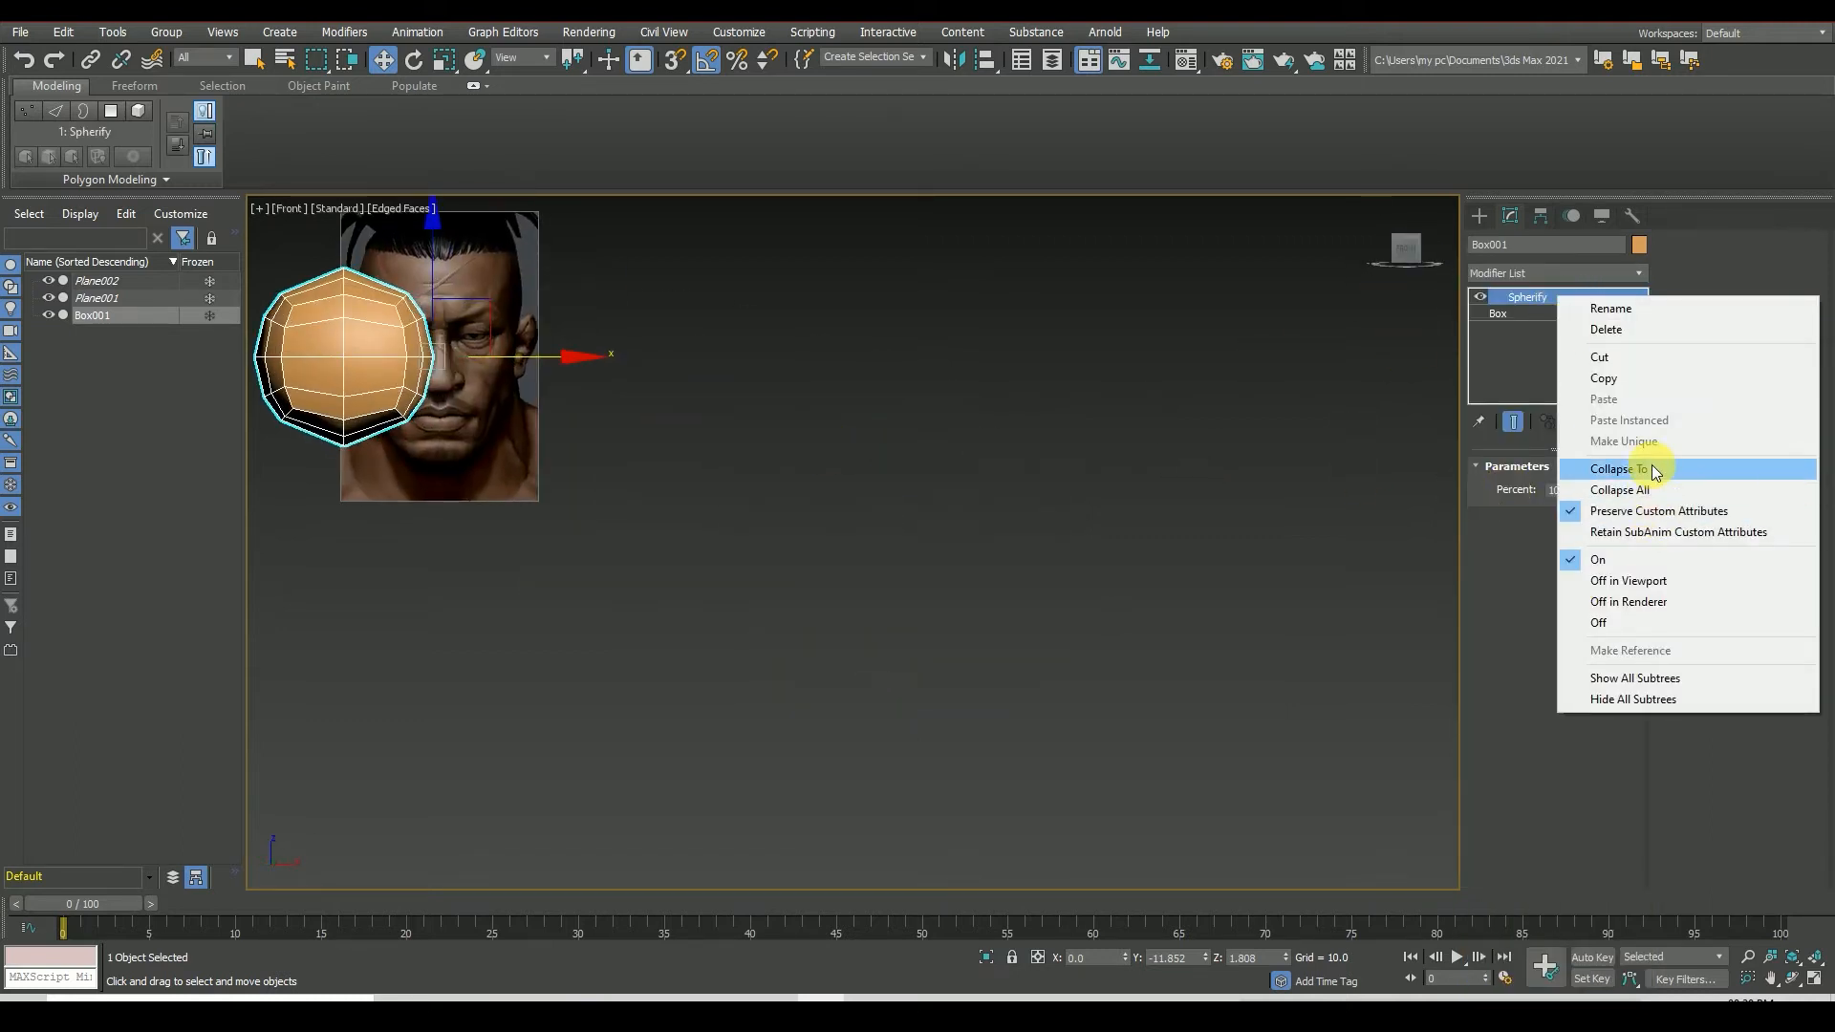
left_click(1617, 469)
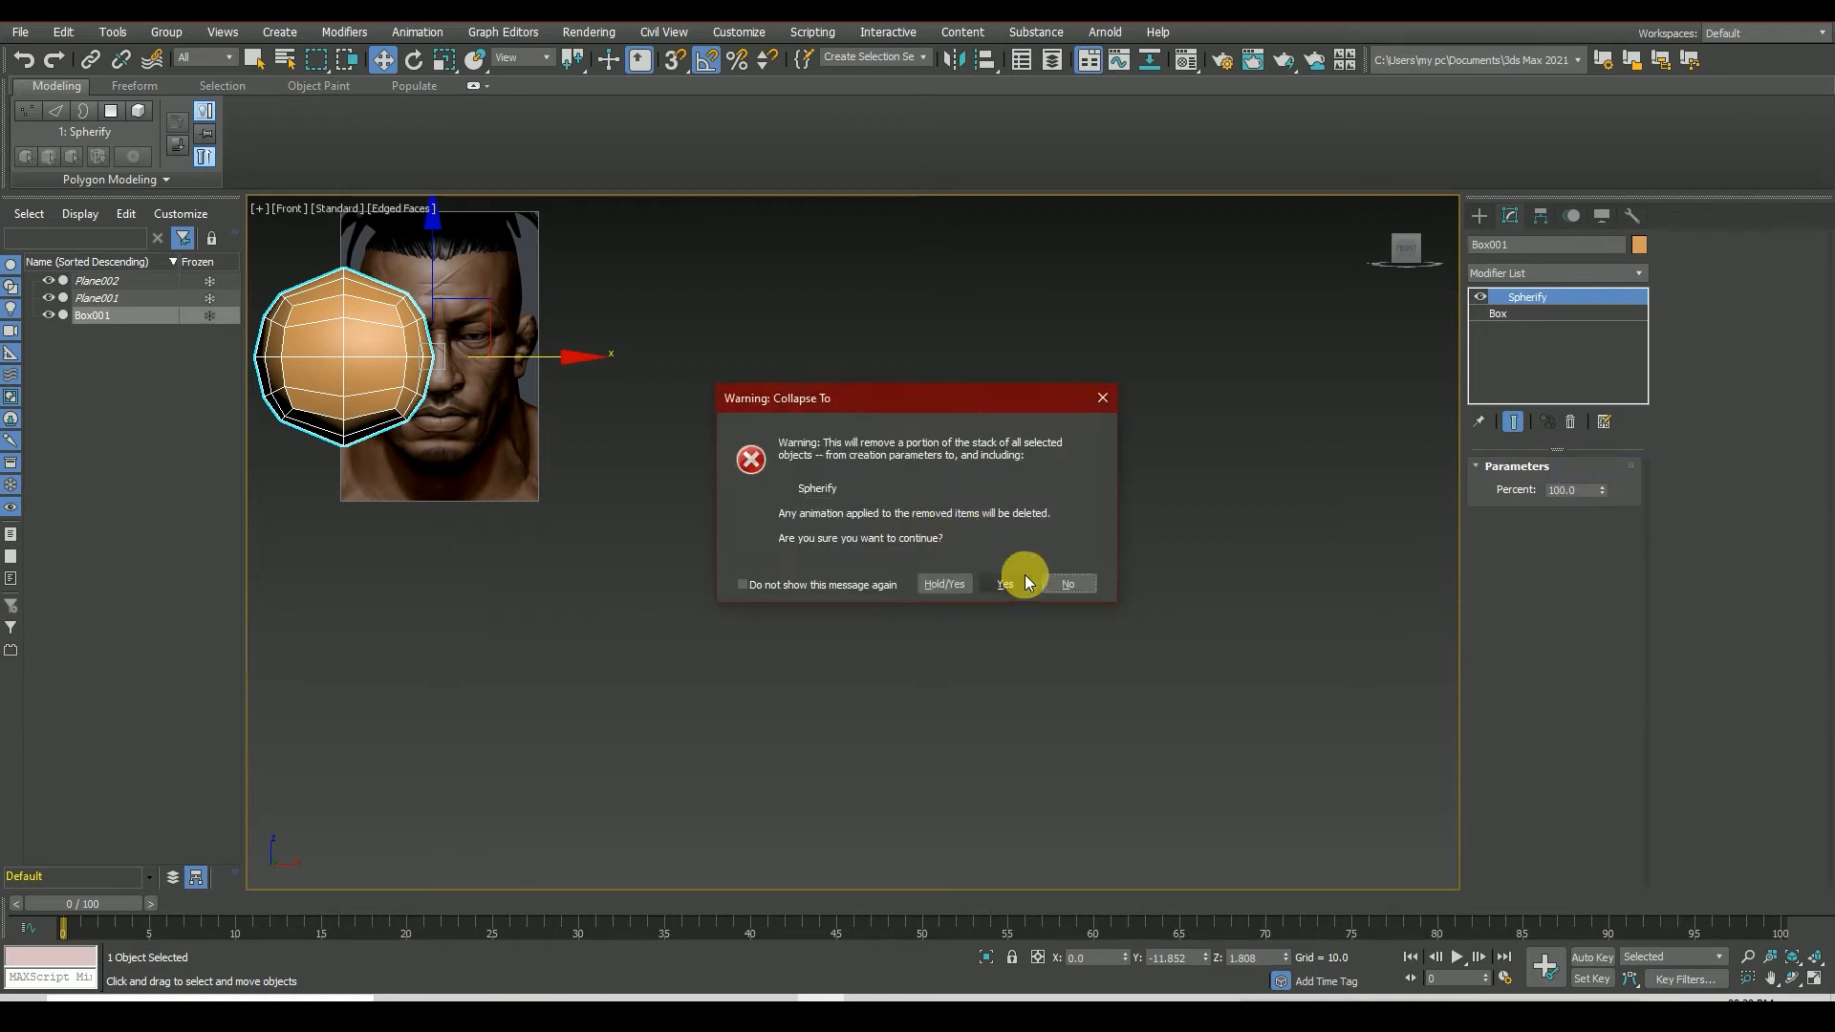
left_click(1005, 584)
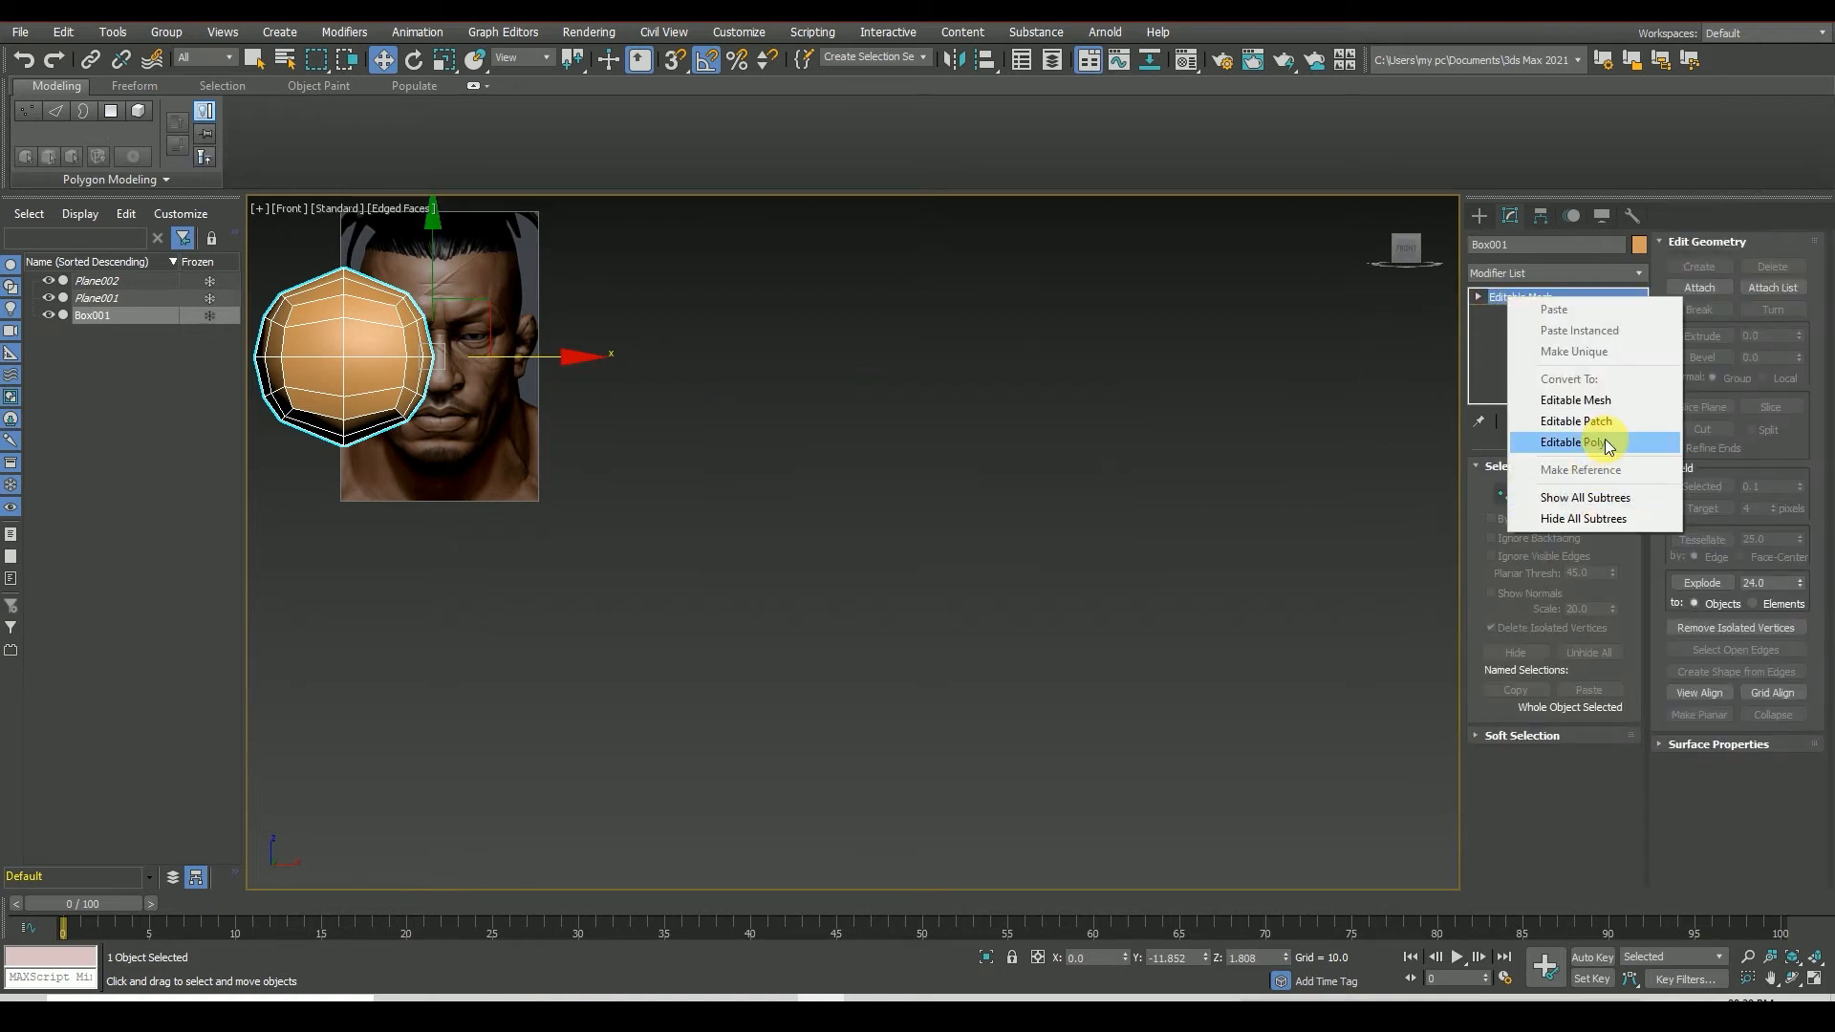
left_click(1590, 443)
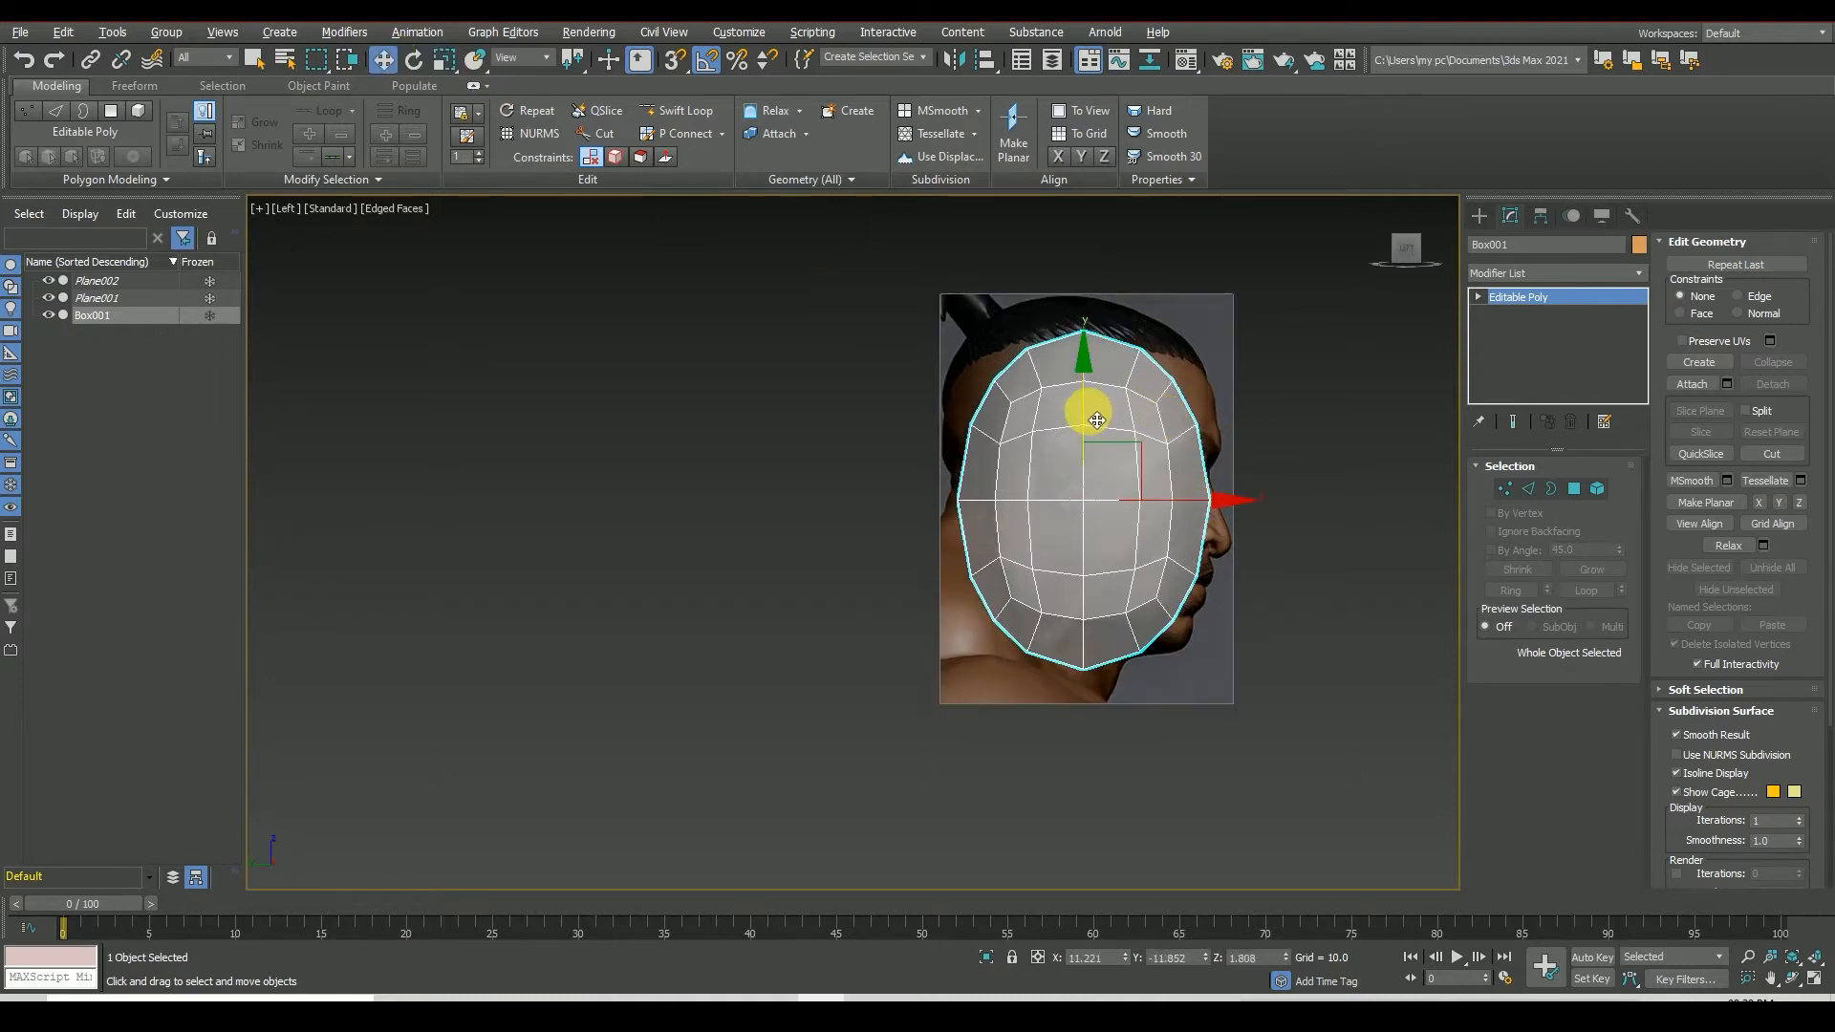
- Nudge the mesh over the skull and non-uniform scale it to match the head height
left_click_drag(1097, 419, 1091, 395)
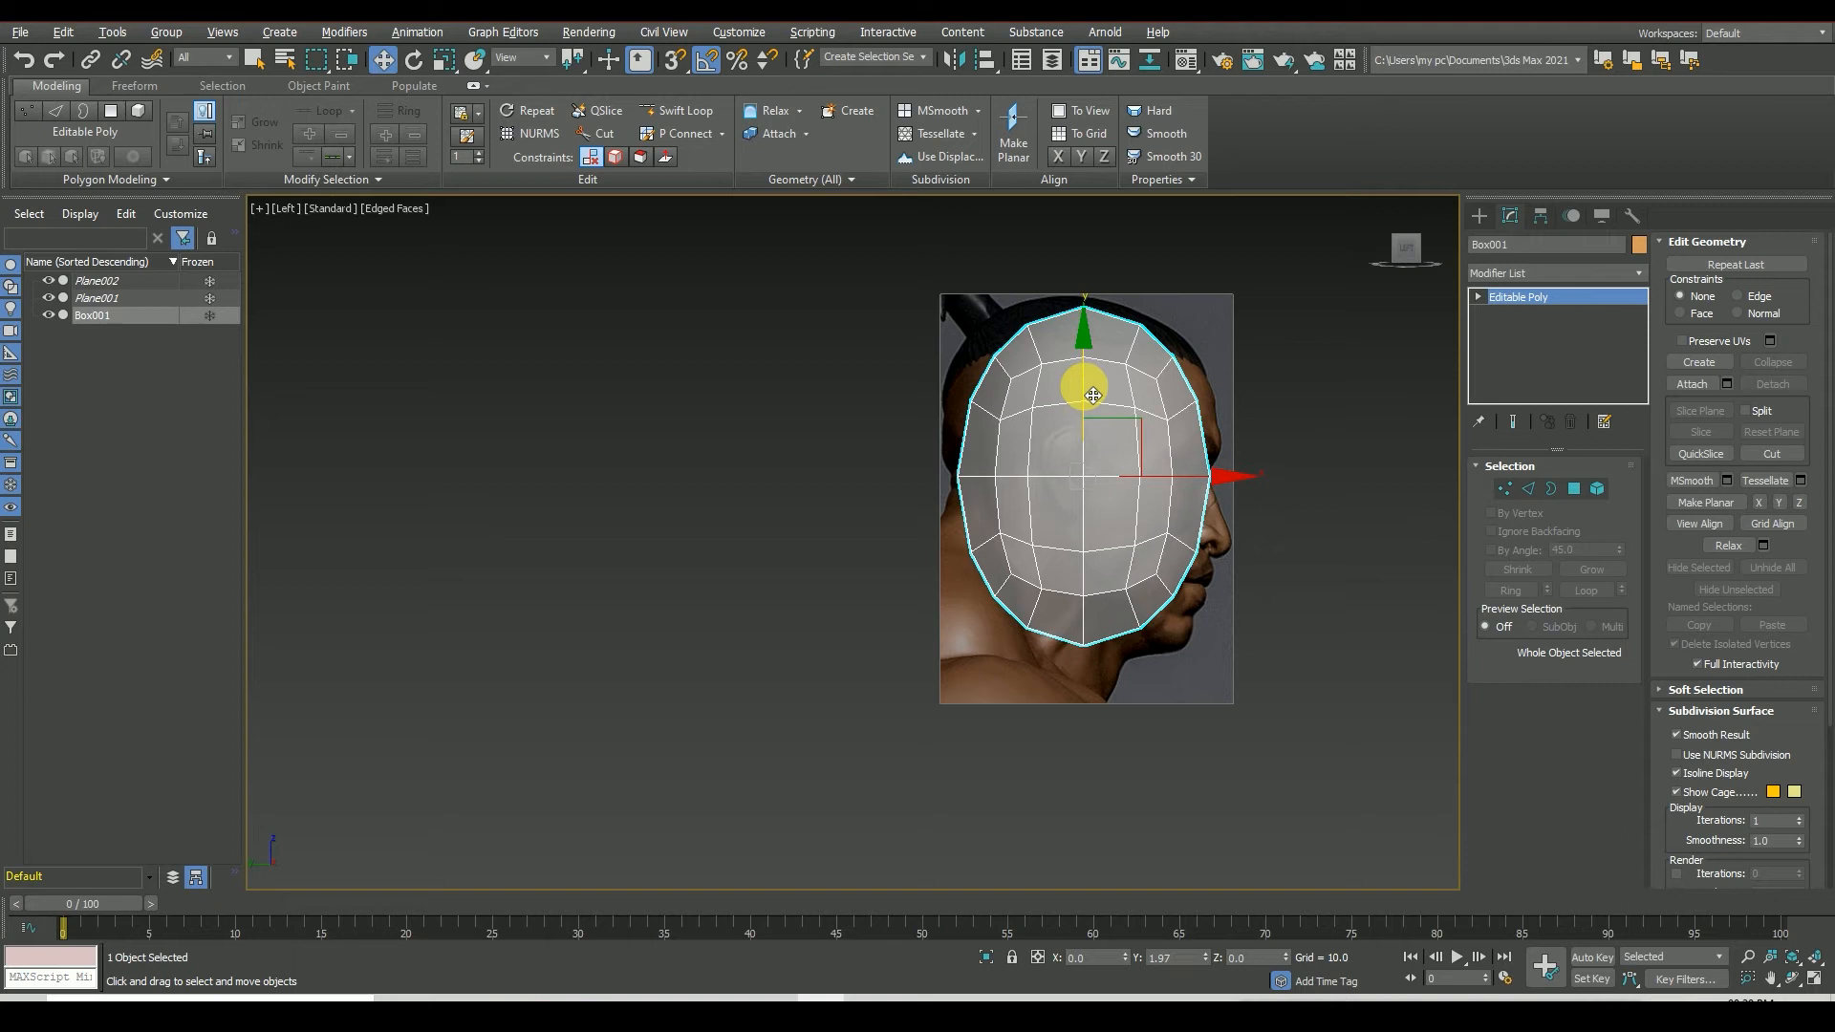
left_click(438, 59)
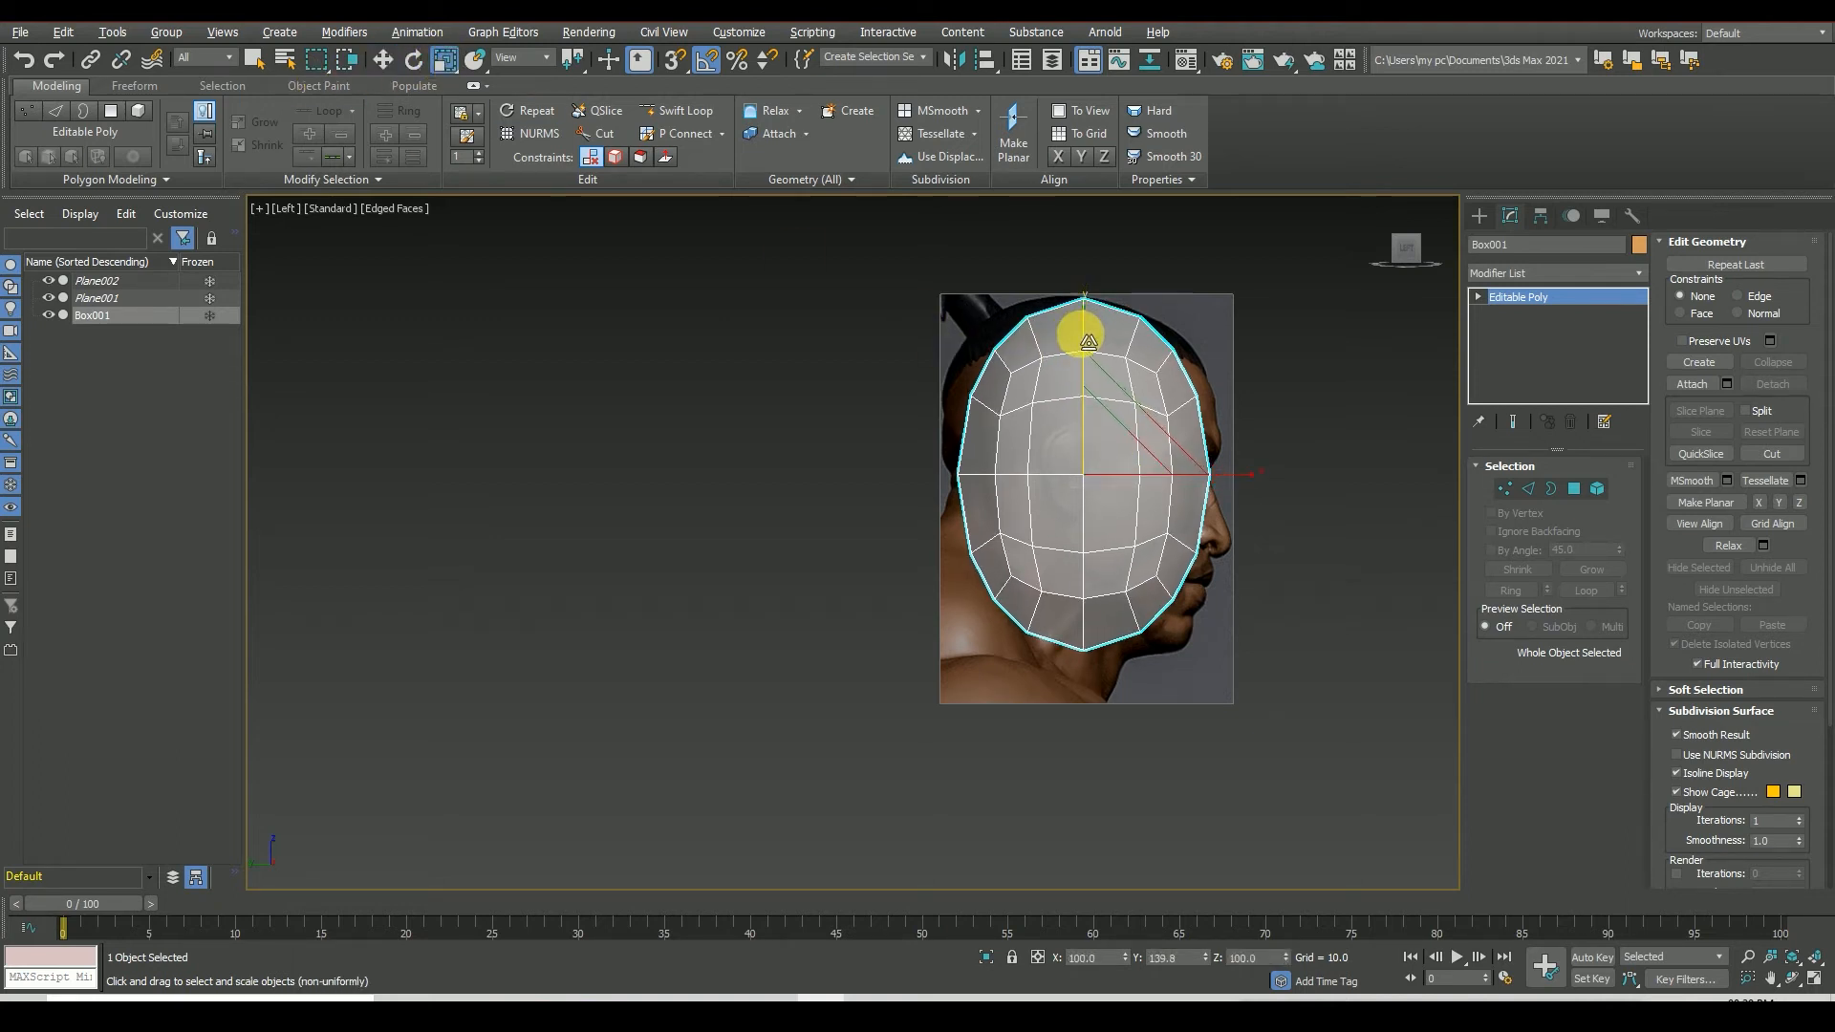
left_click_drag(1082, 340, 1229, 474)
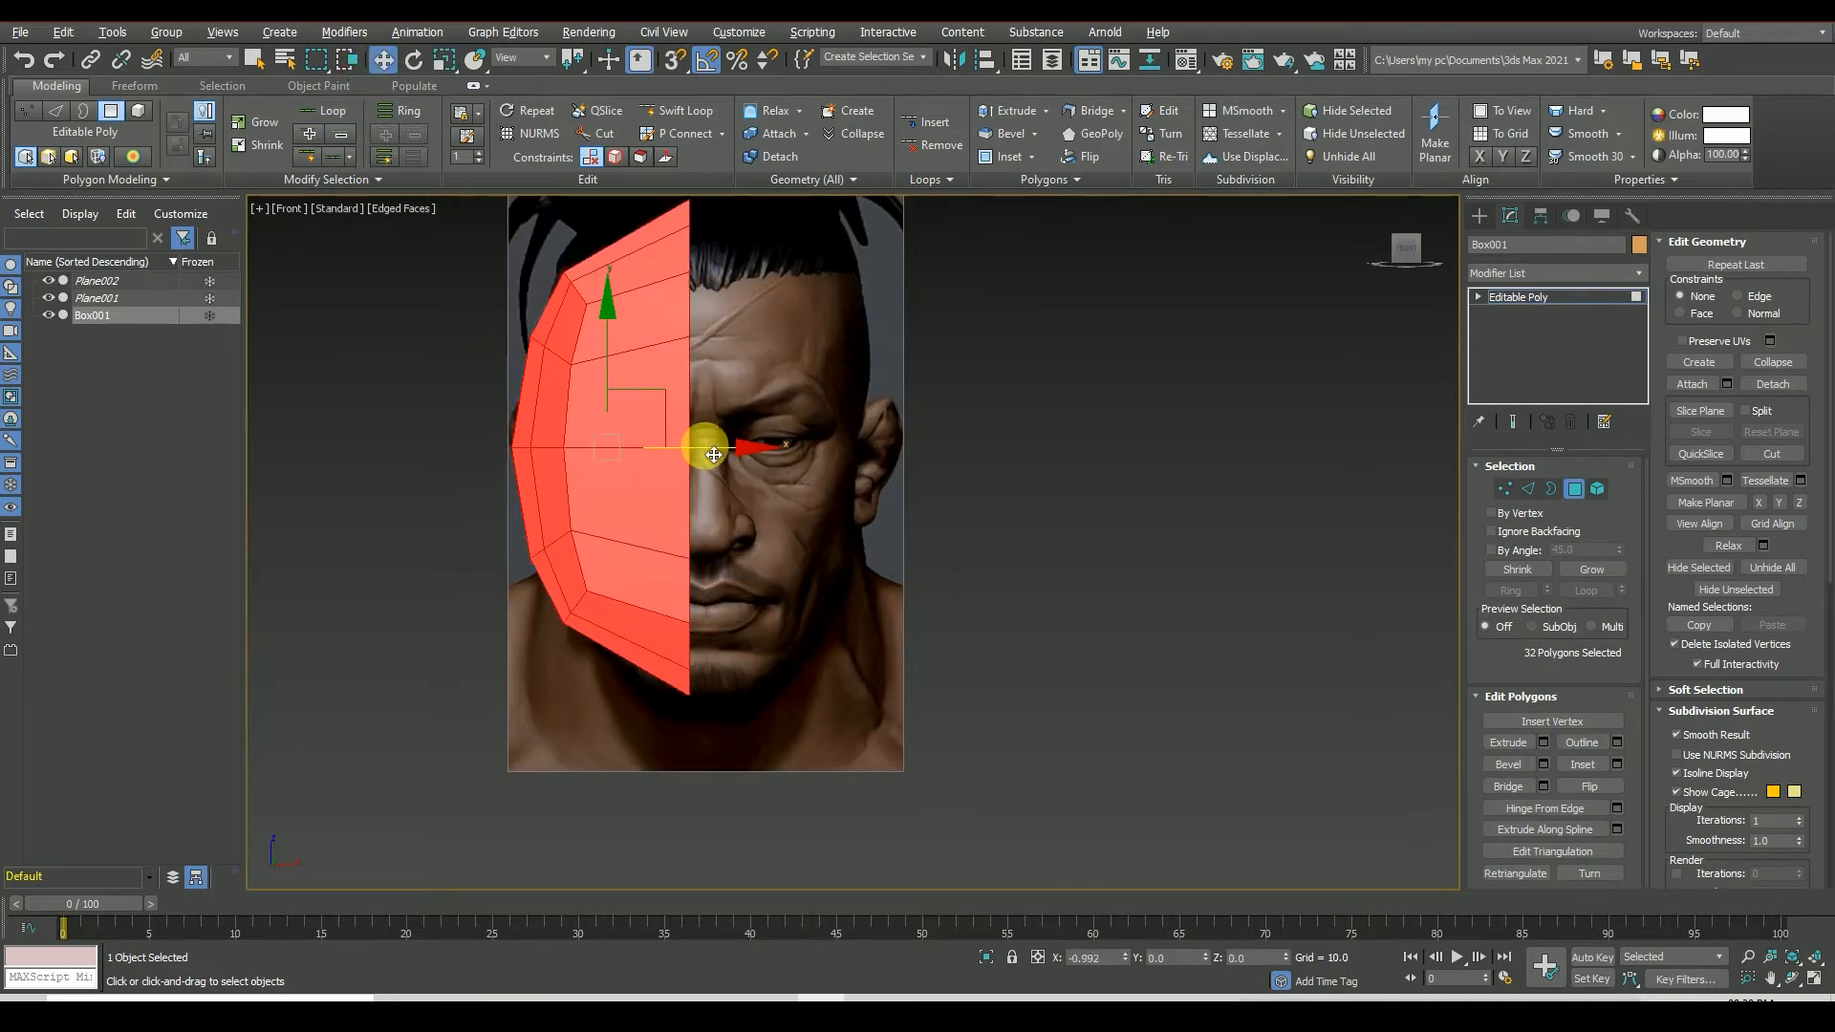
- Add a Symmetry modifier mirroring across Z and return to the Editable Poly base mesh
left_click_drag(711, 455, 726, 455)
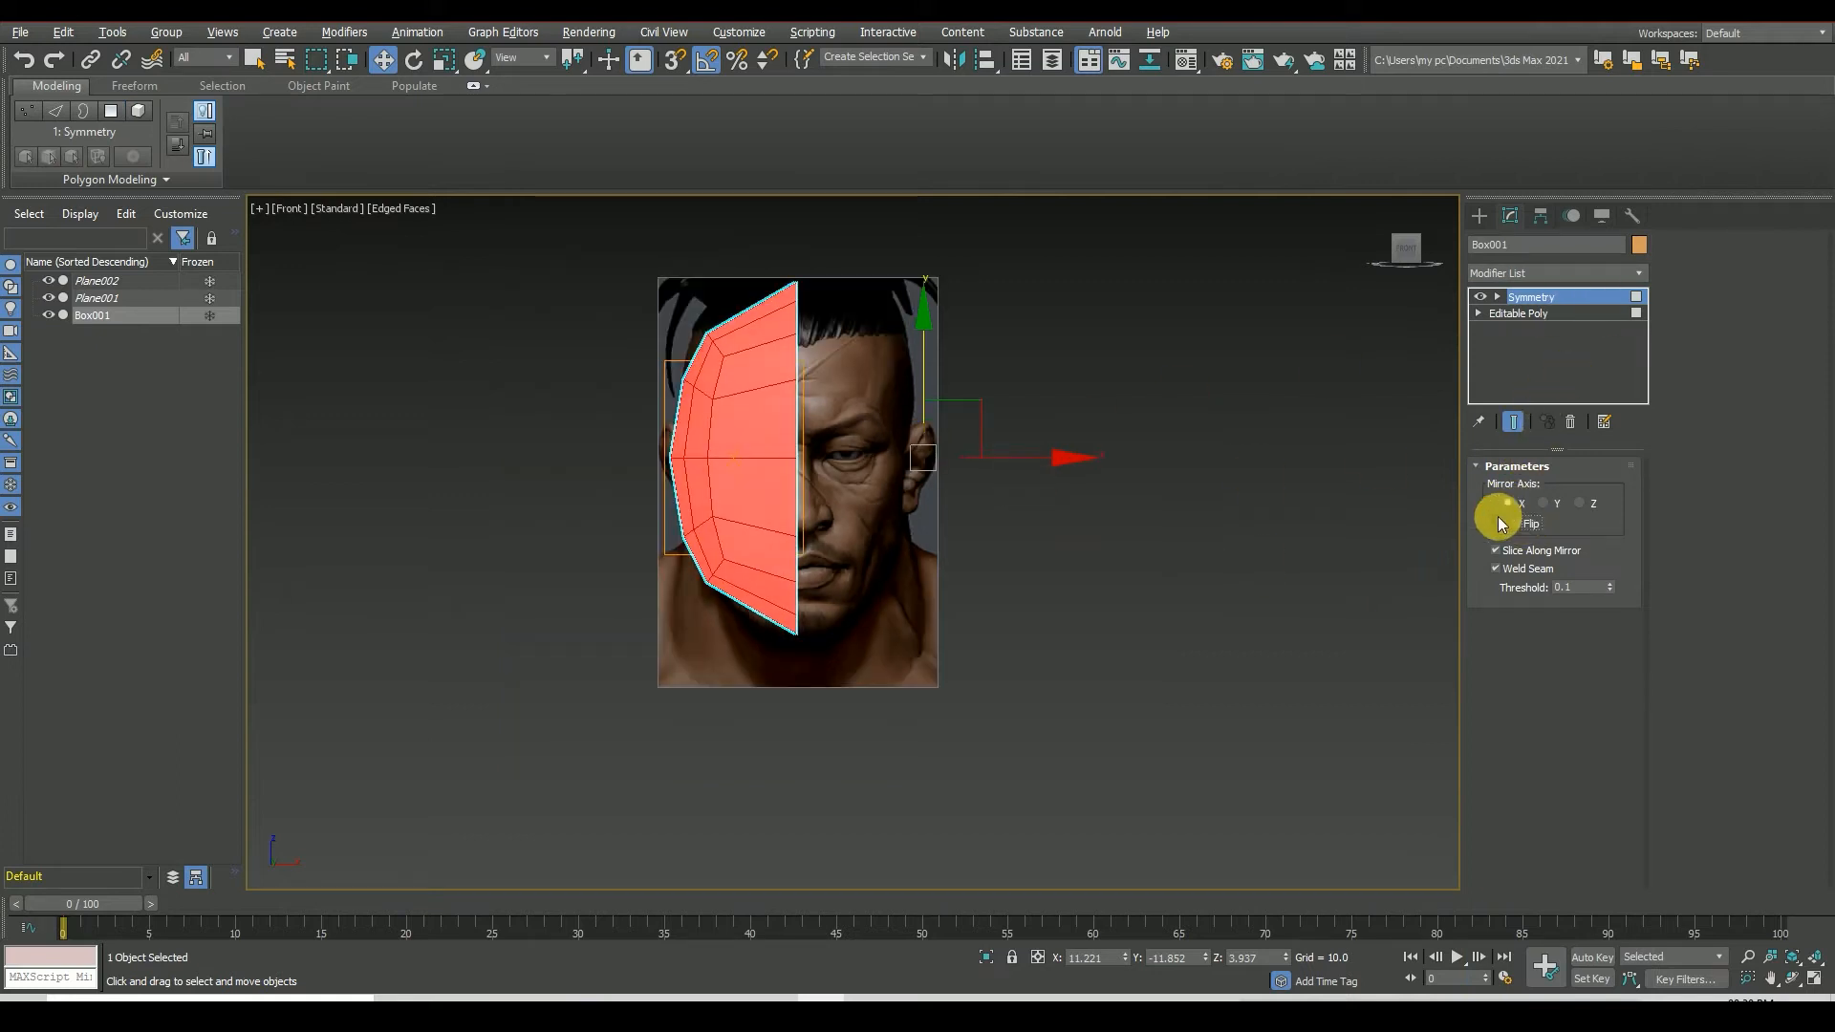
mouse_move(1401, 523)
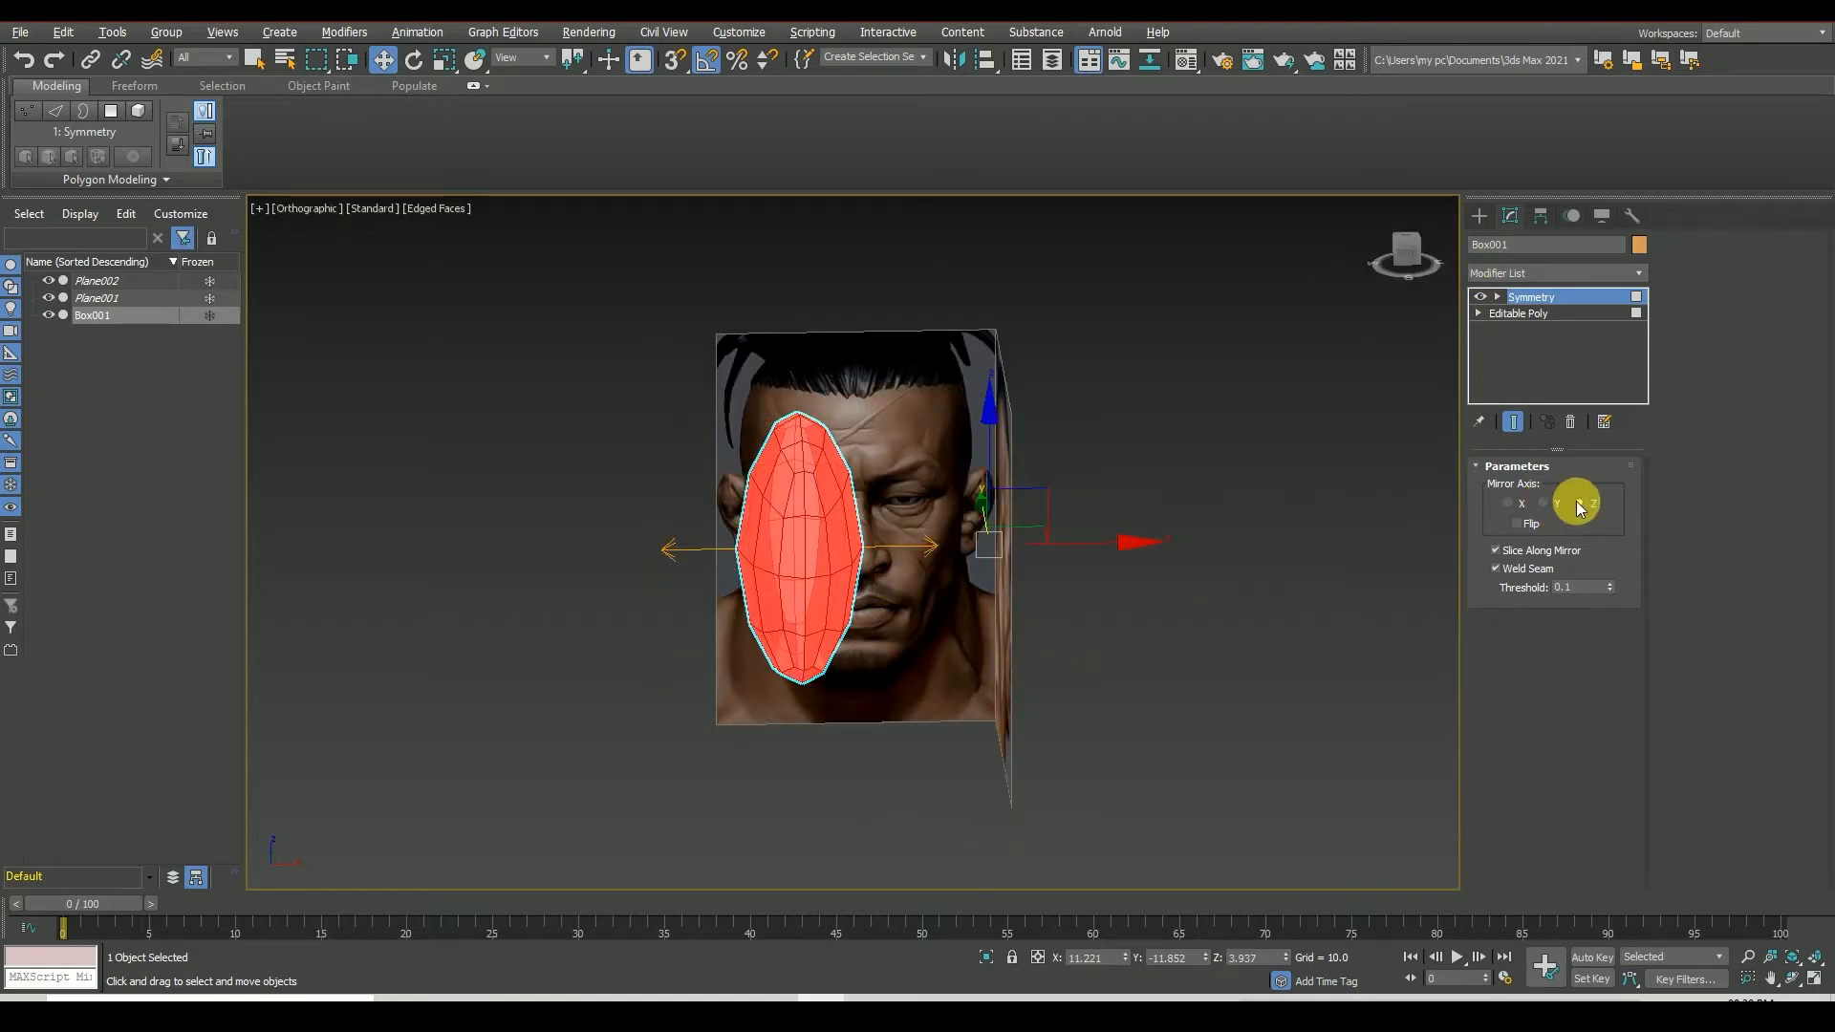
left_click(1579, 503)
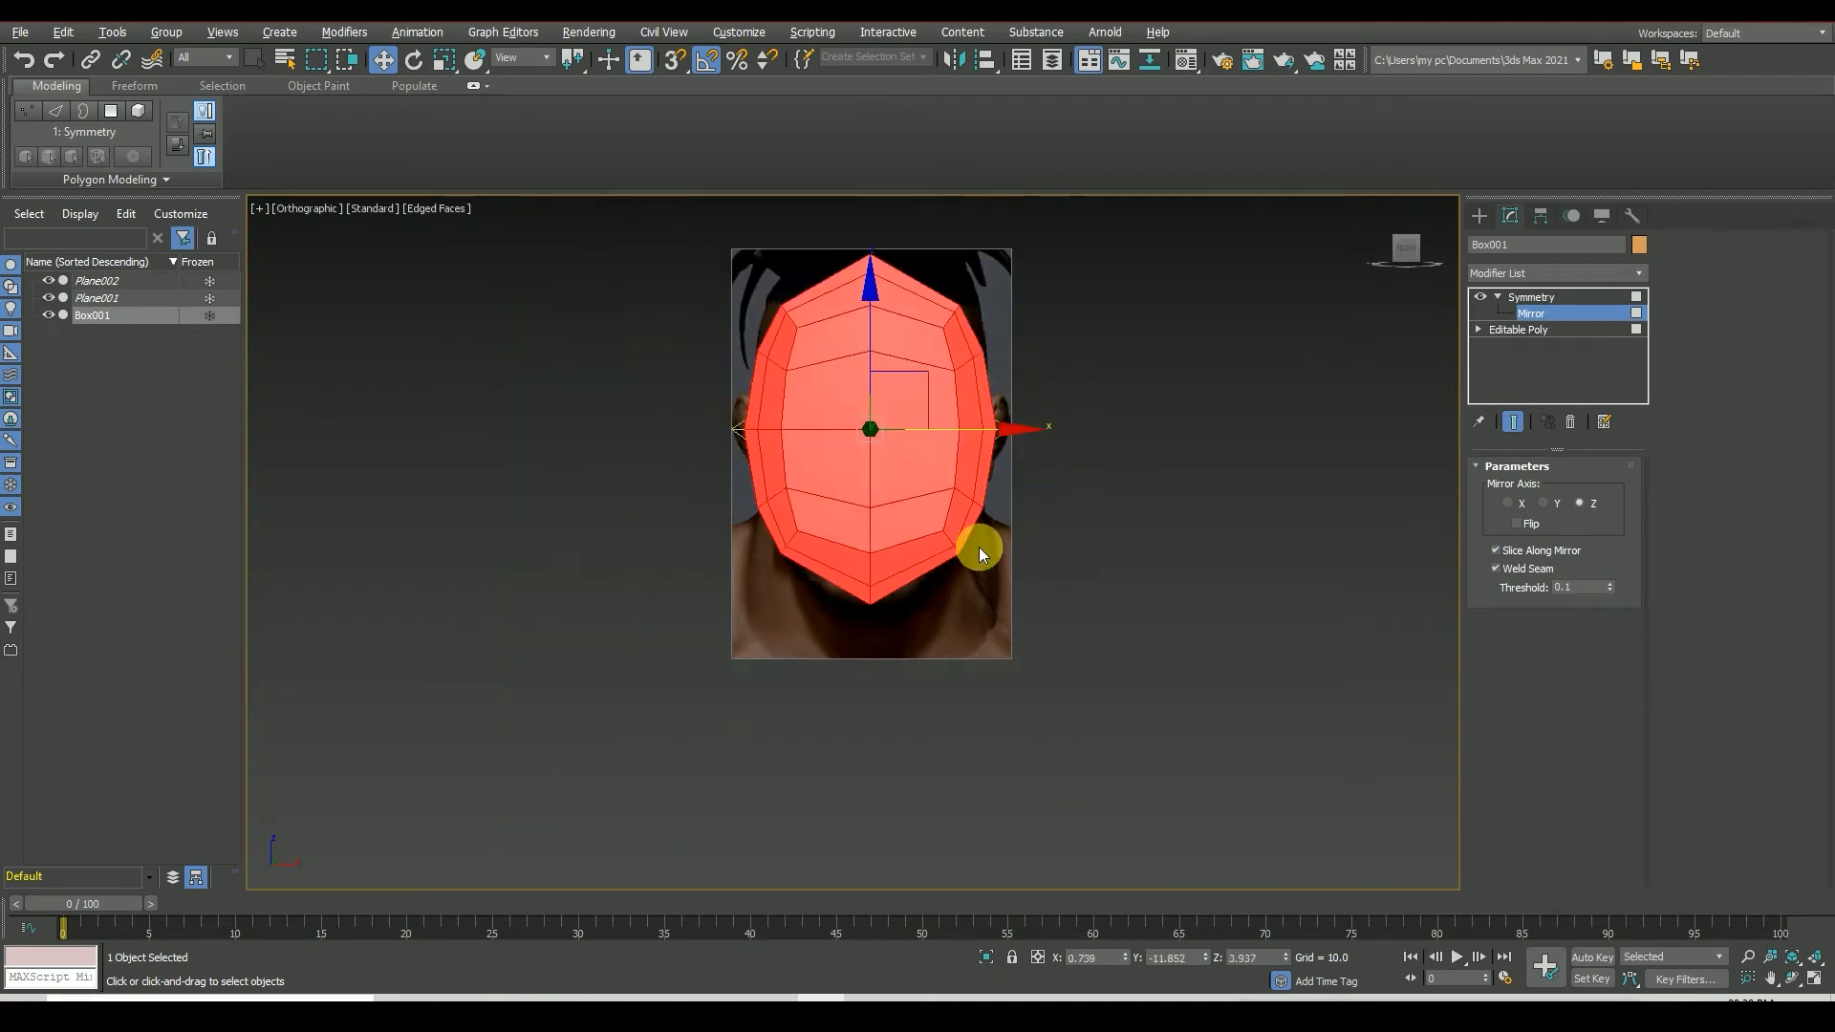
mouse_move(1514, 329)
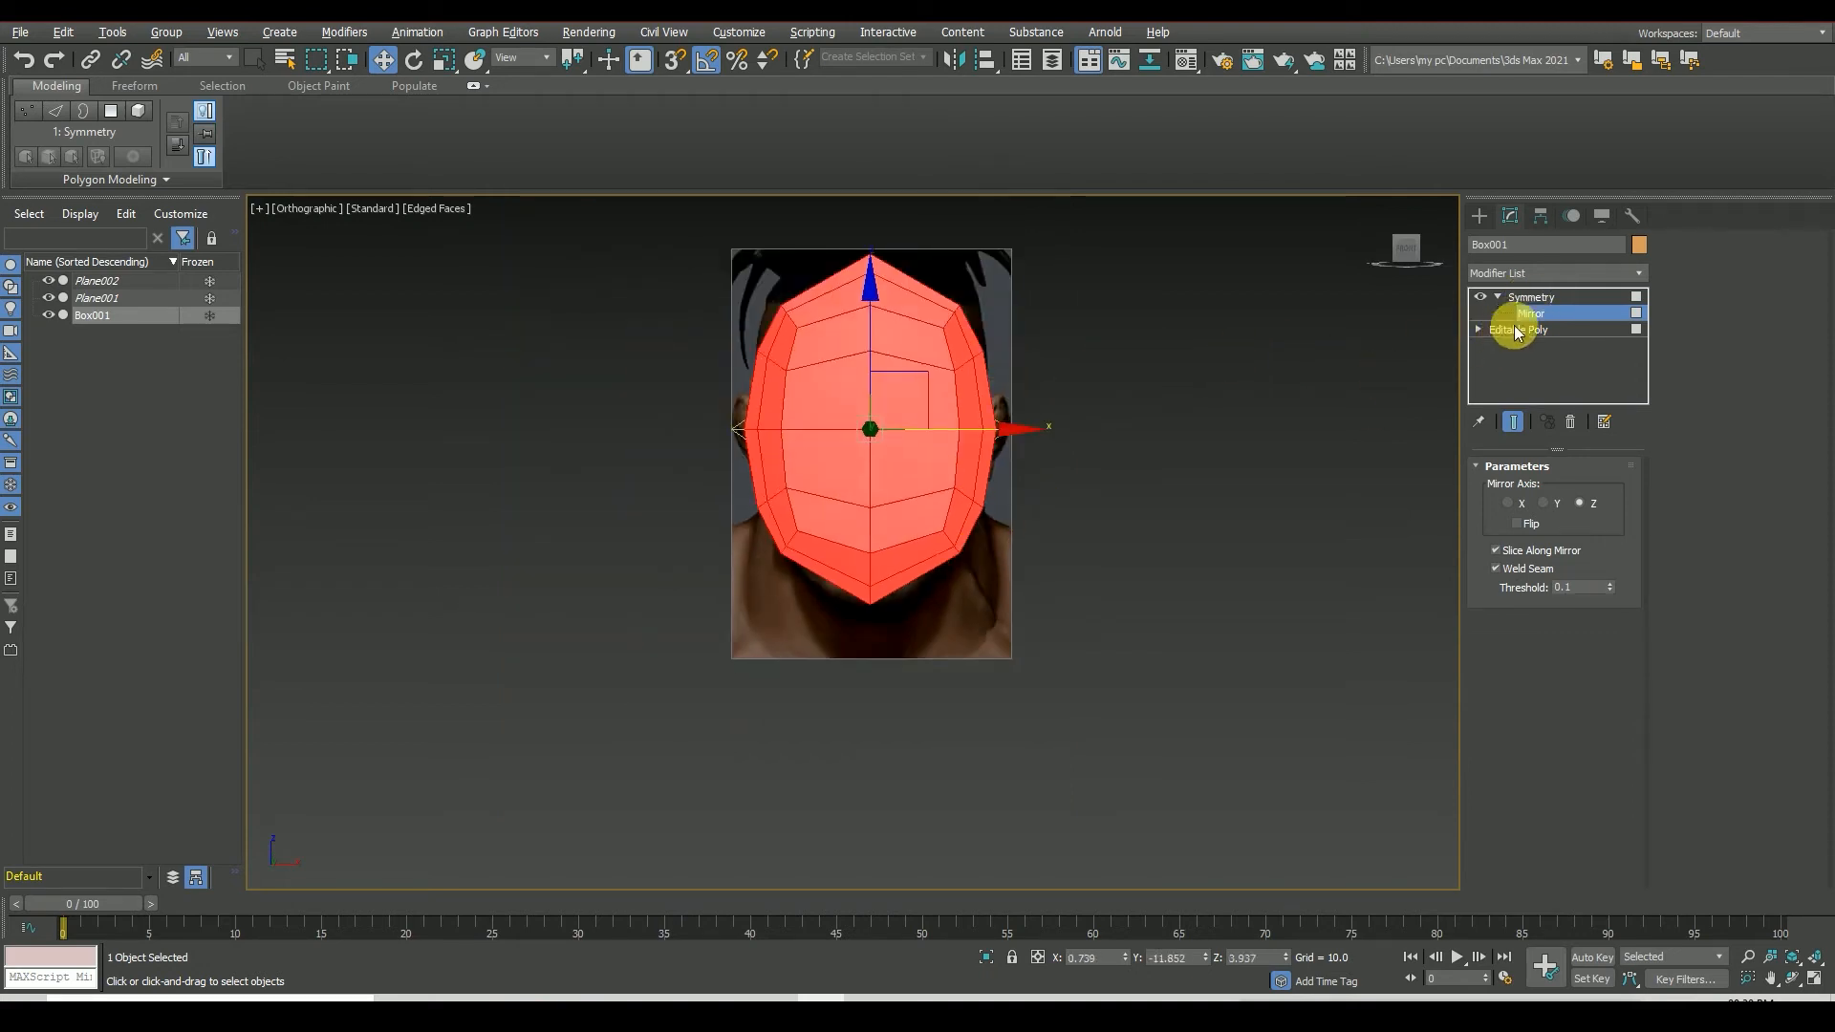
left_click(1518, 329)
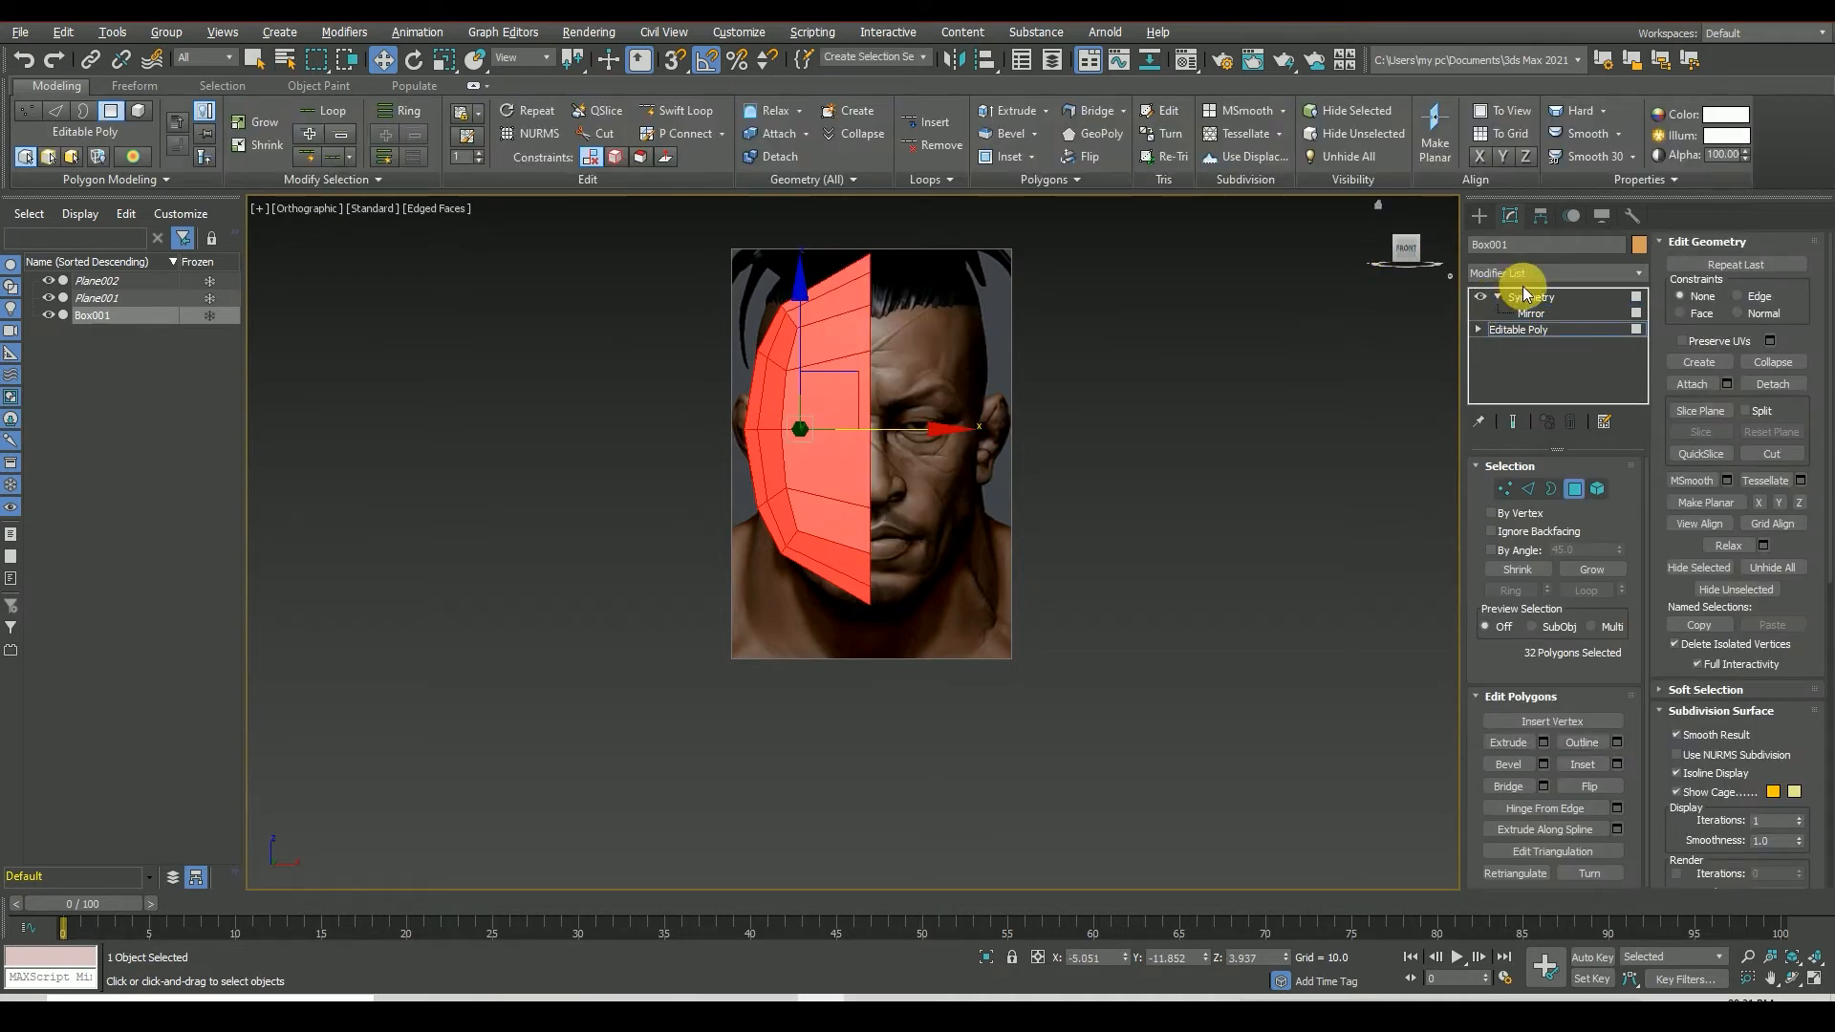
- At Vertex level, pull the top and chin vertices onto the side skull and jaw outline
left_click(1530, 297)
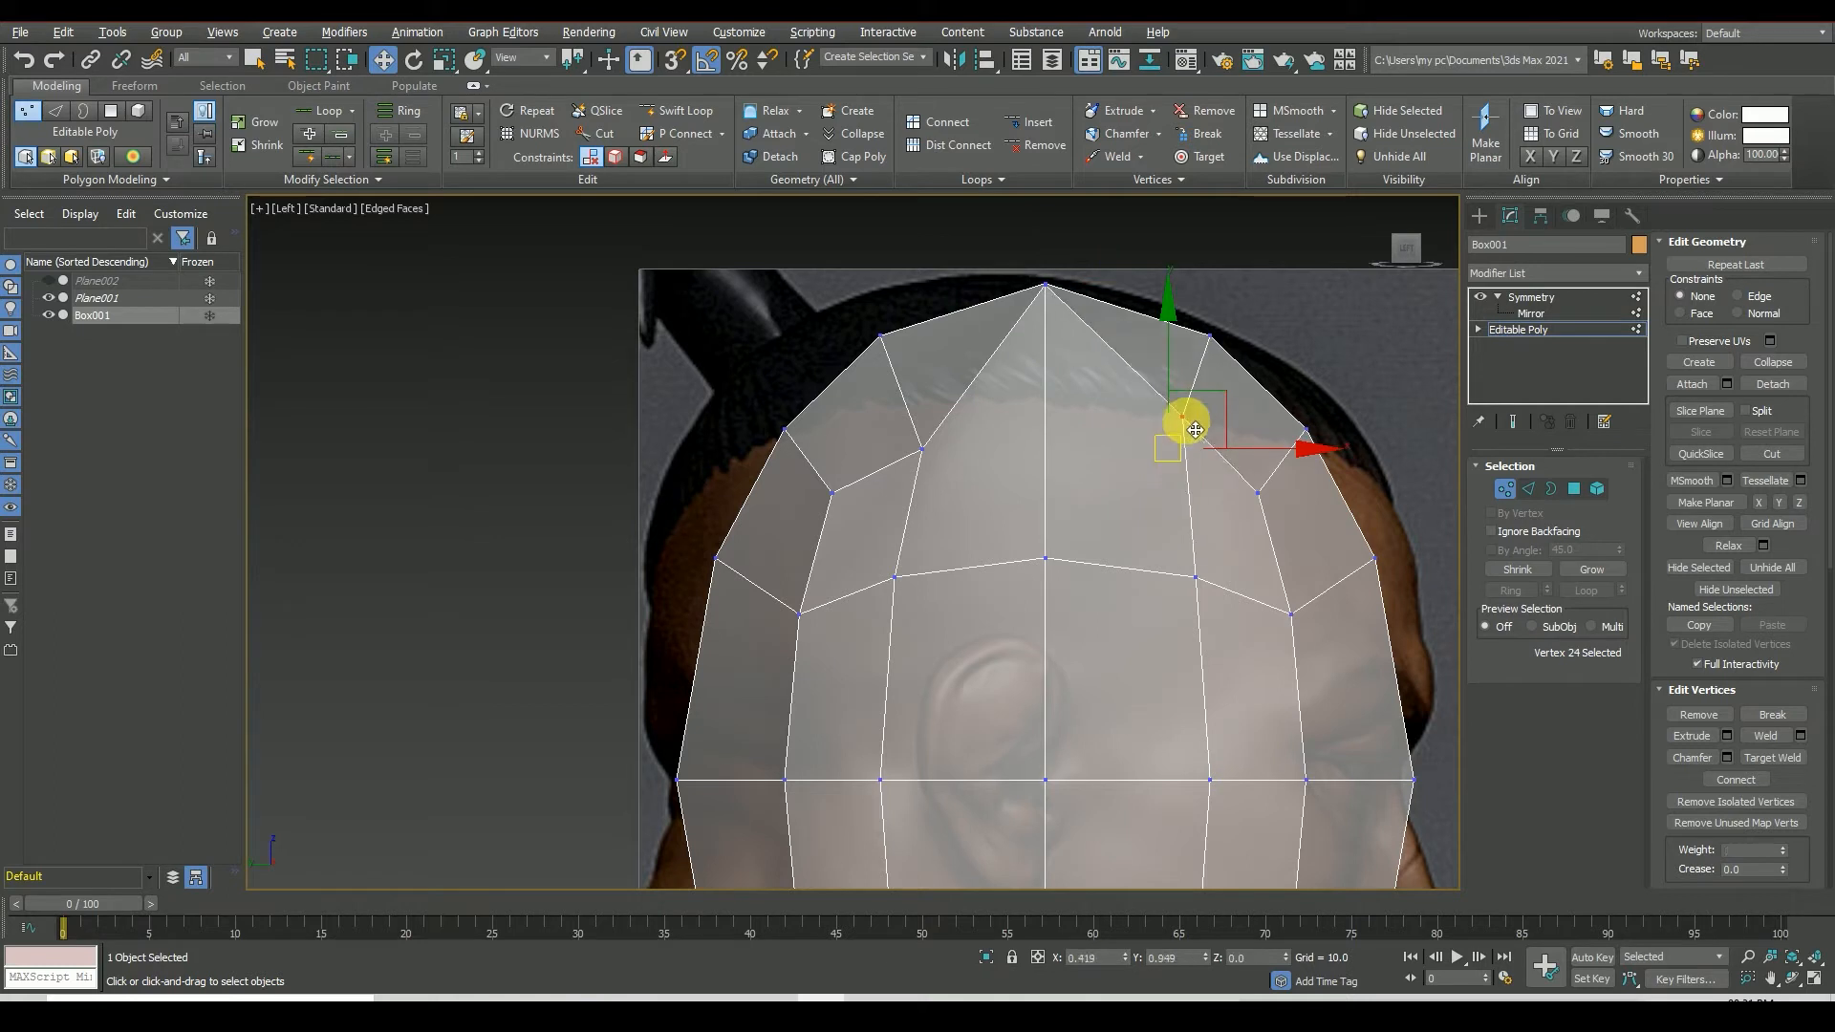
left_click_drag(1193, 426, 1302, 474)
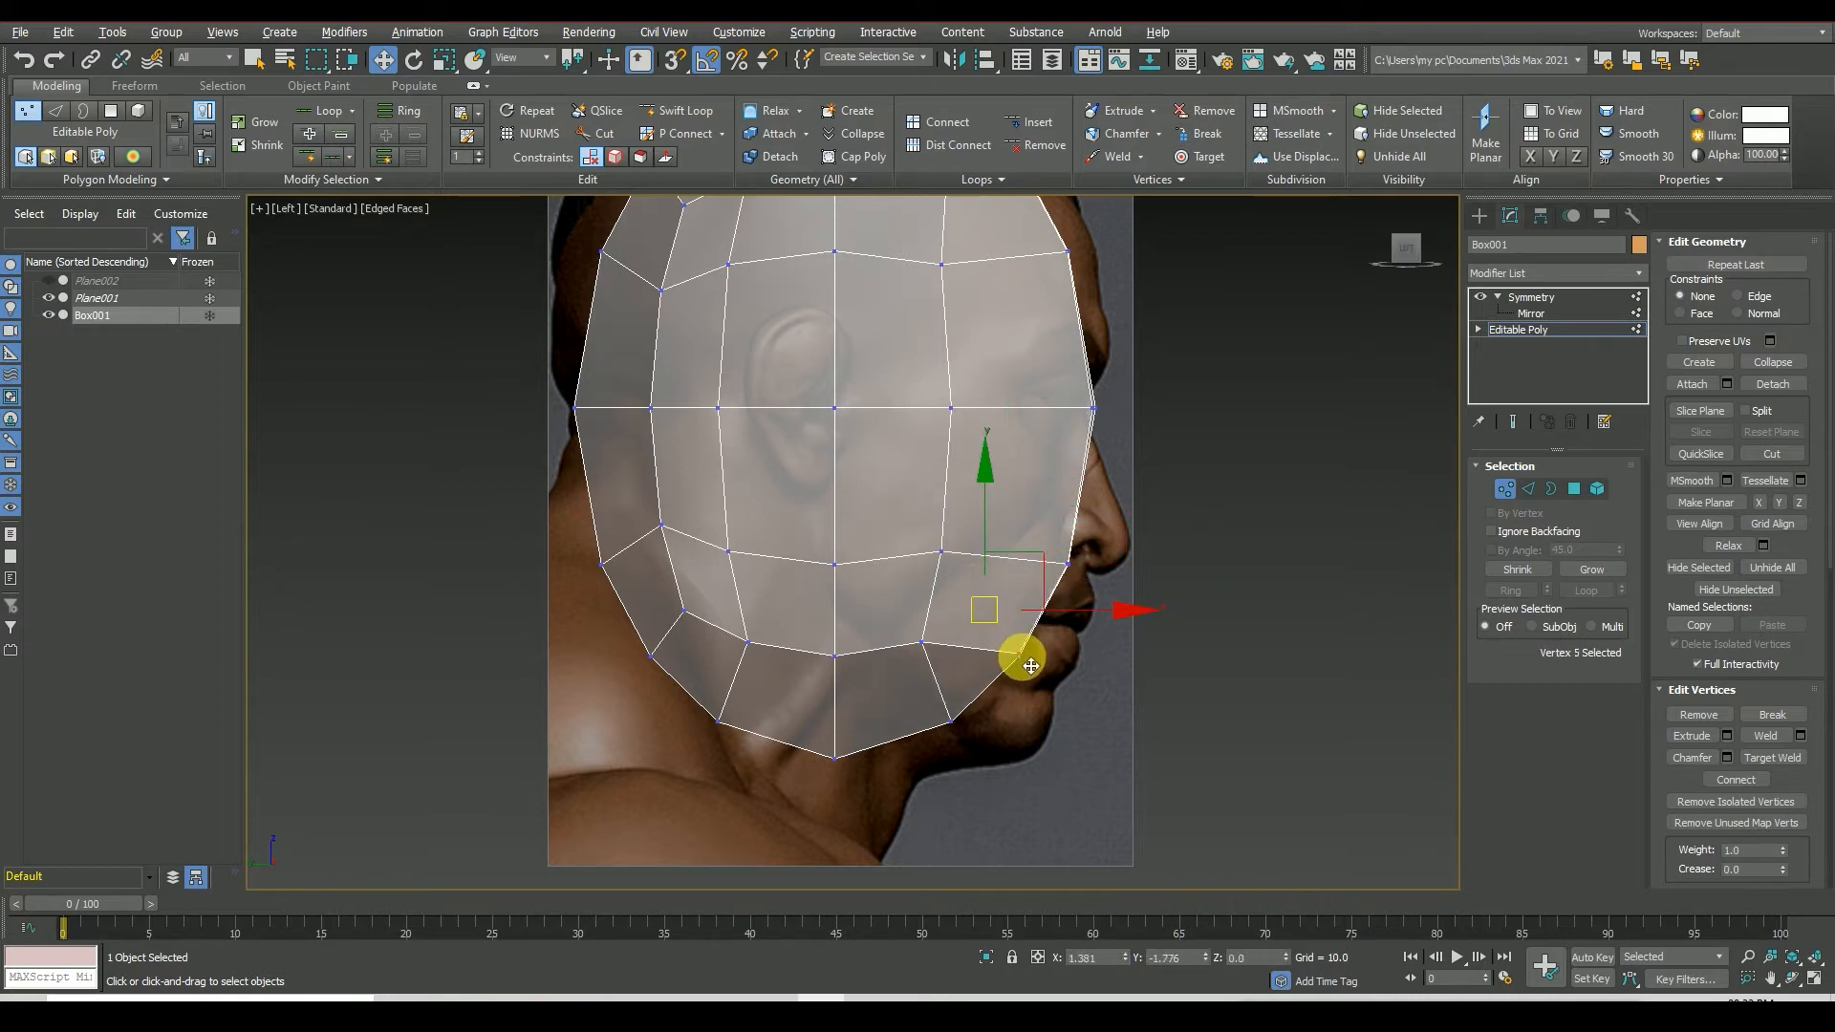
left_click_drag(1028, 665, 960, 734)
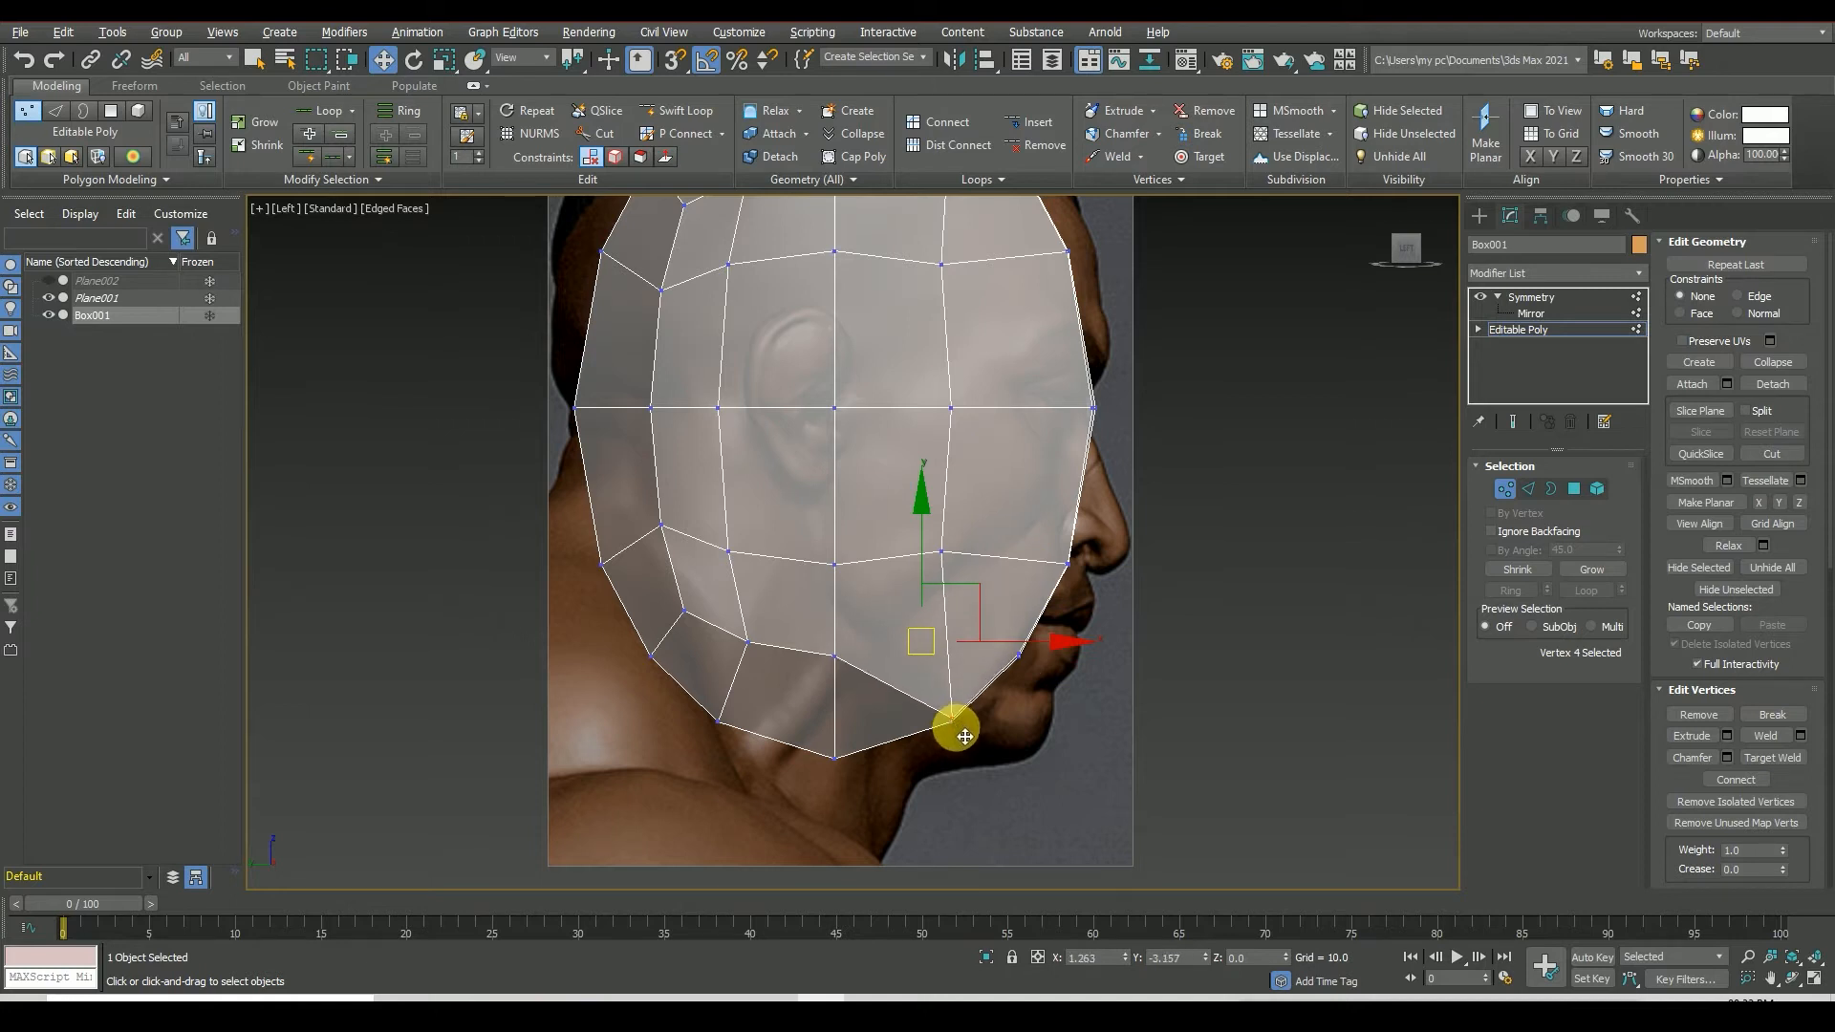
left_click_drag(959, 732, 837, 690)
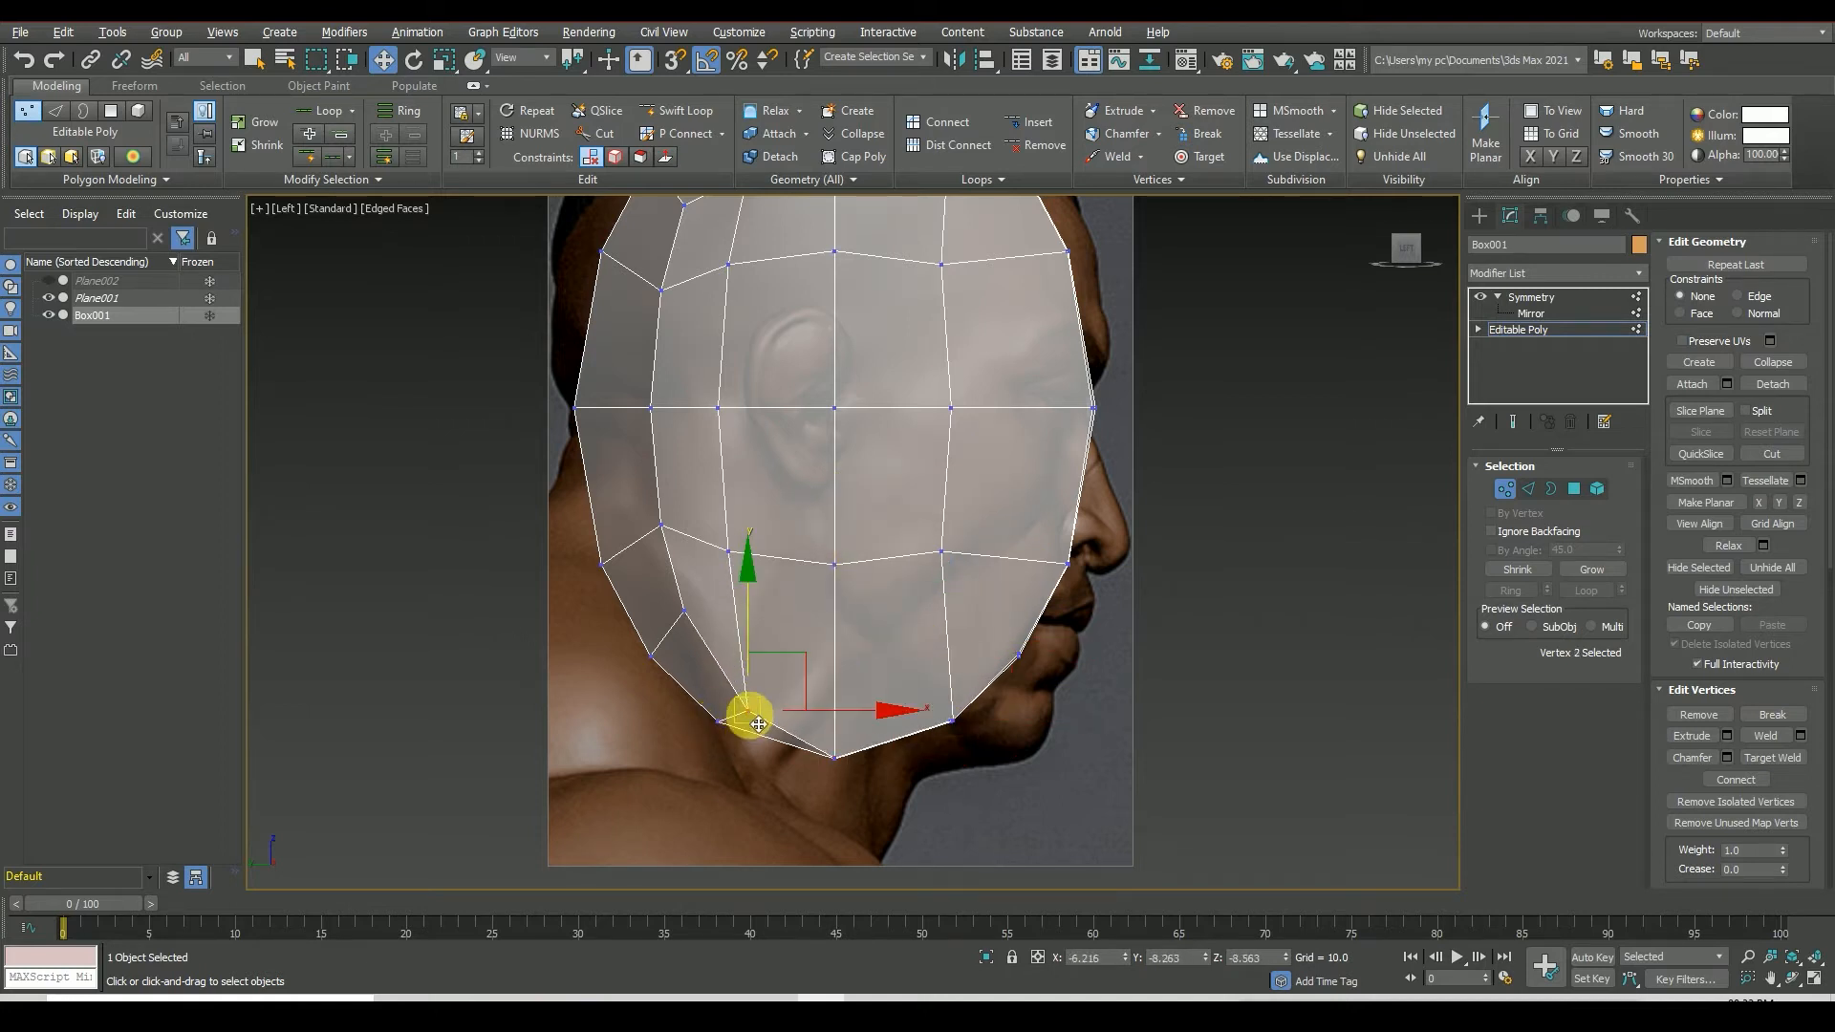
- Fit the lower jaw and jawline vertices to the side reference profile
left_click_drag(754, 722, 719, 723)
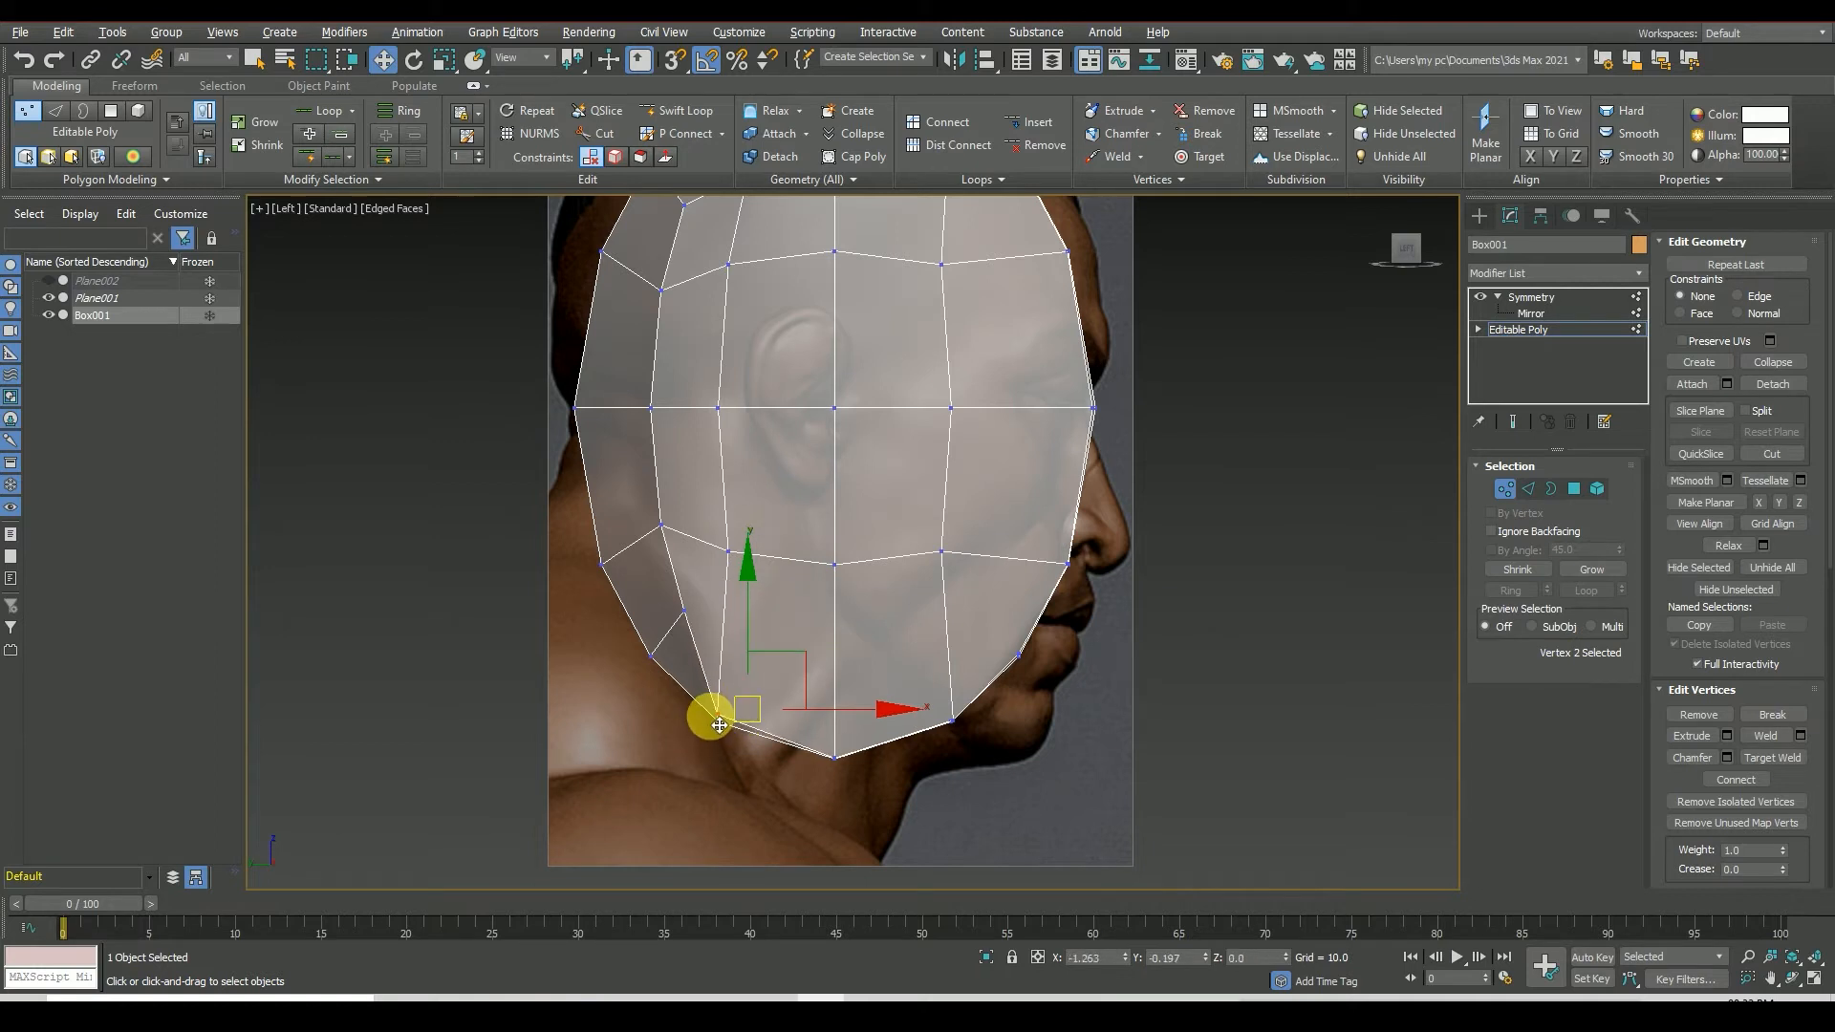
left_click_drag(720, 722, 671, 617)
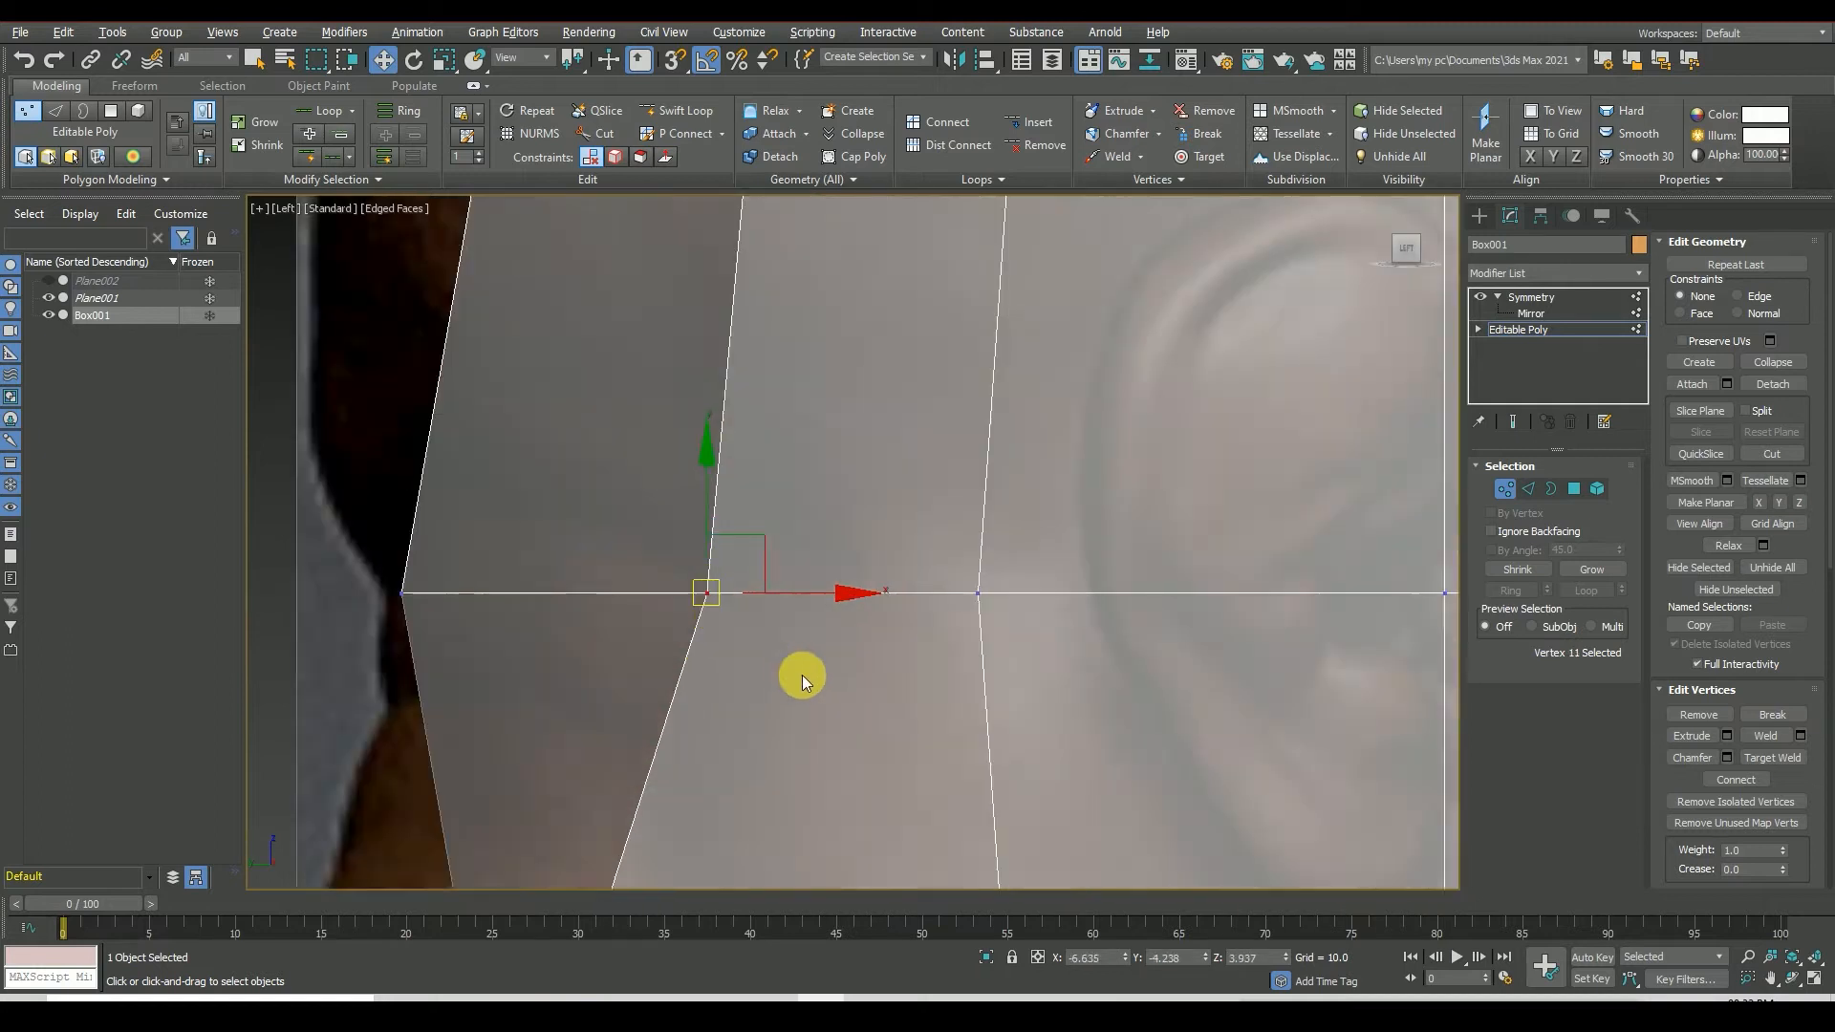
left_click_drag(801, 685, 565, 667)
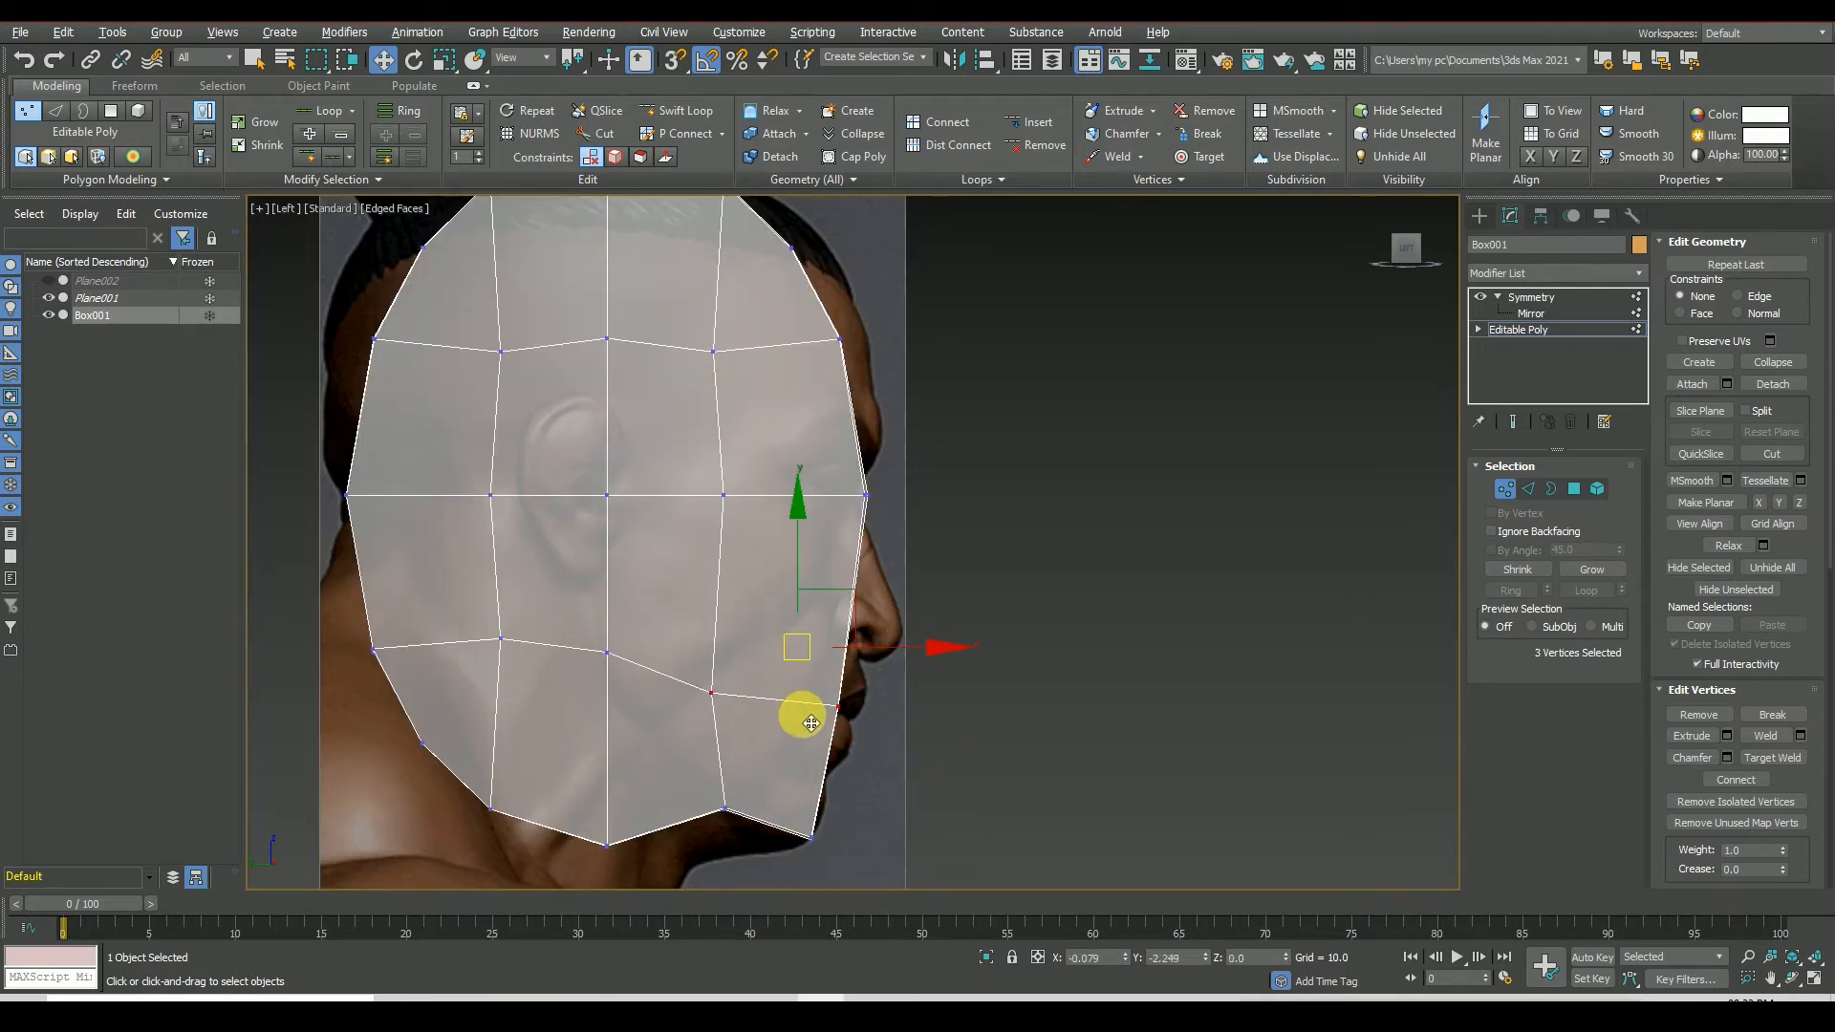
left_click_drag(806, 721, 822, 734)
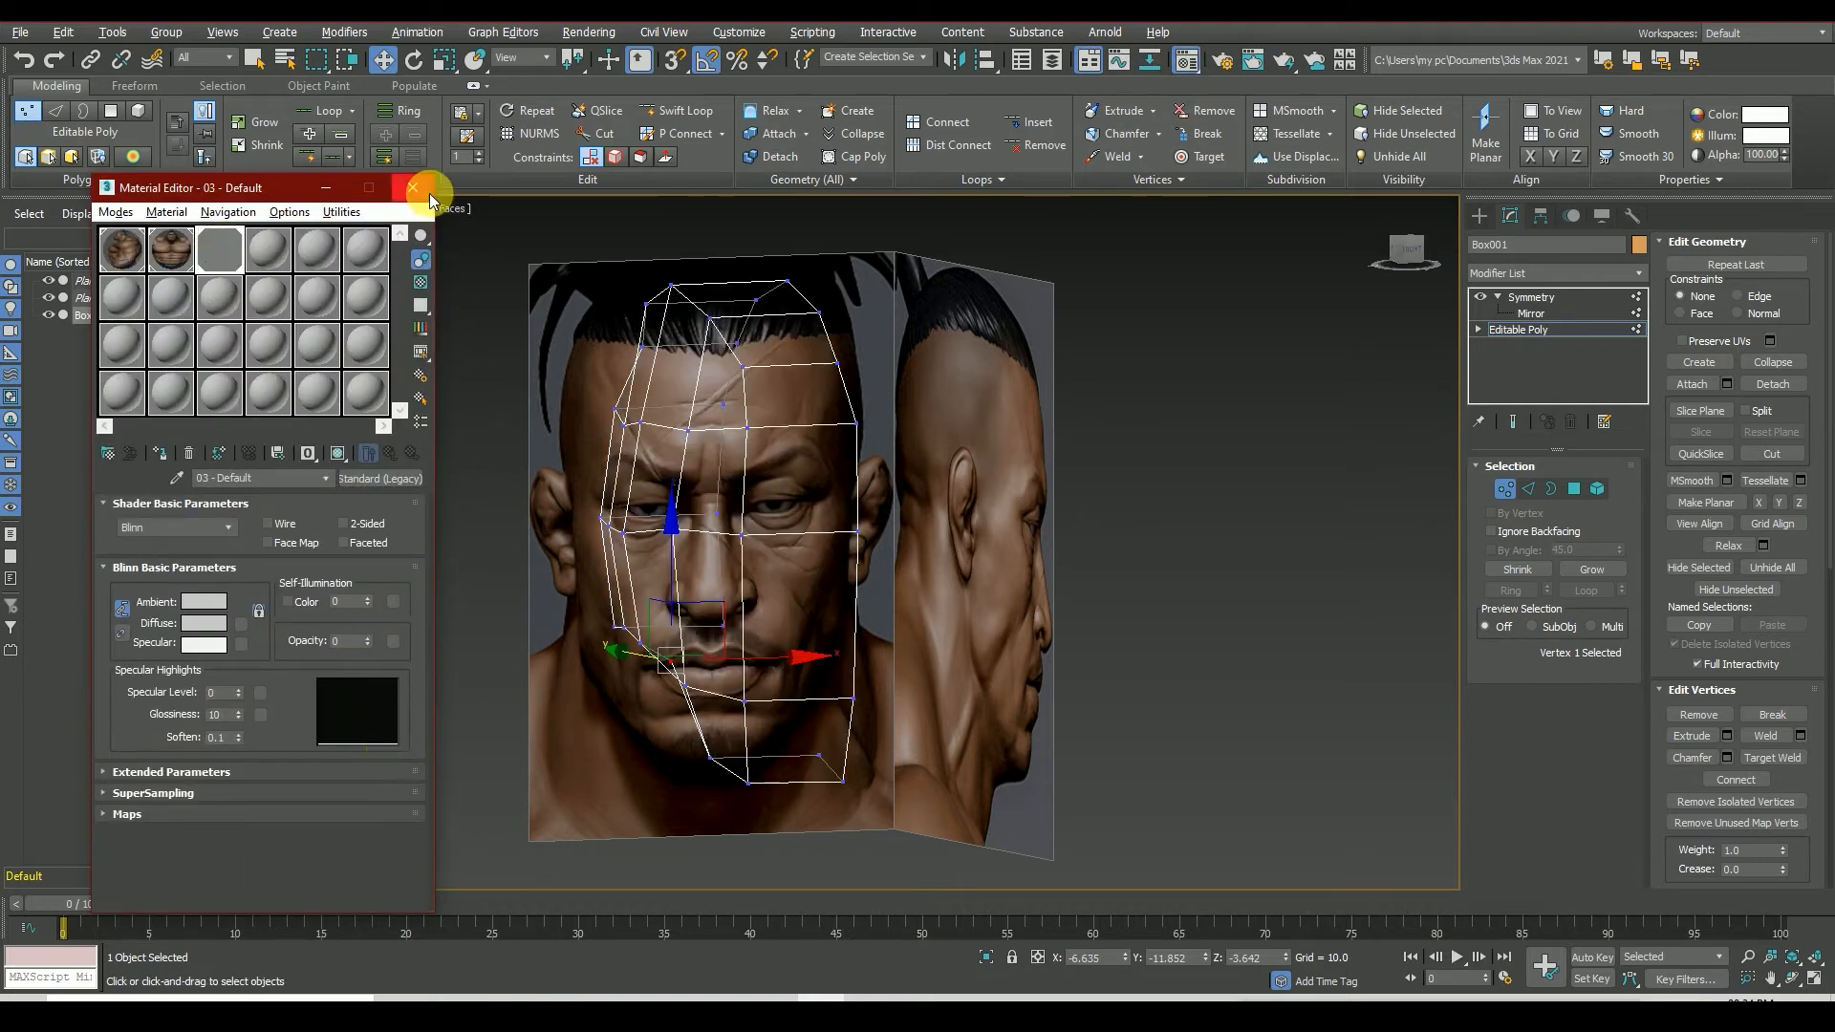
- Close the Material Editor and fit the cage's width to the front face, raising forehead vertices to the crown
left_click(409, 187)
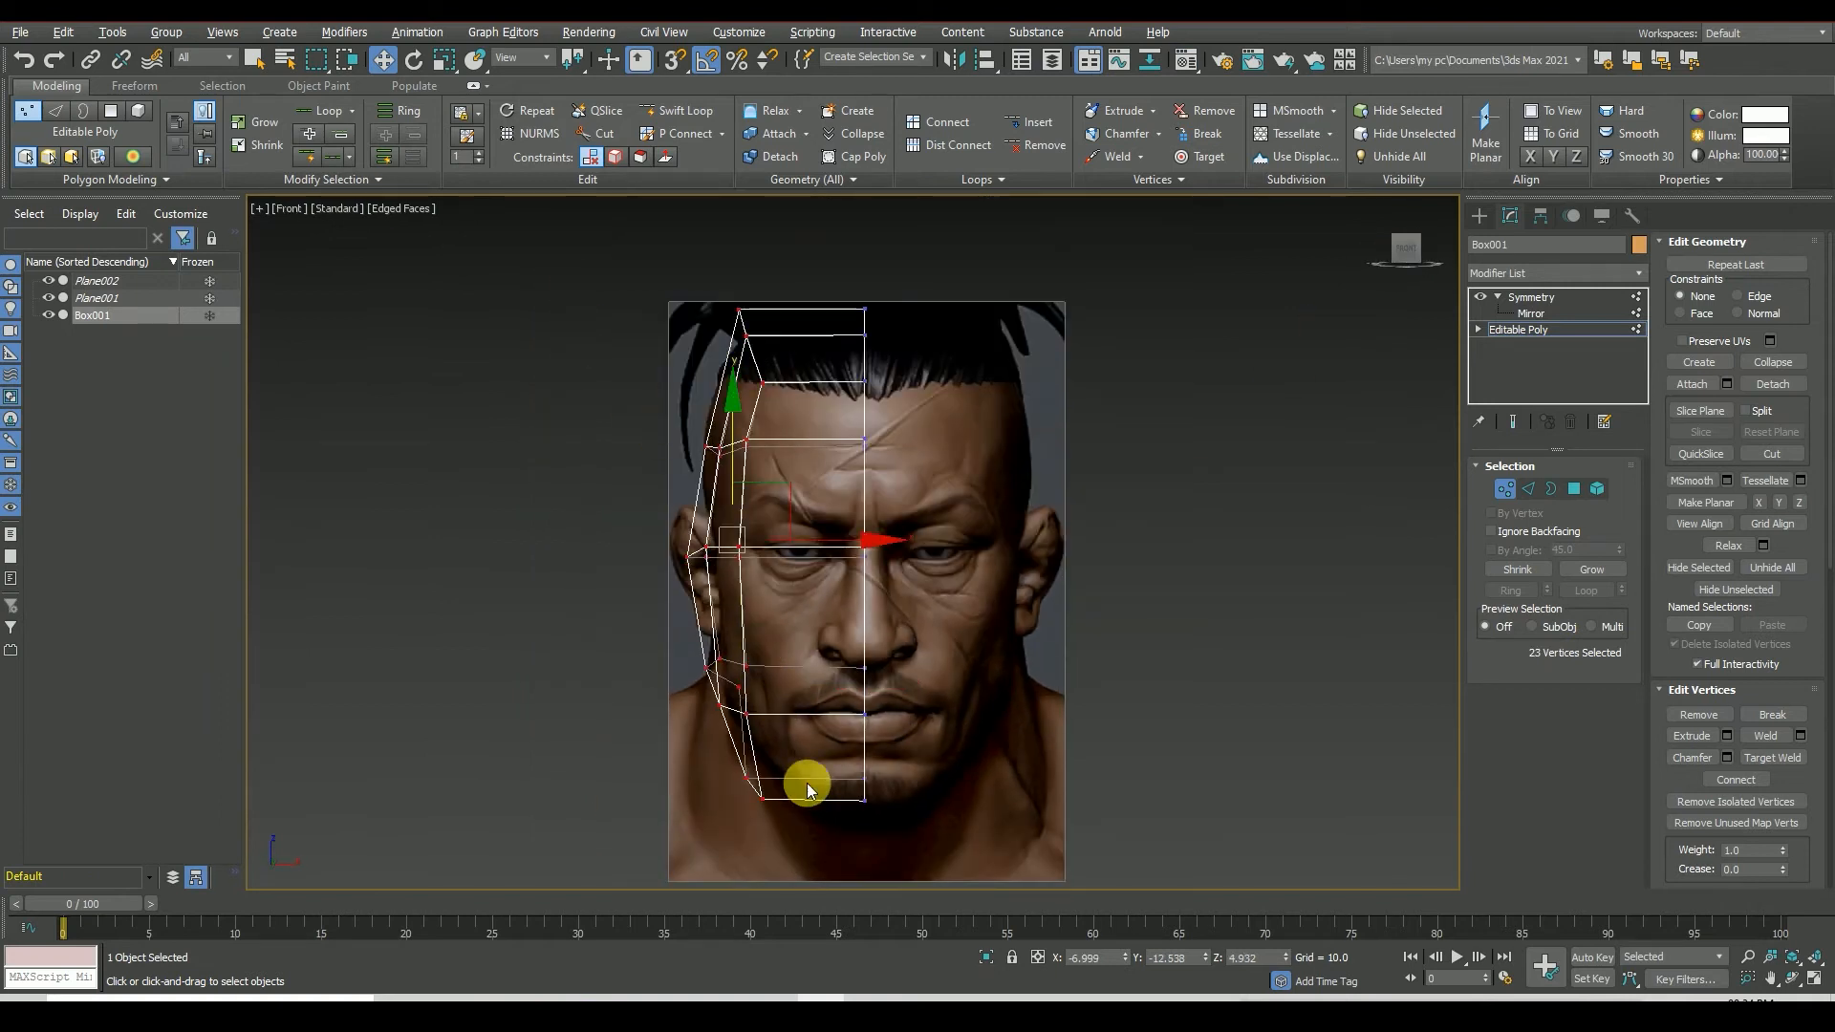
left_click_drag(806, 783, 883, 539)
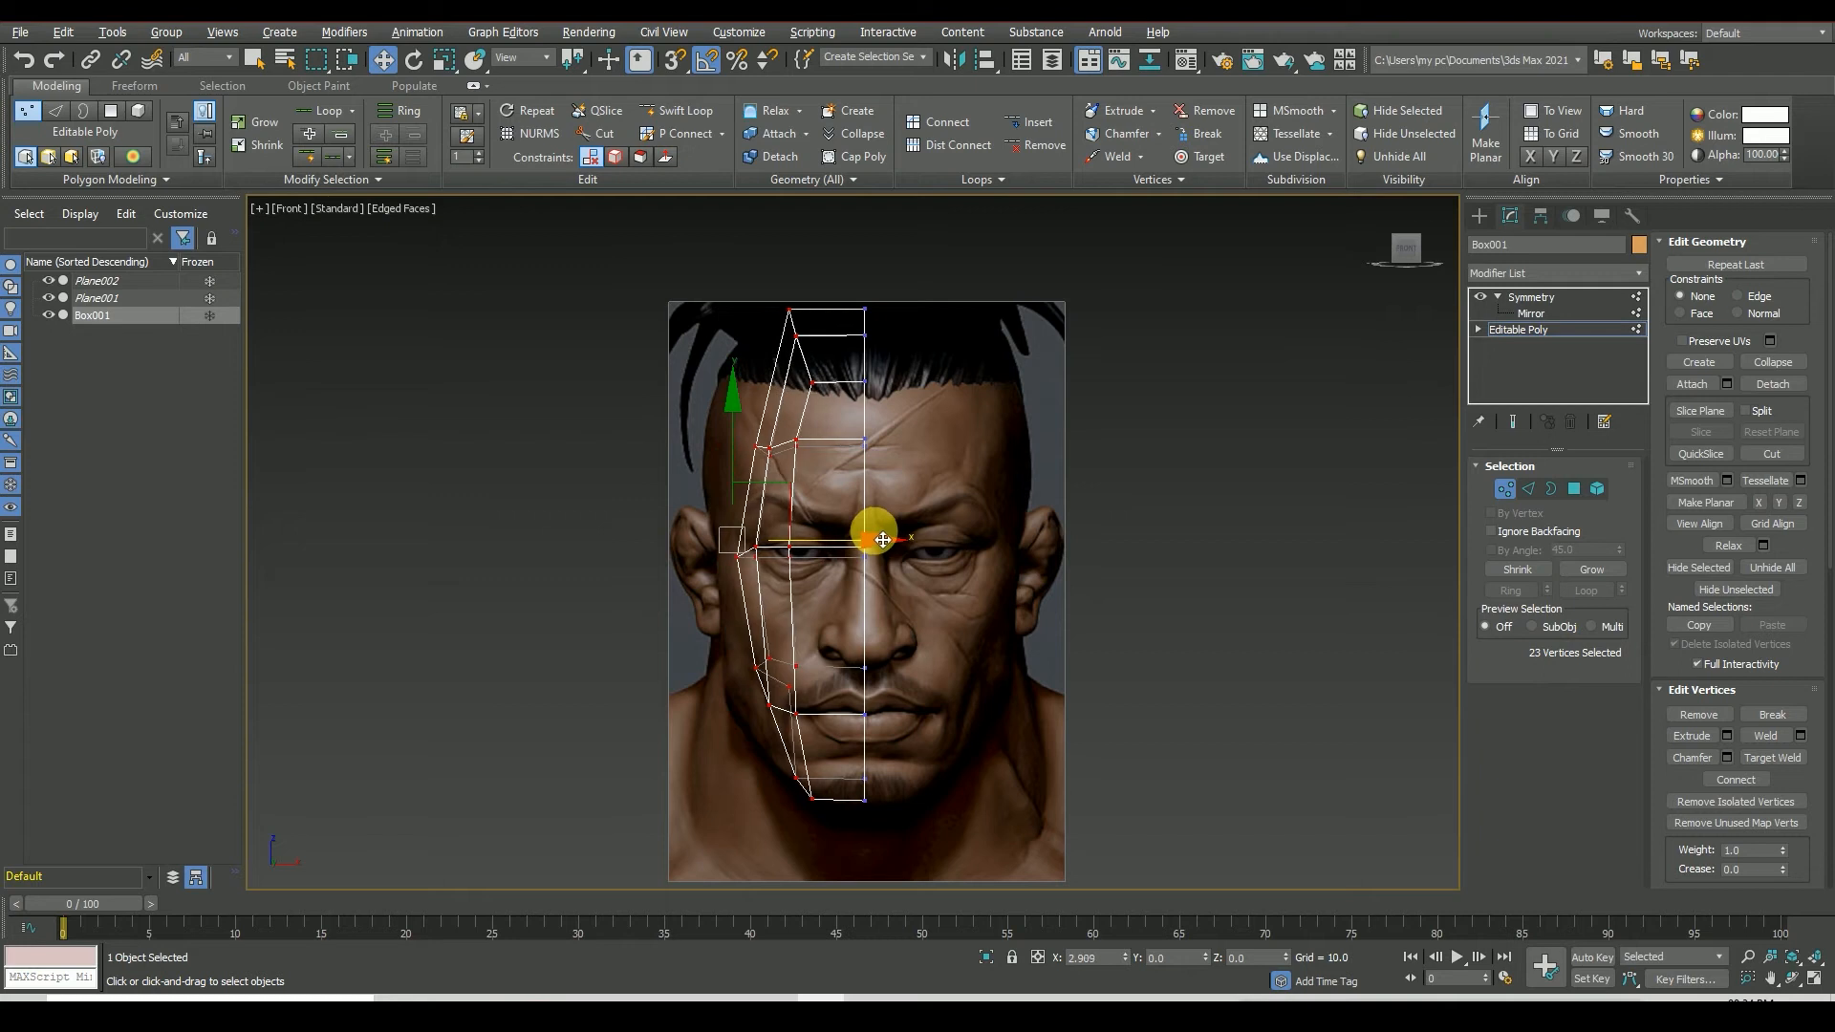
left_click_drag(875, 535, 883, 547)
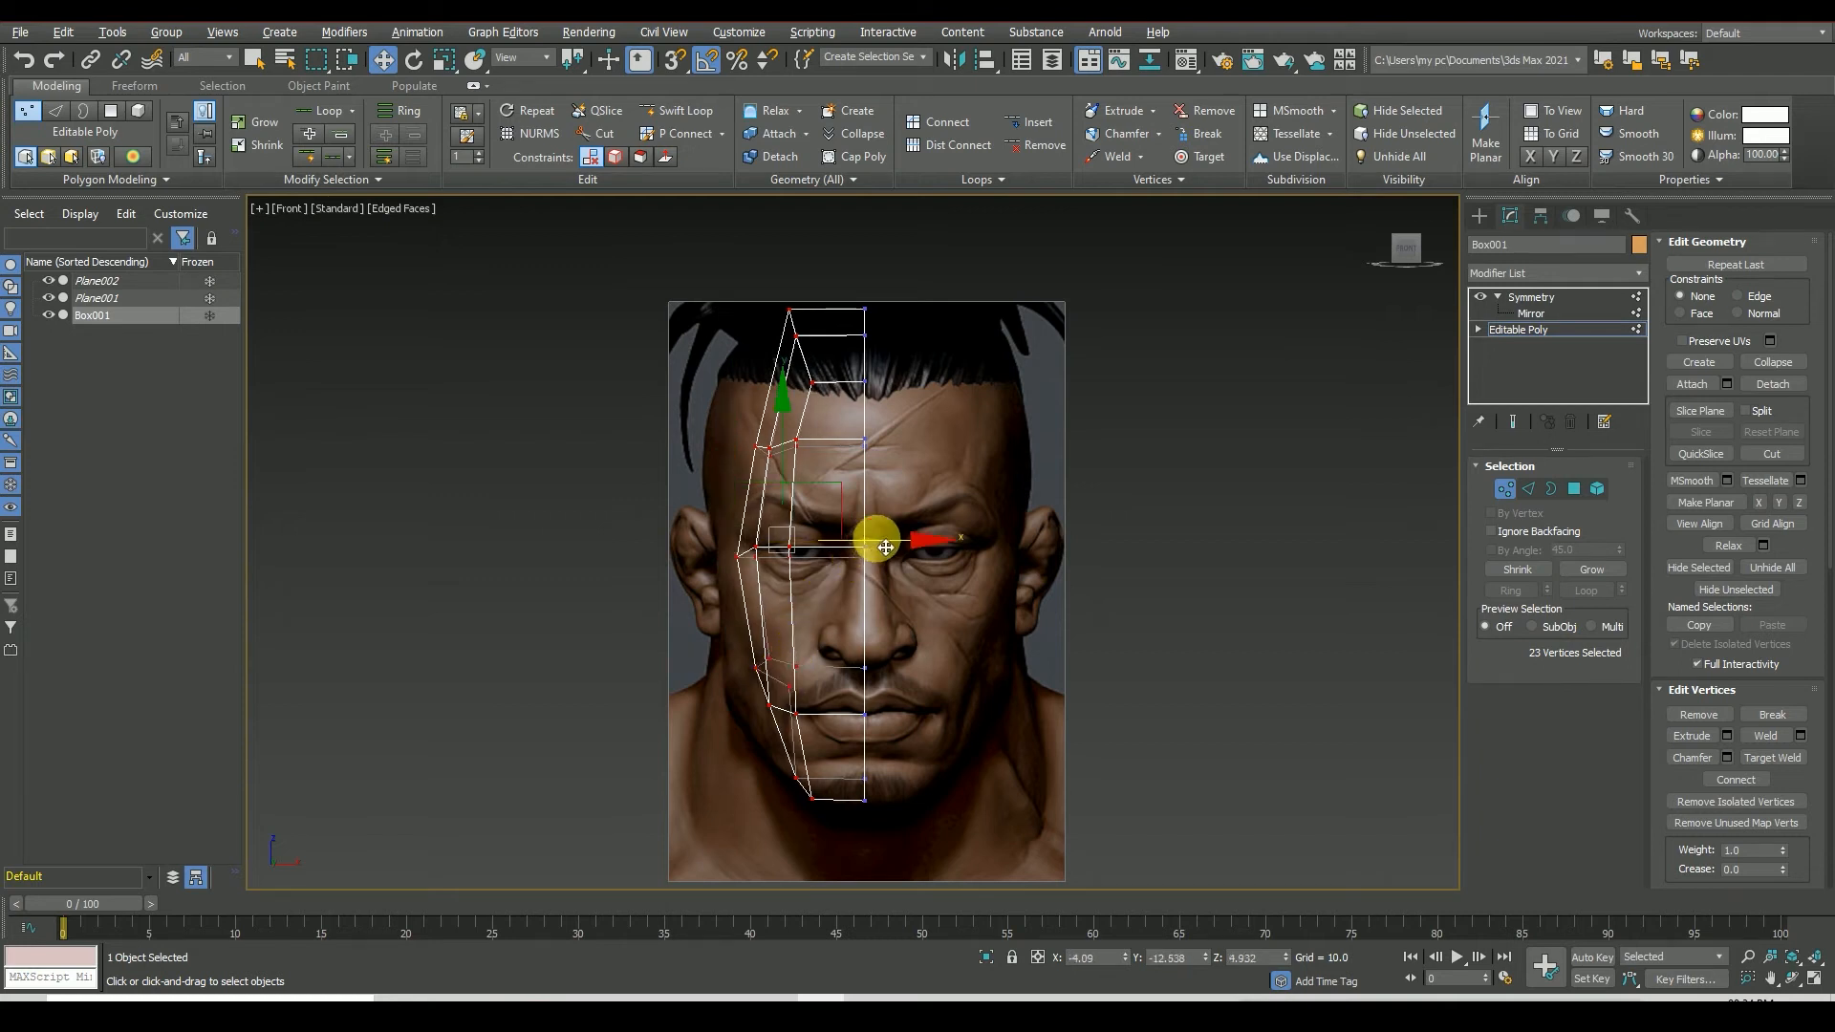
left_click_drag(871, 549, 820, 541)
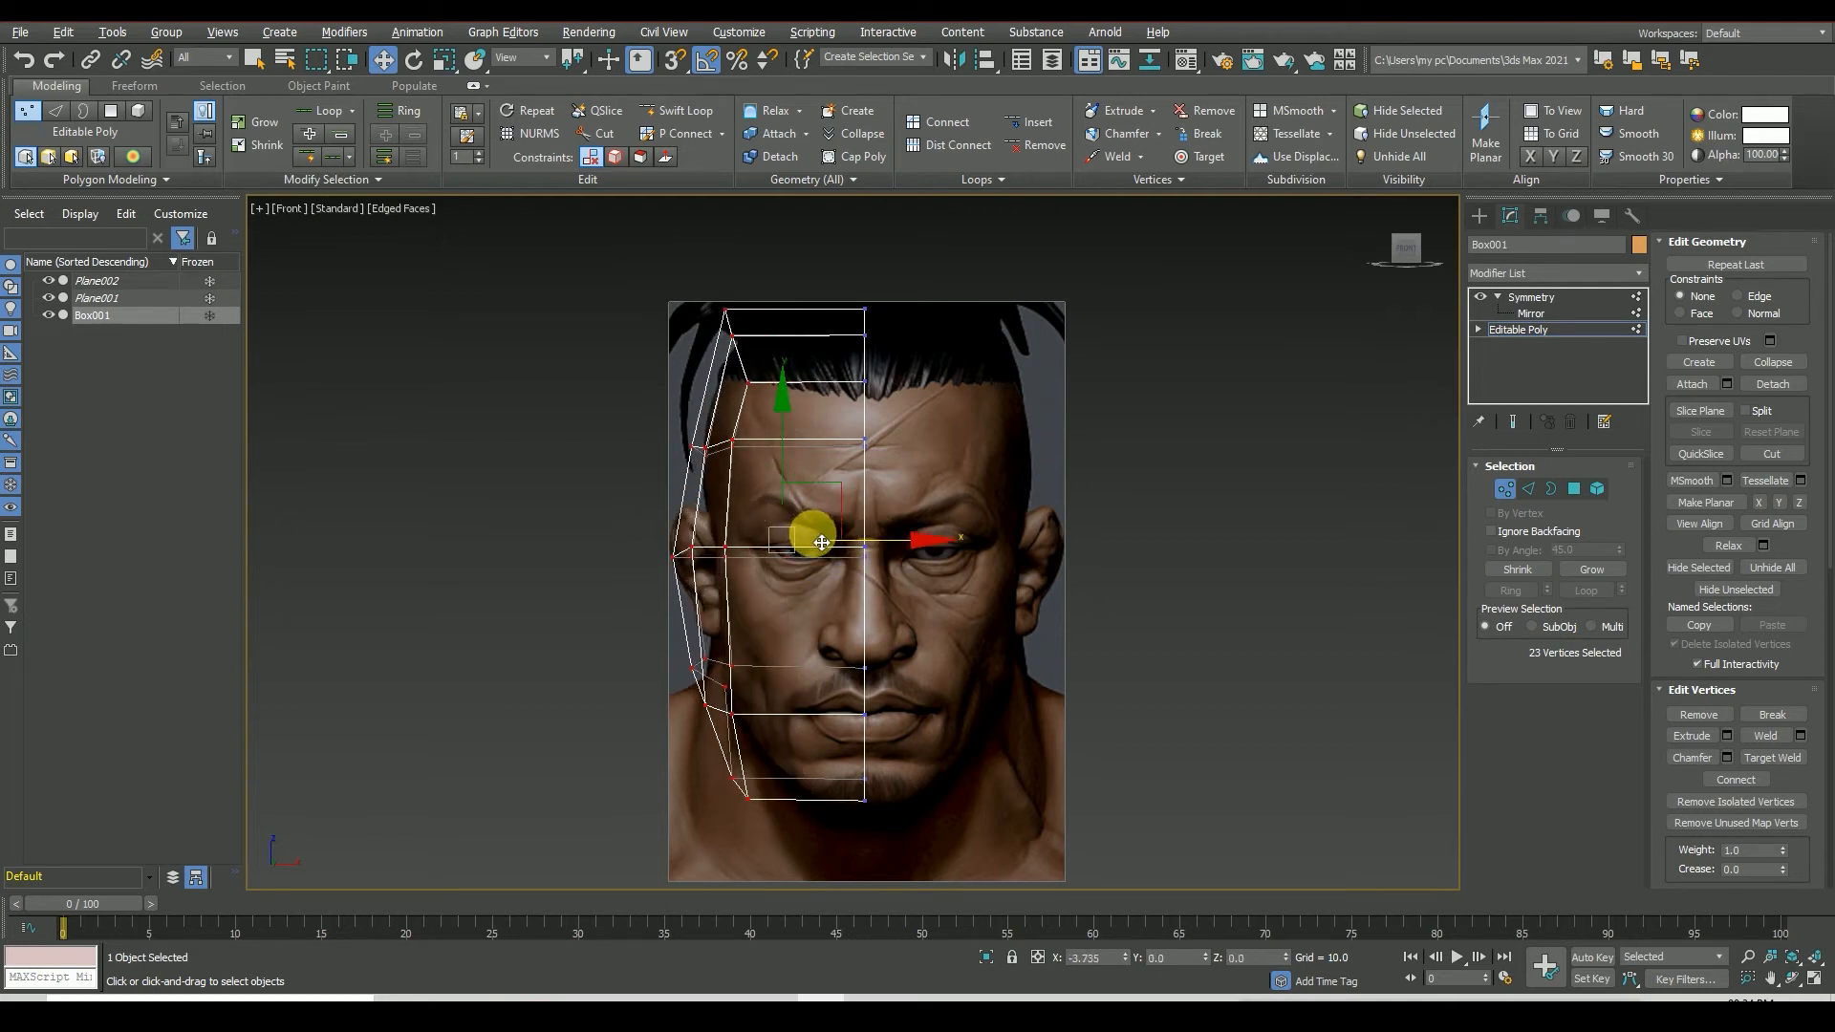
left_click_drag(820, 541, 854, 545)
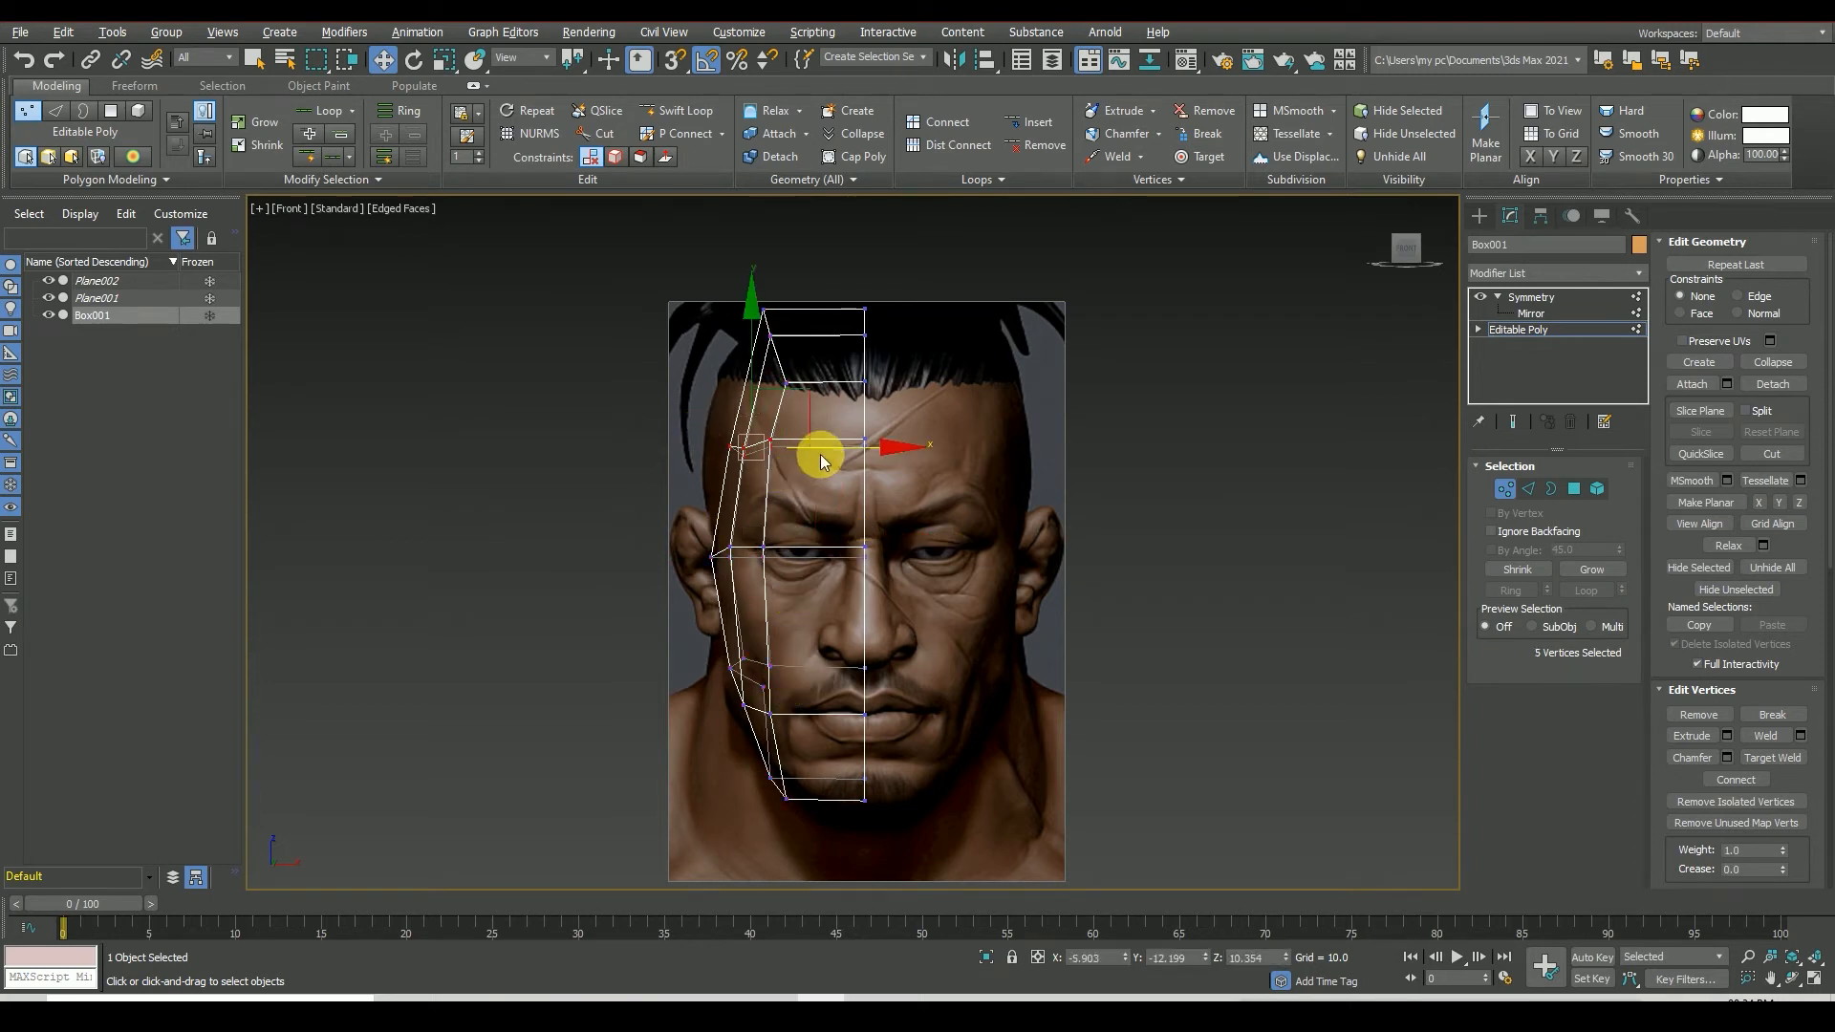
left_click_drag(820, 461, 862, 449)
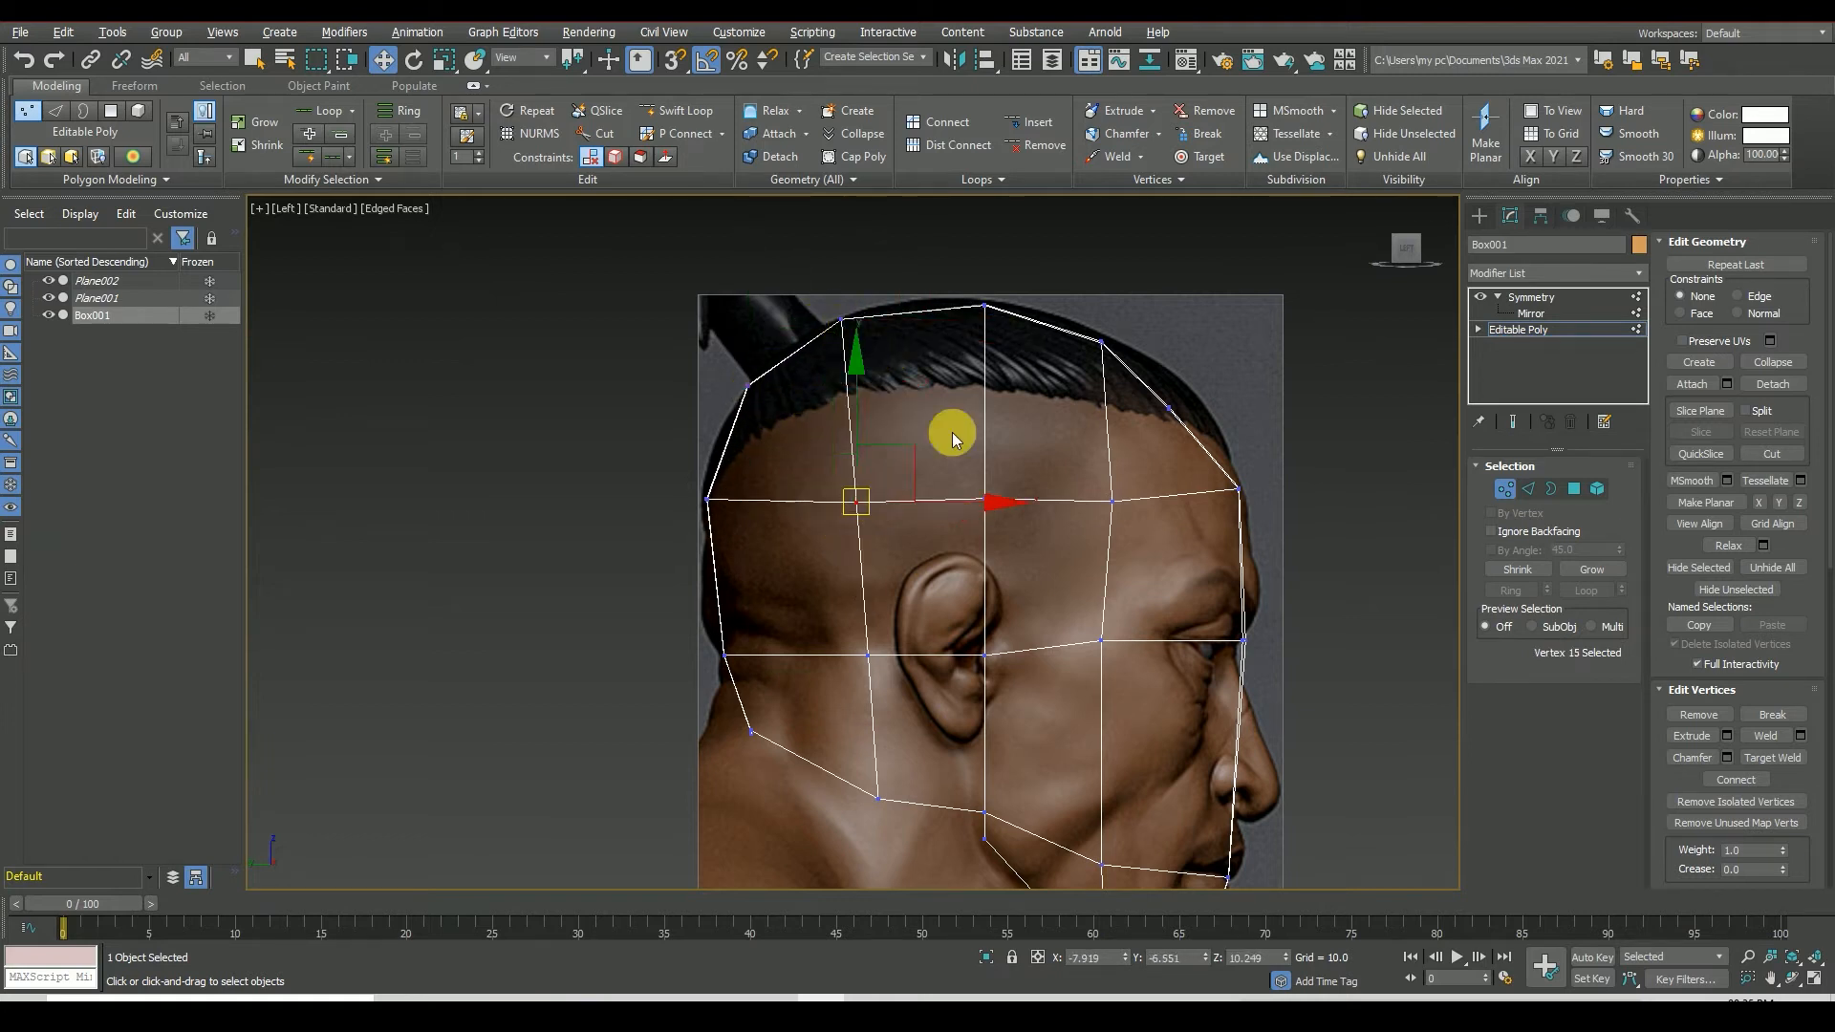
- Switch to Edge sub-object level to extrude the bottom border edges into a neck
left_click(1165, 405)
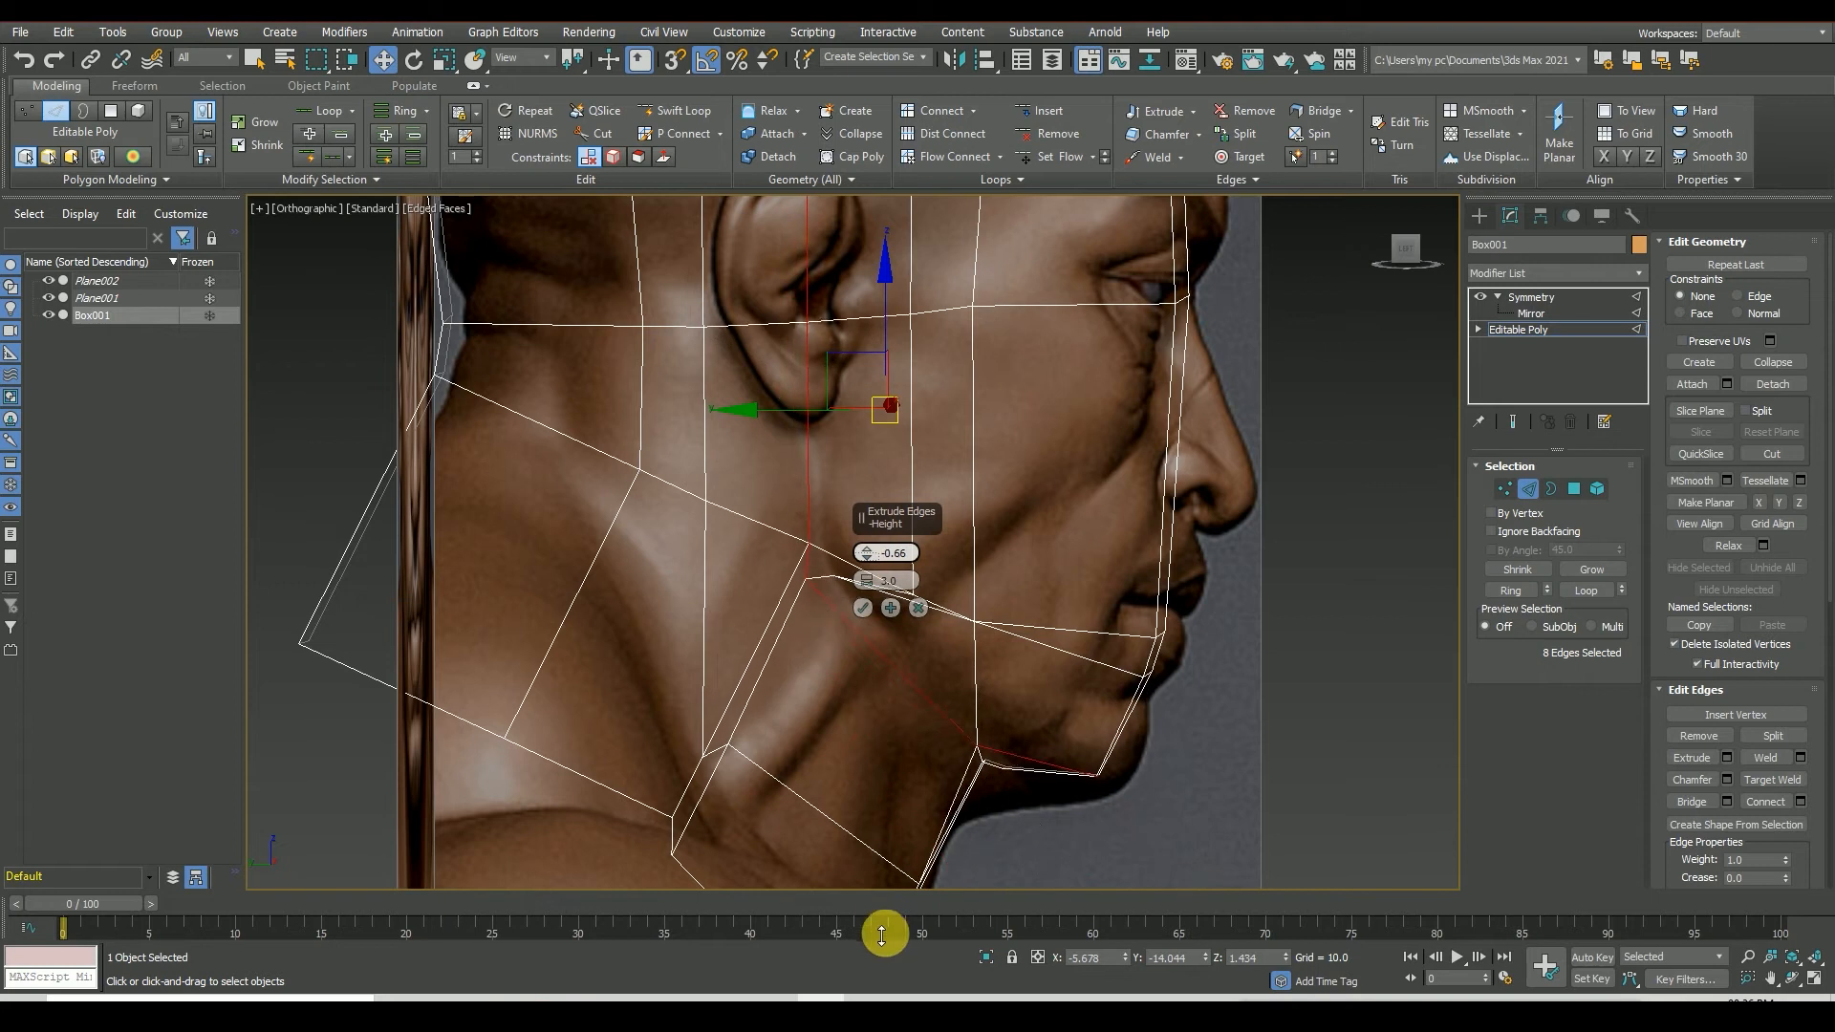
- Move the extruded edges down to lengthen the neck below the jaw
left_click_drag(885, 550, 889, 872)
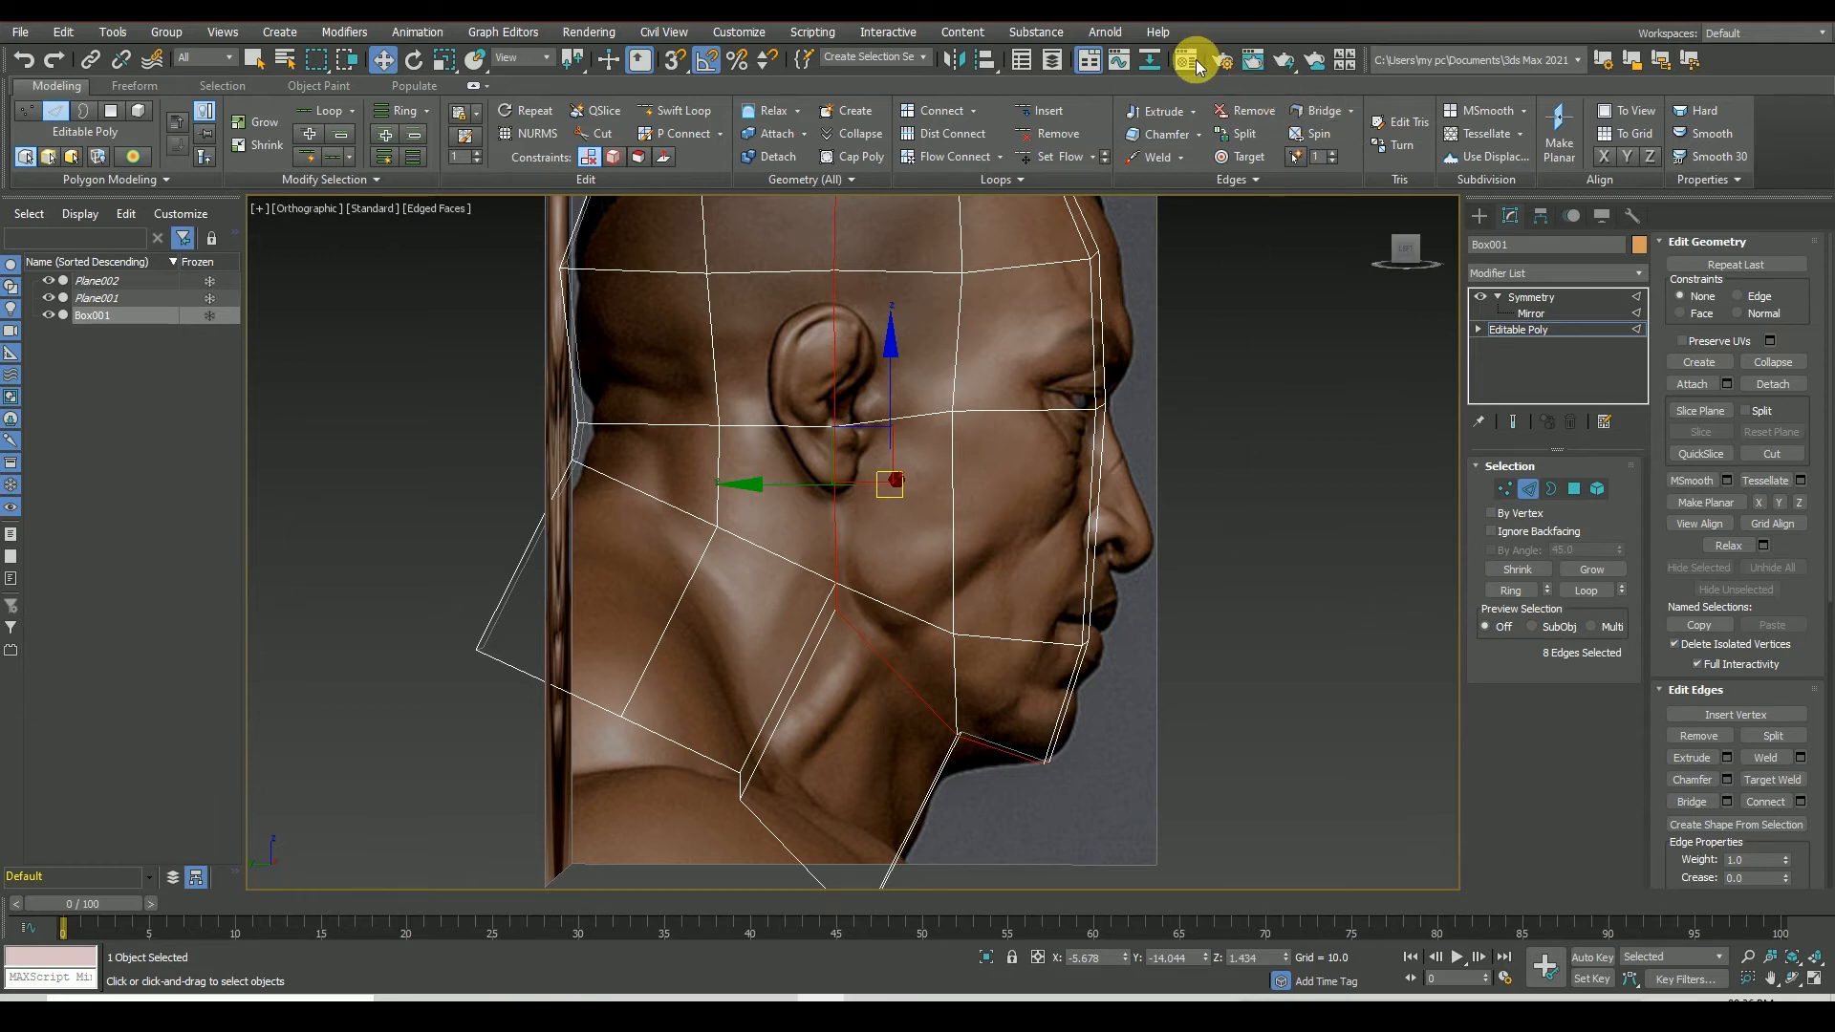
left_click(1192, 59)
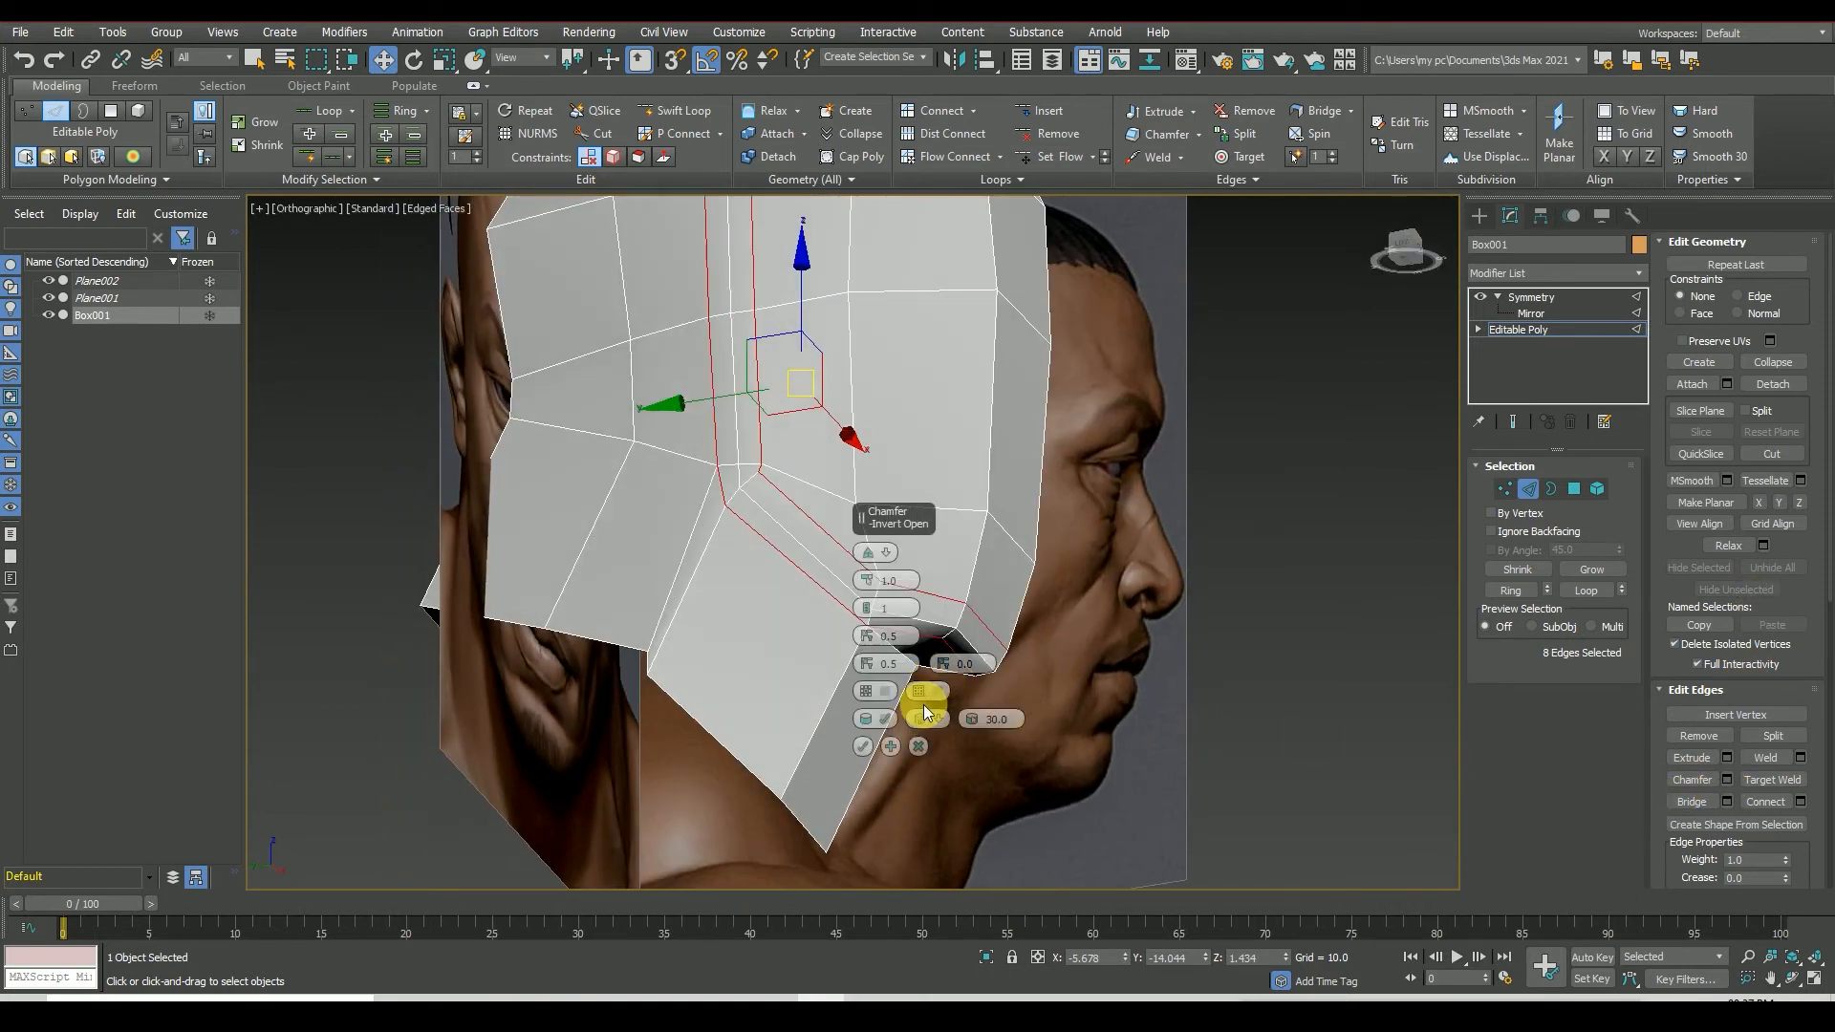
mouse_move(870, 612)
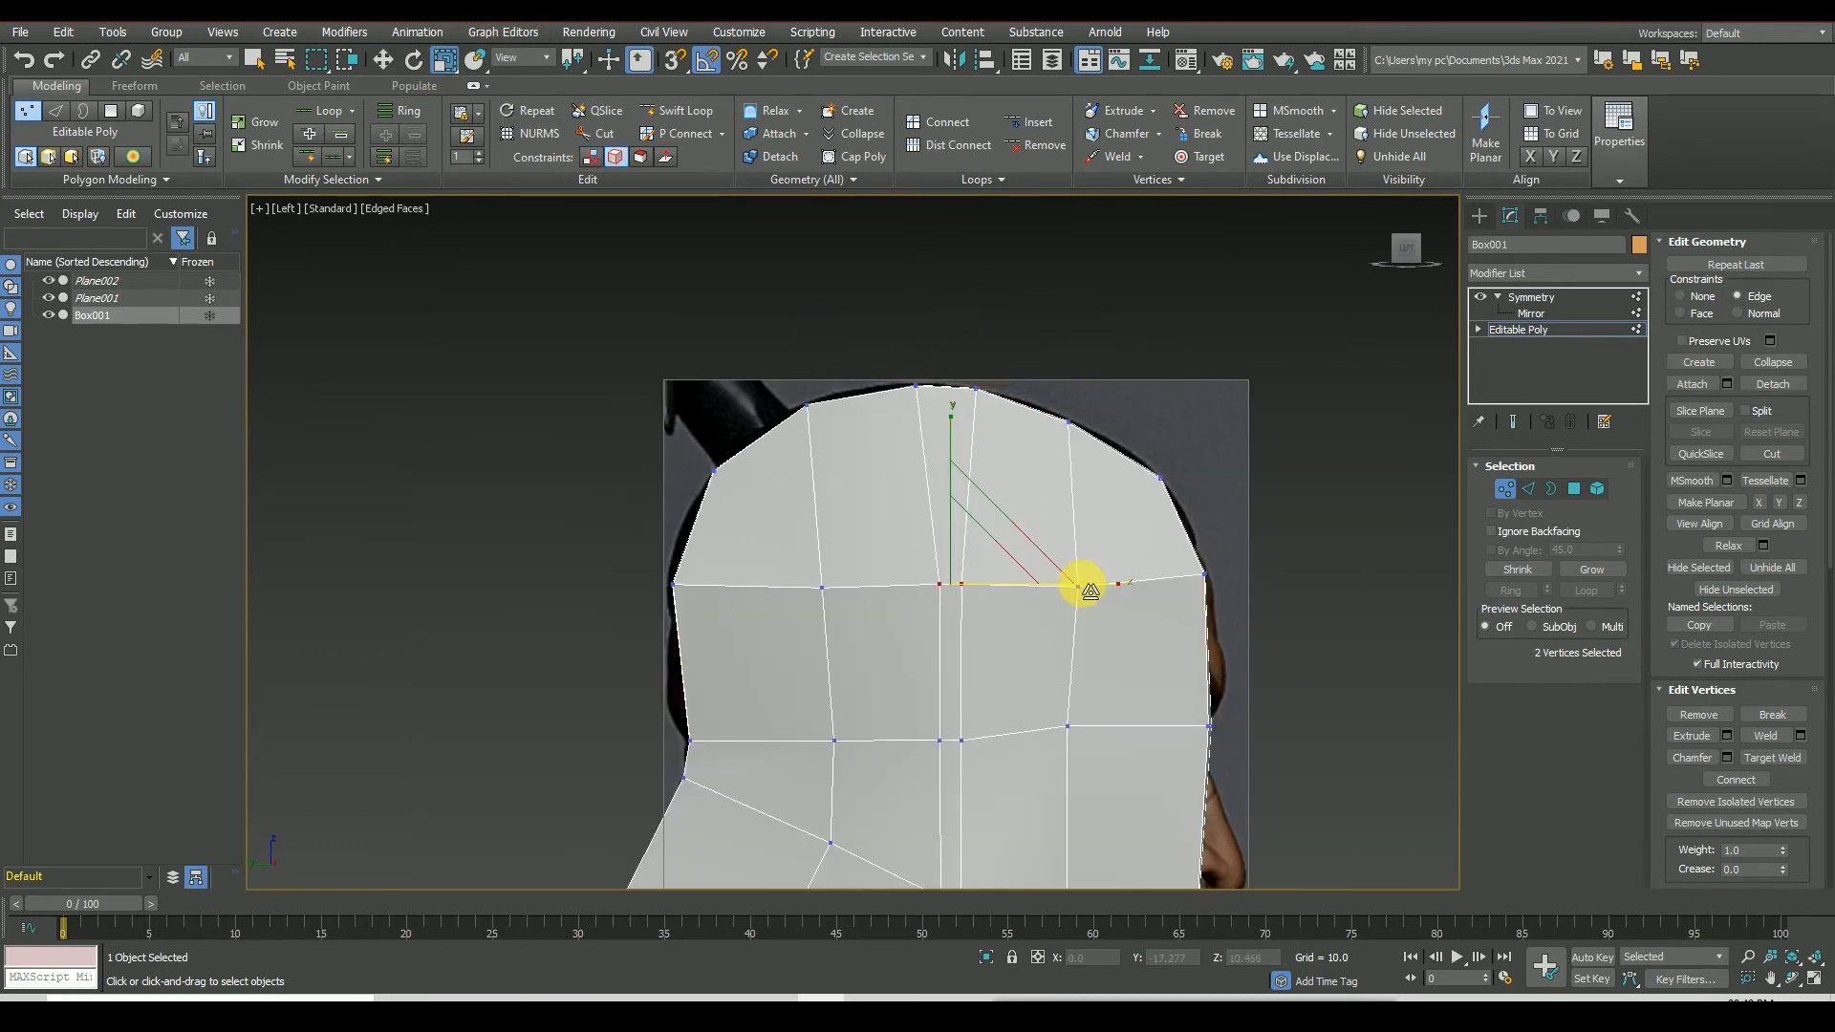
- Slide a crown vertex along its edge to refine the cage over the front face
left_click_drag(1082, 586, 1087, 743)
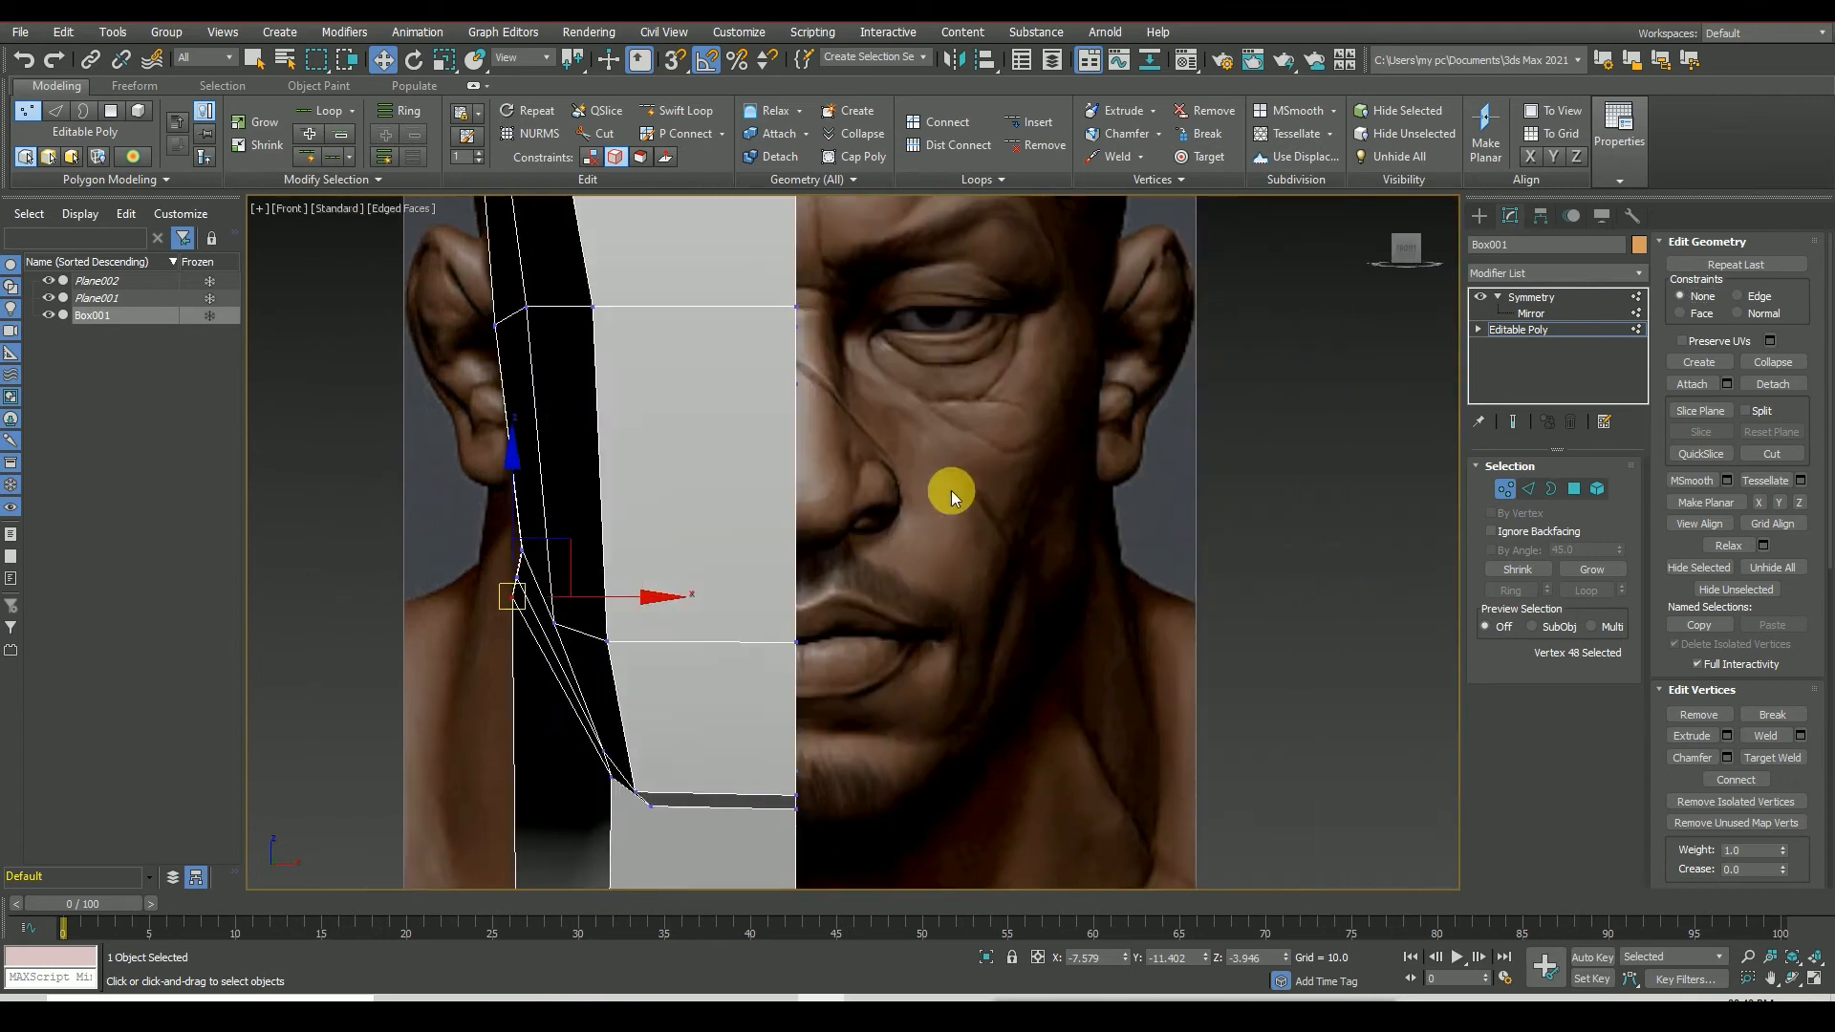
left_click(1185, 59)
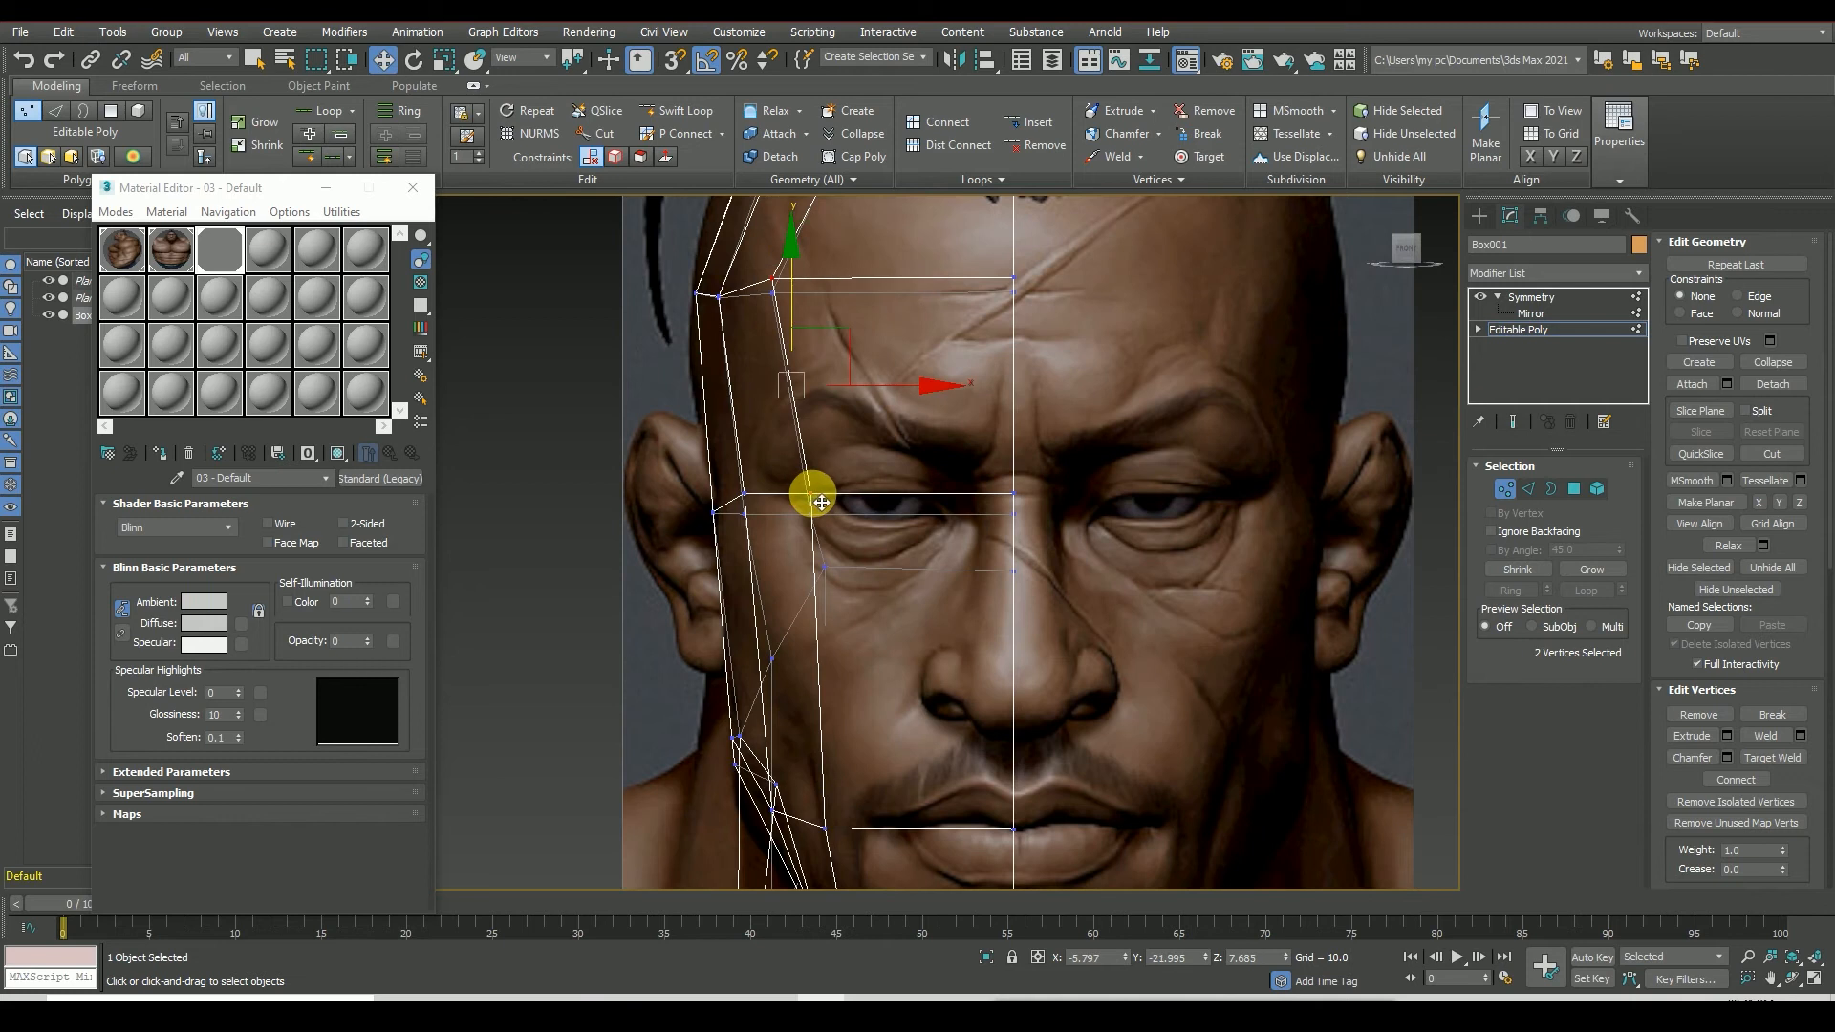
- Refit the eye-area vertices to the side reference and add MeshSmooth below Symmetry
left_click_drag(814, 501, 839, 329)
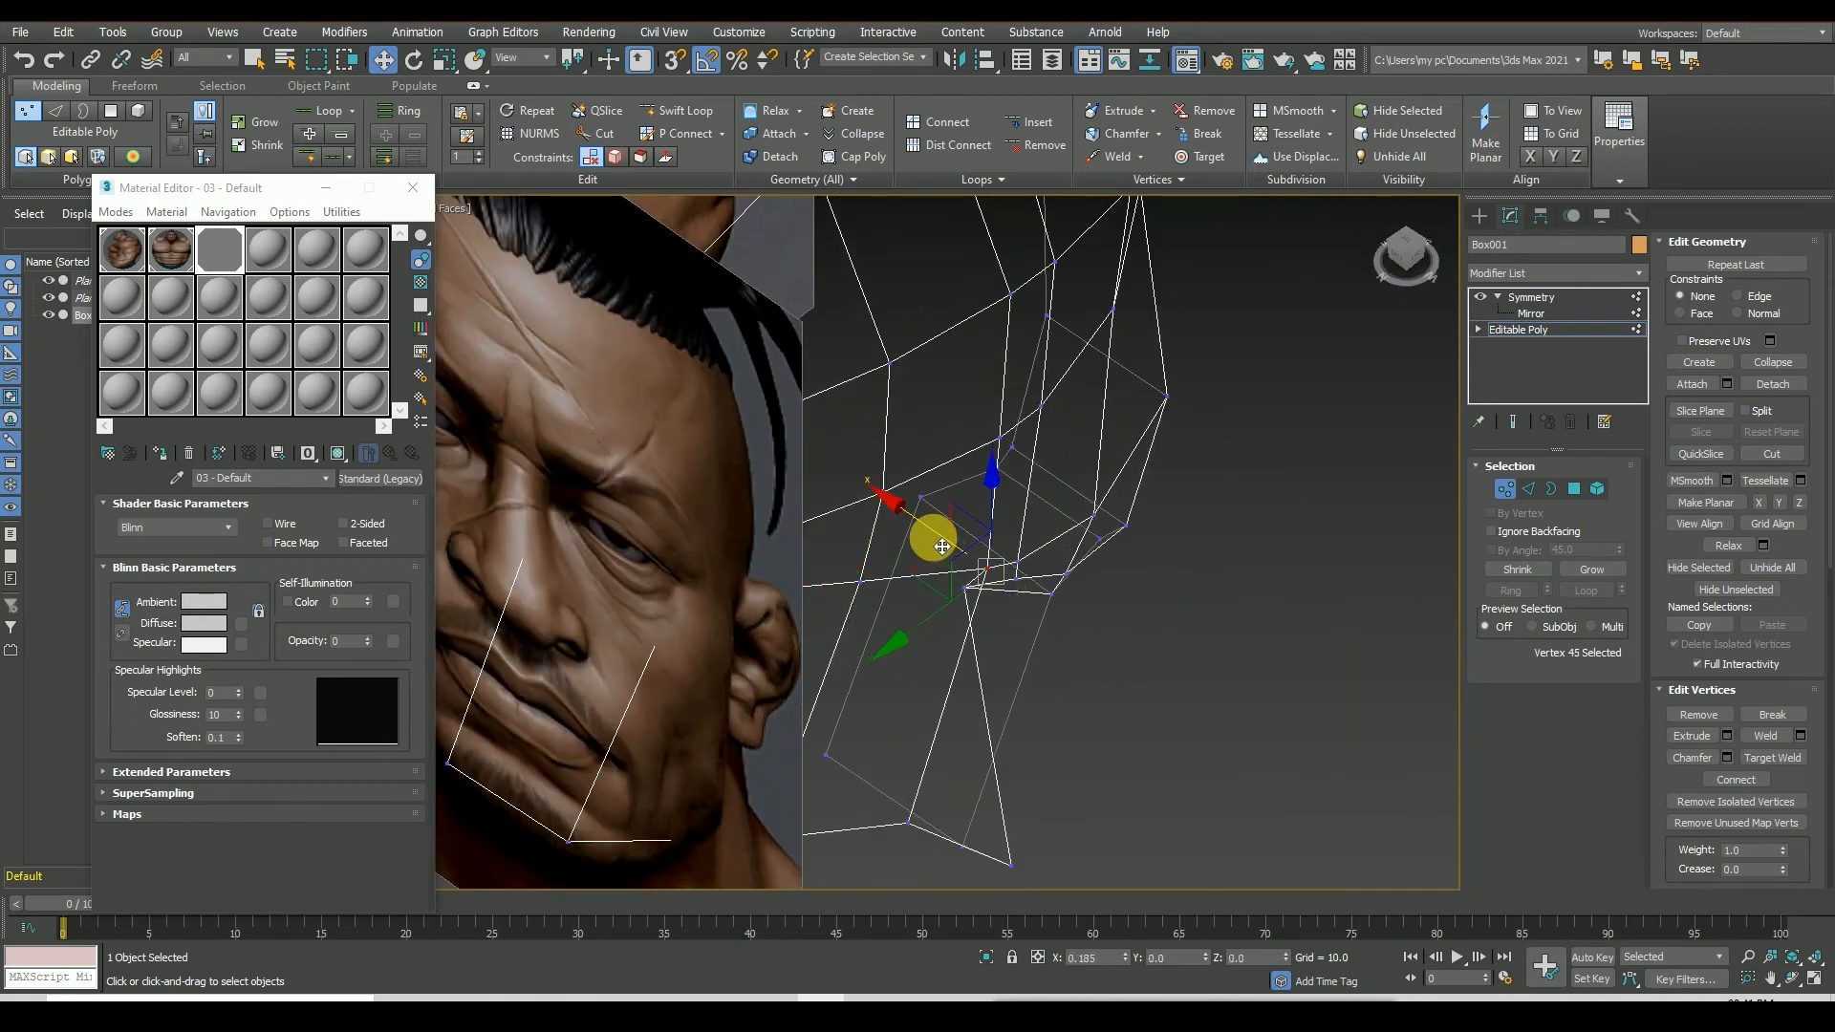
left_click_drag(942, 545, 982, 573)
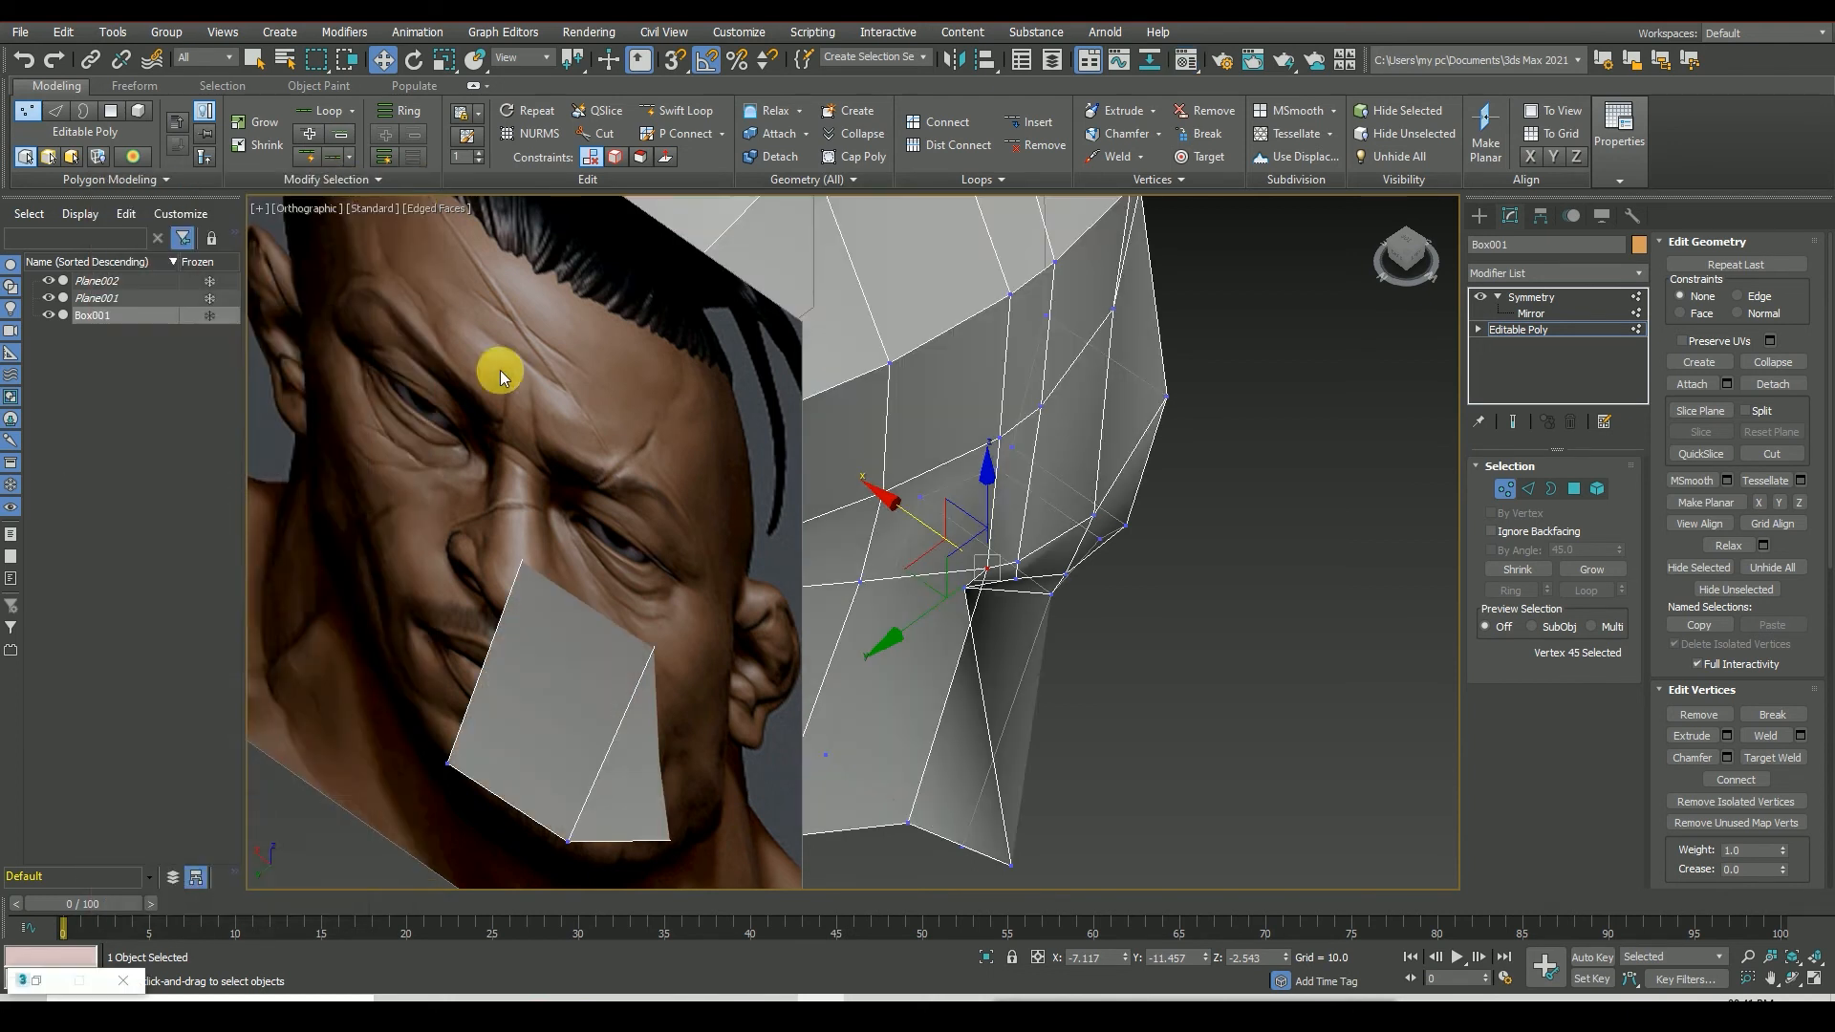
left_click(1563, 273)
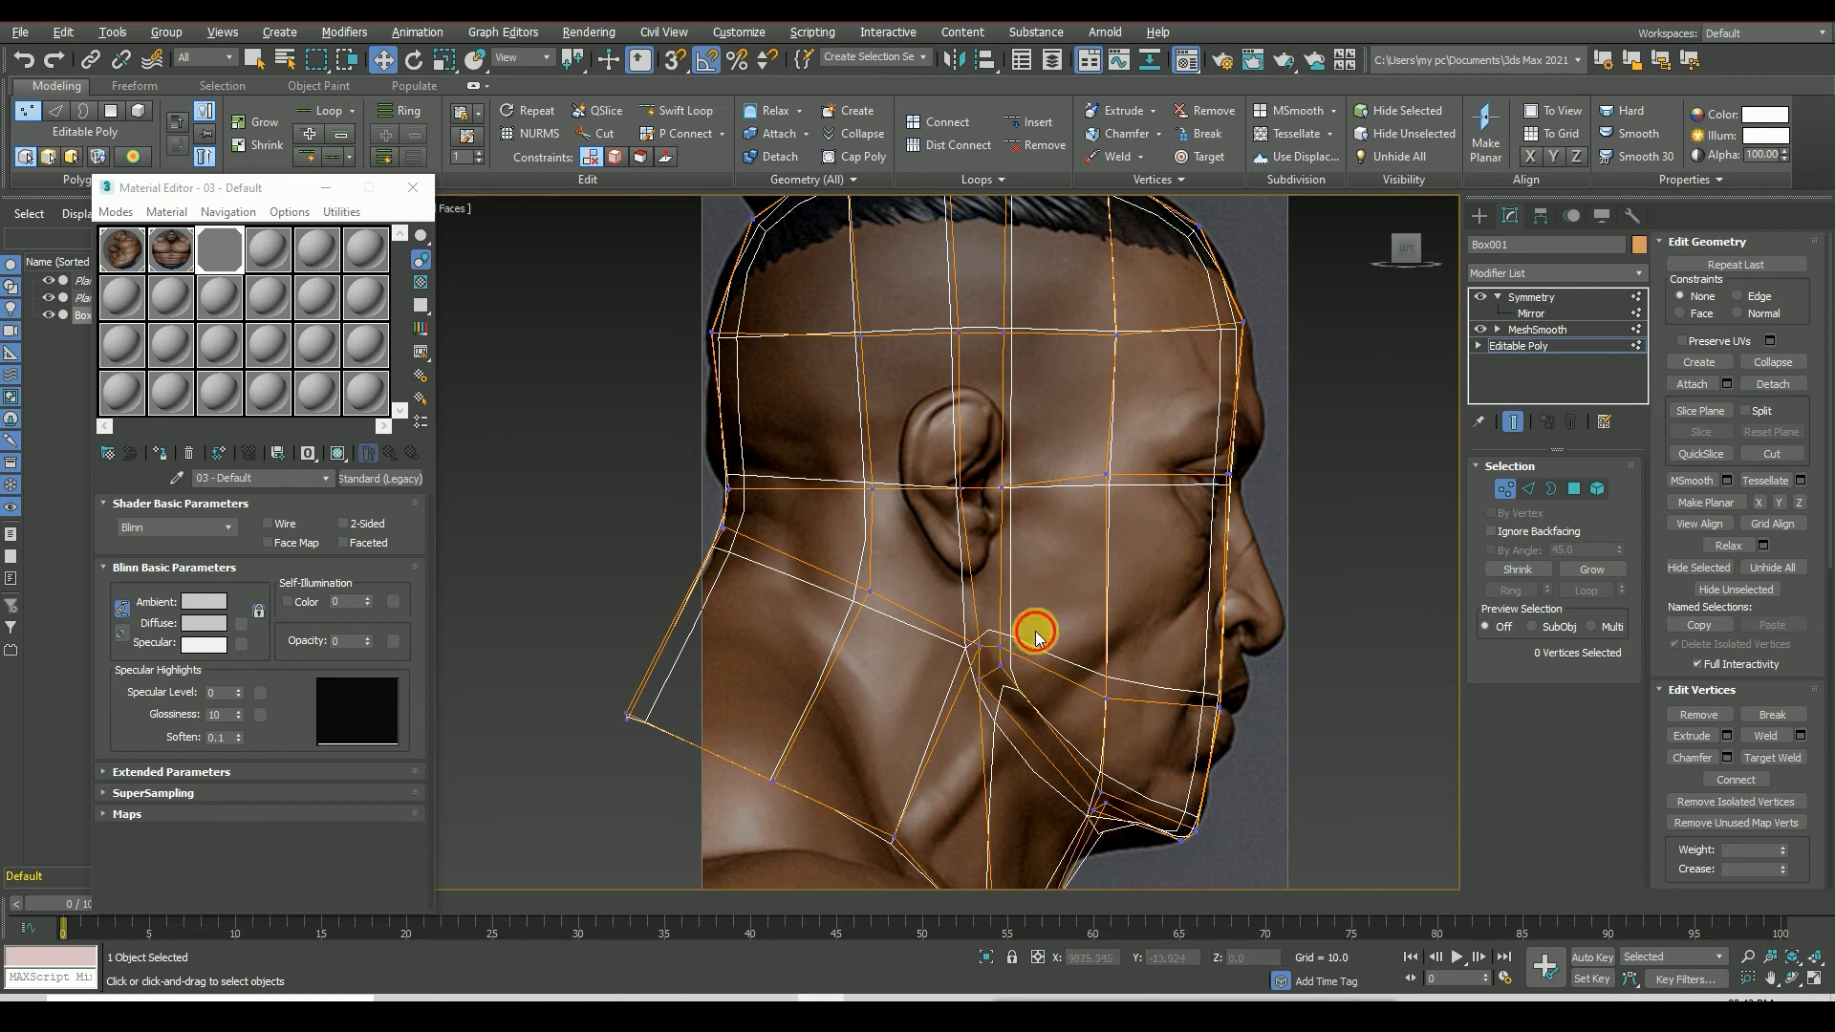
- Show the head opaque white with the full modifier stack applied under Symmetry
left_click(986, 653)
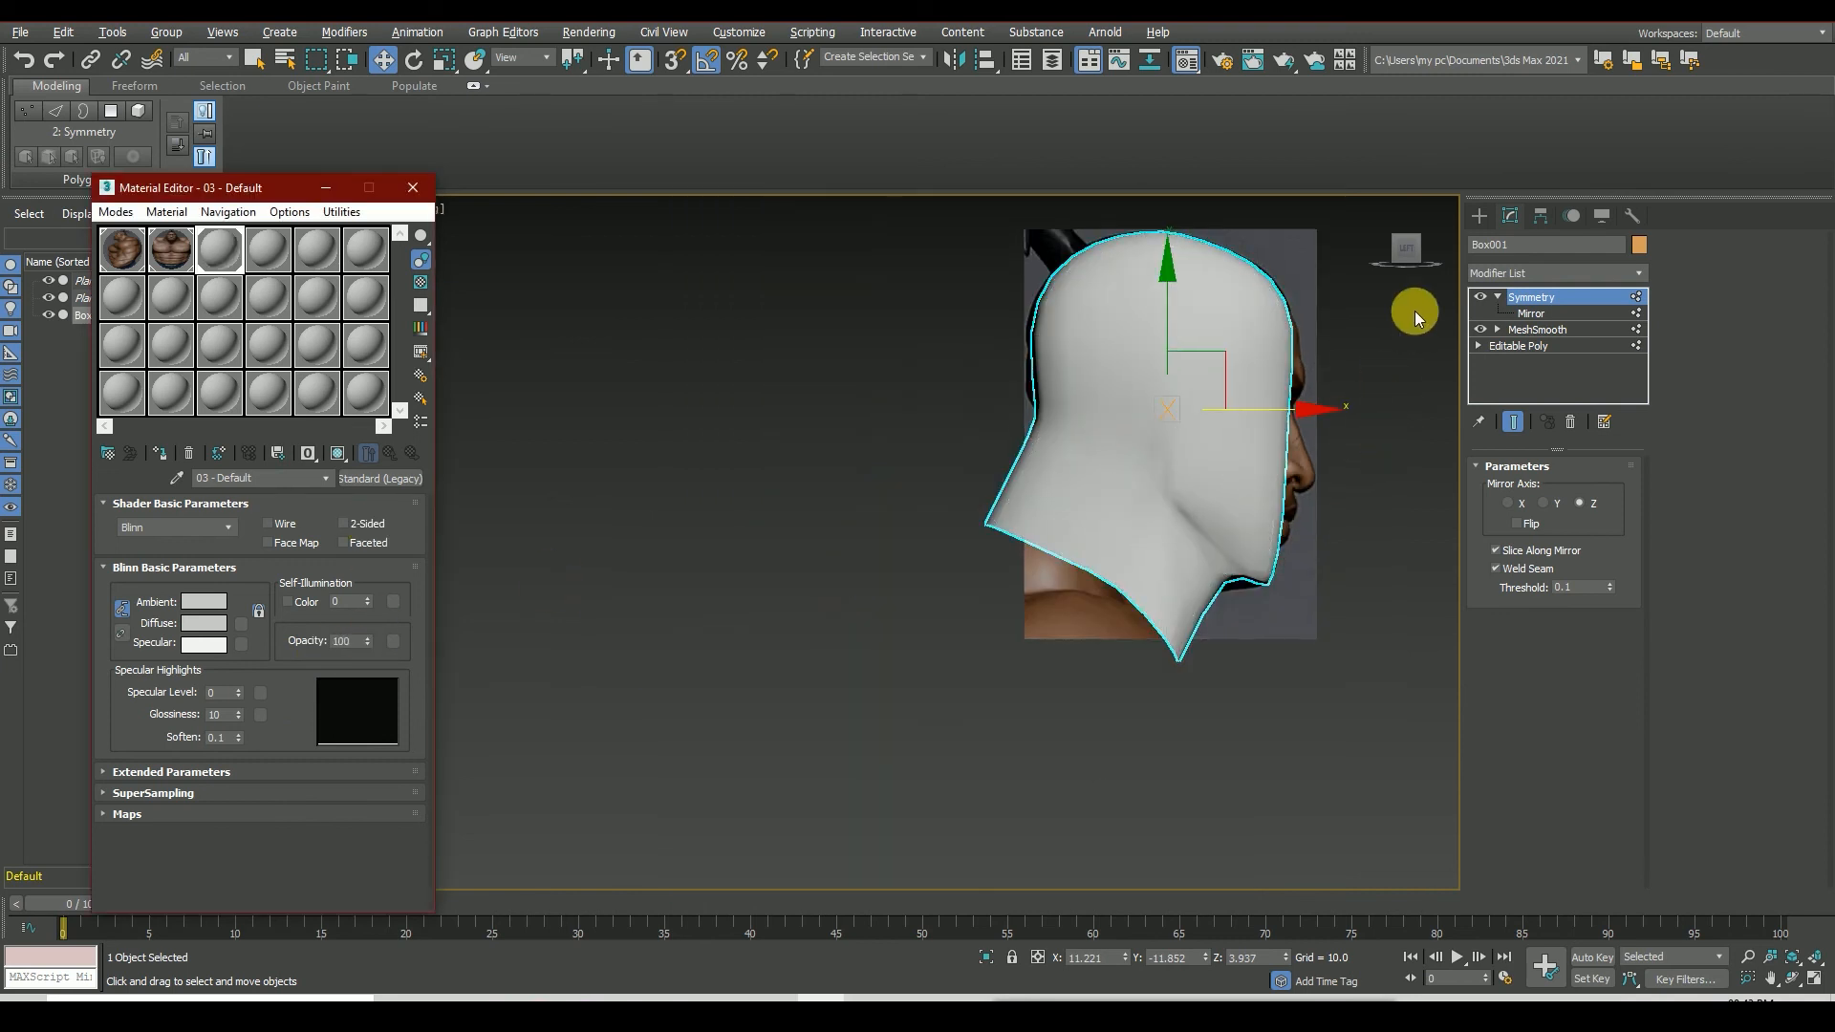
- Check MeshSmooth subdivision, then view the final mirrored smooth head from Left and Perspective
left_click(1537, 329)
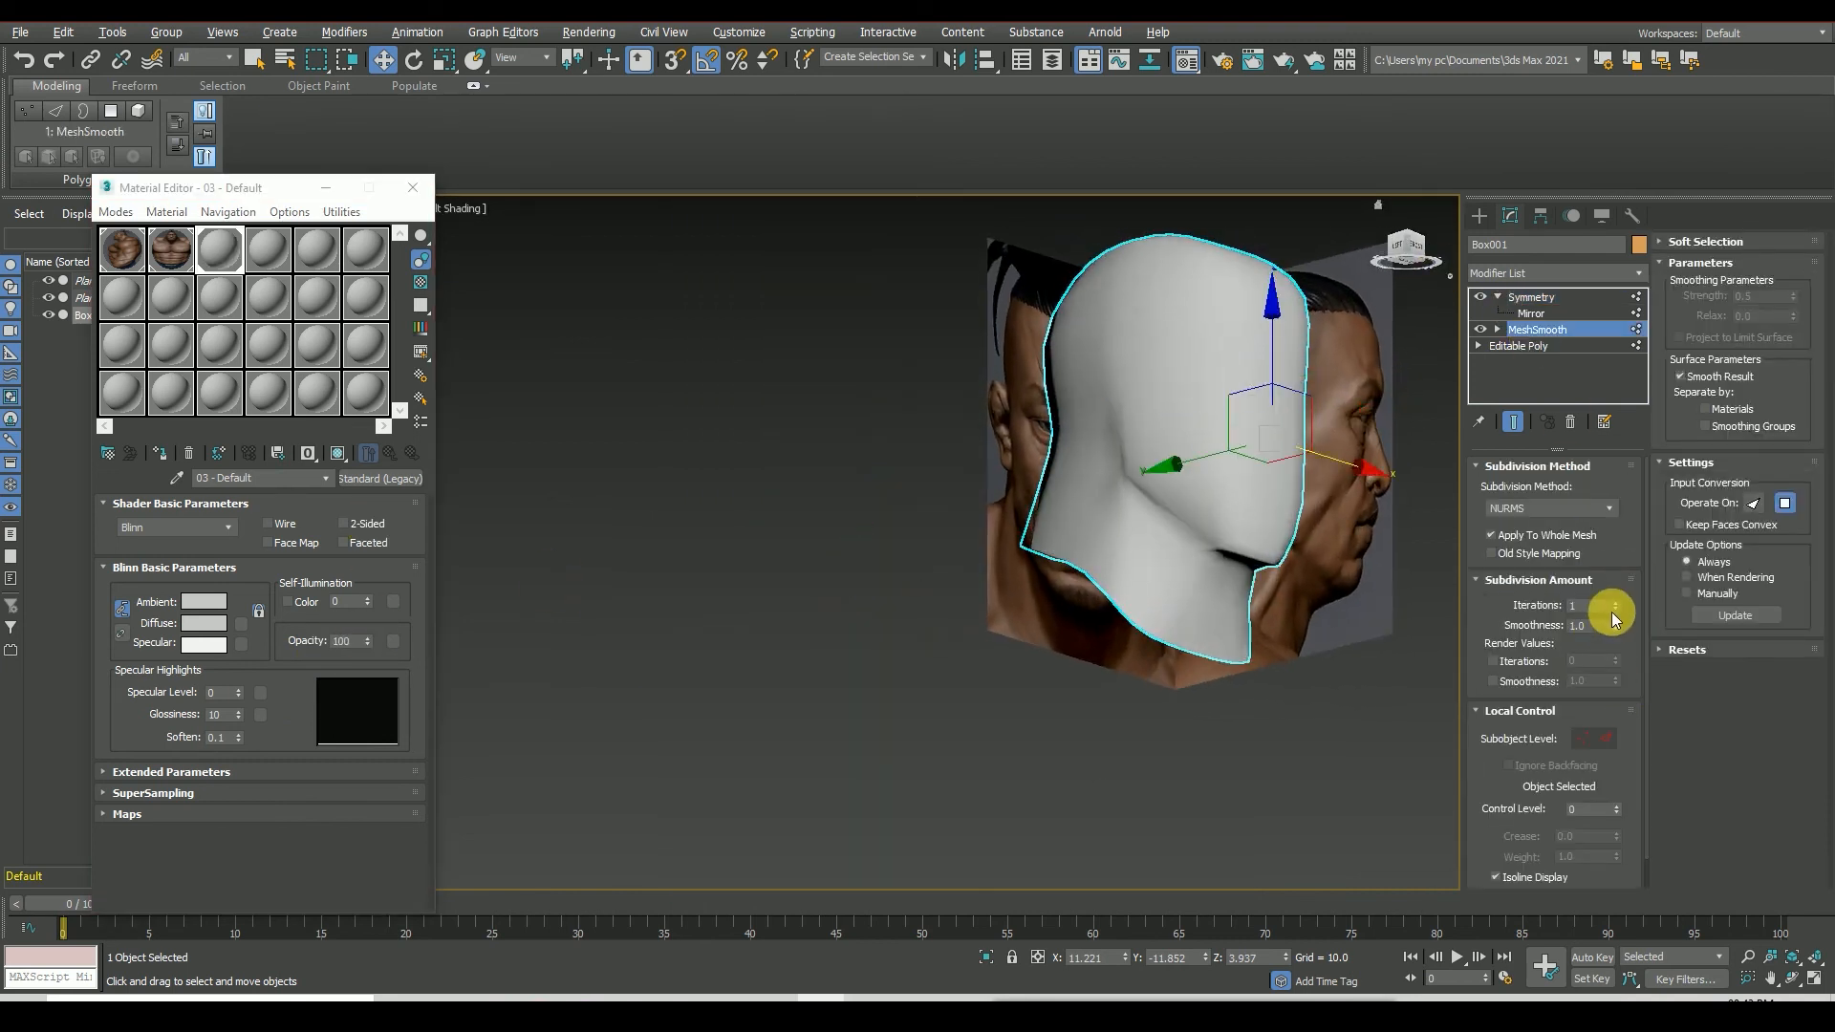
left_click(1533, 296)
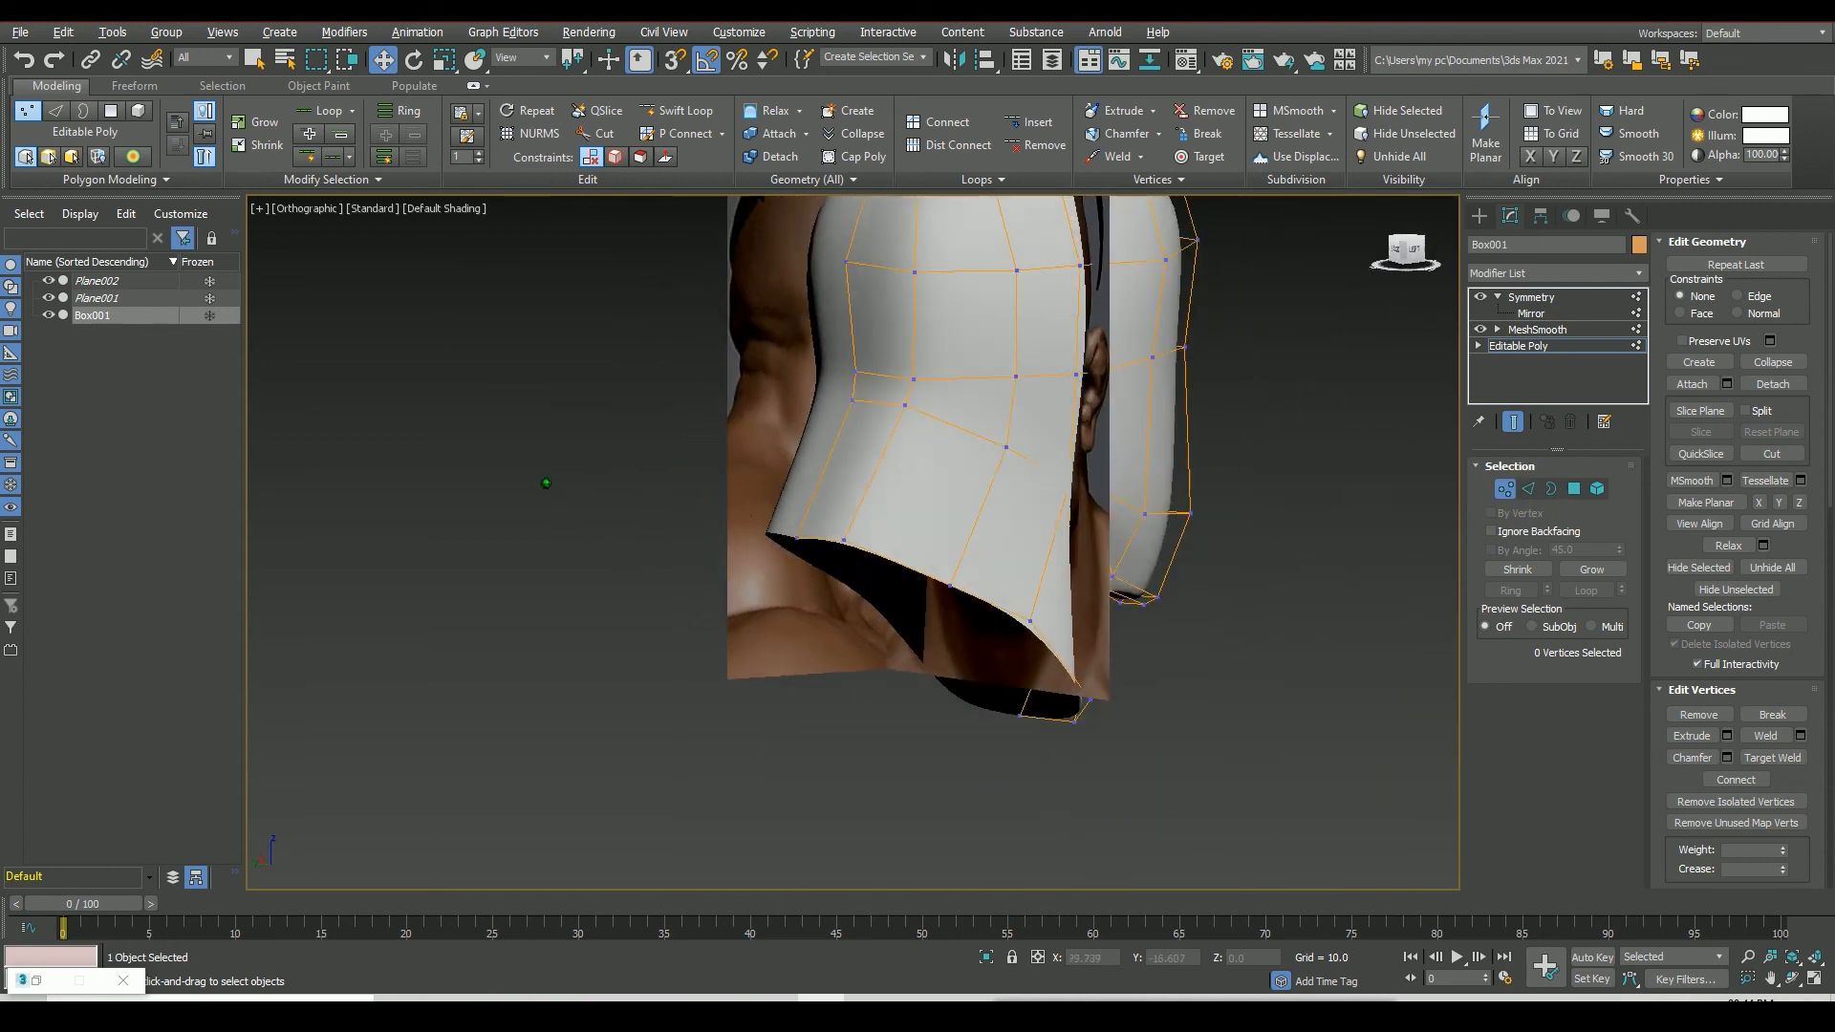
left_click(1399, 257)
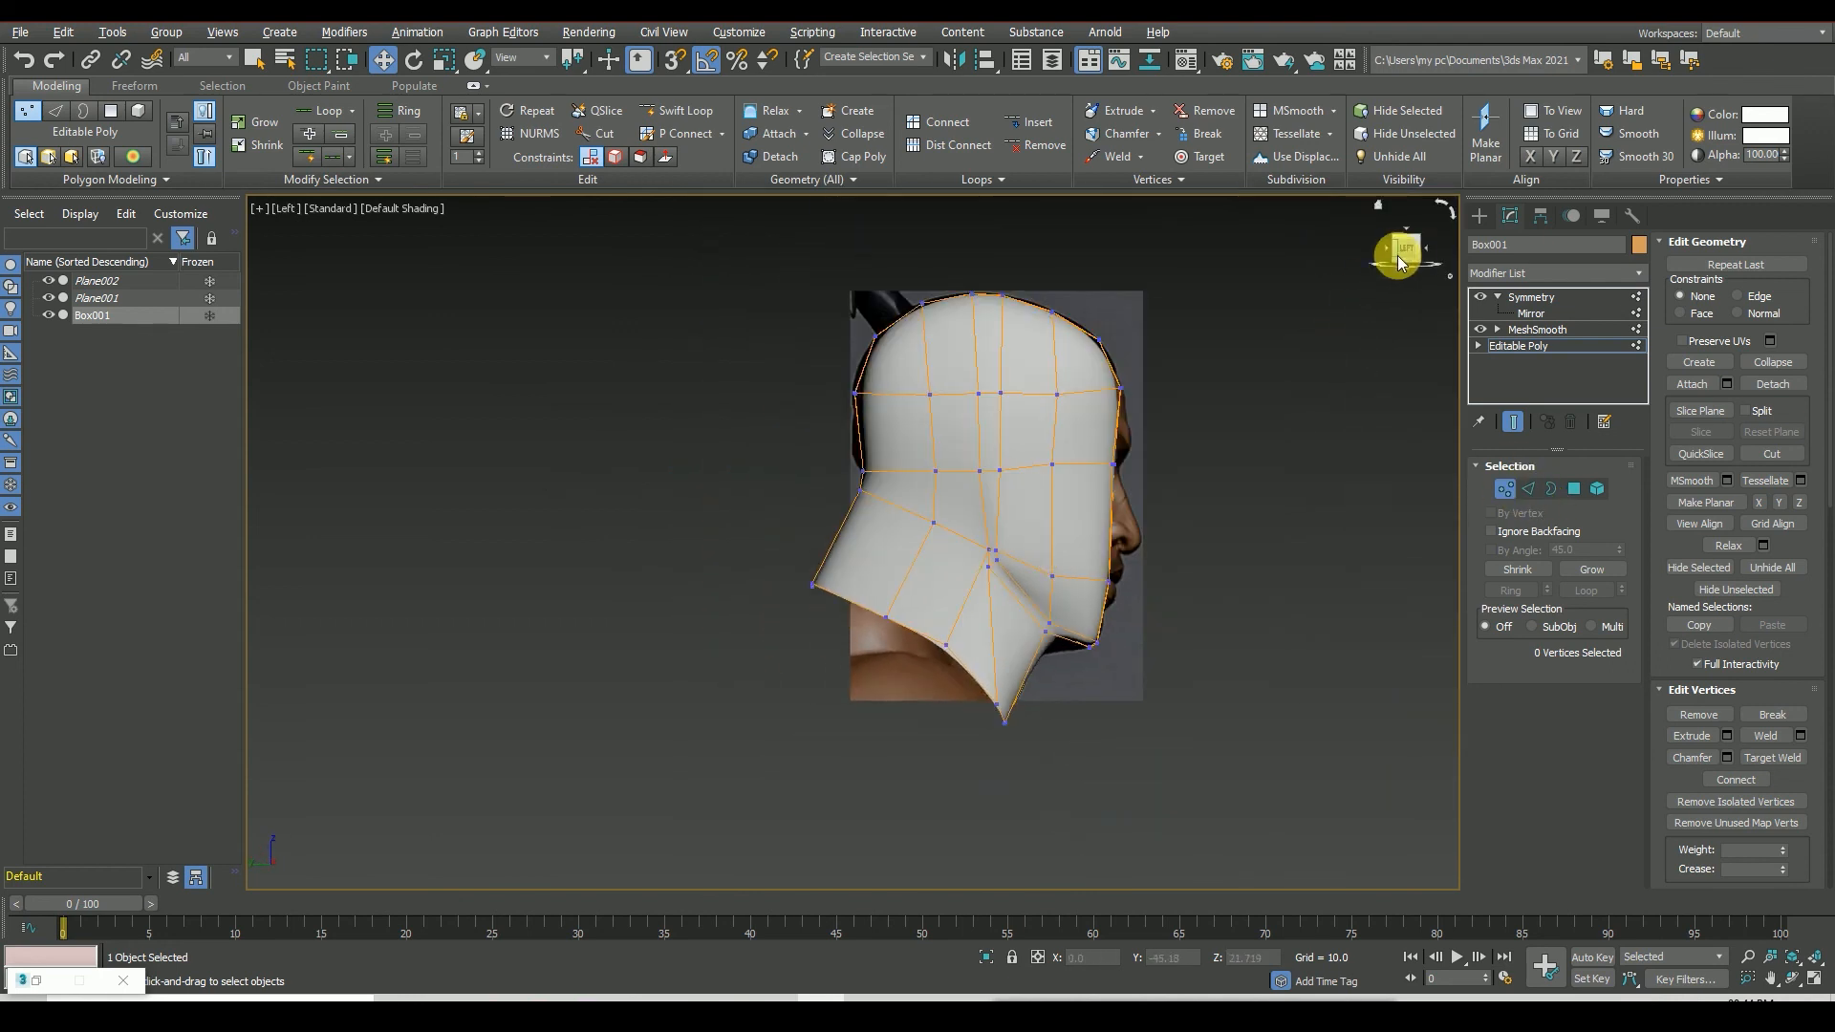
left_click(1533, 296)
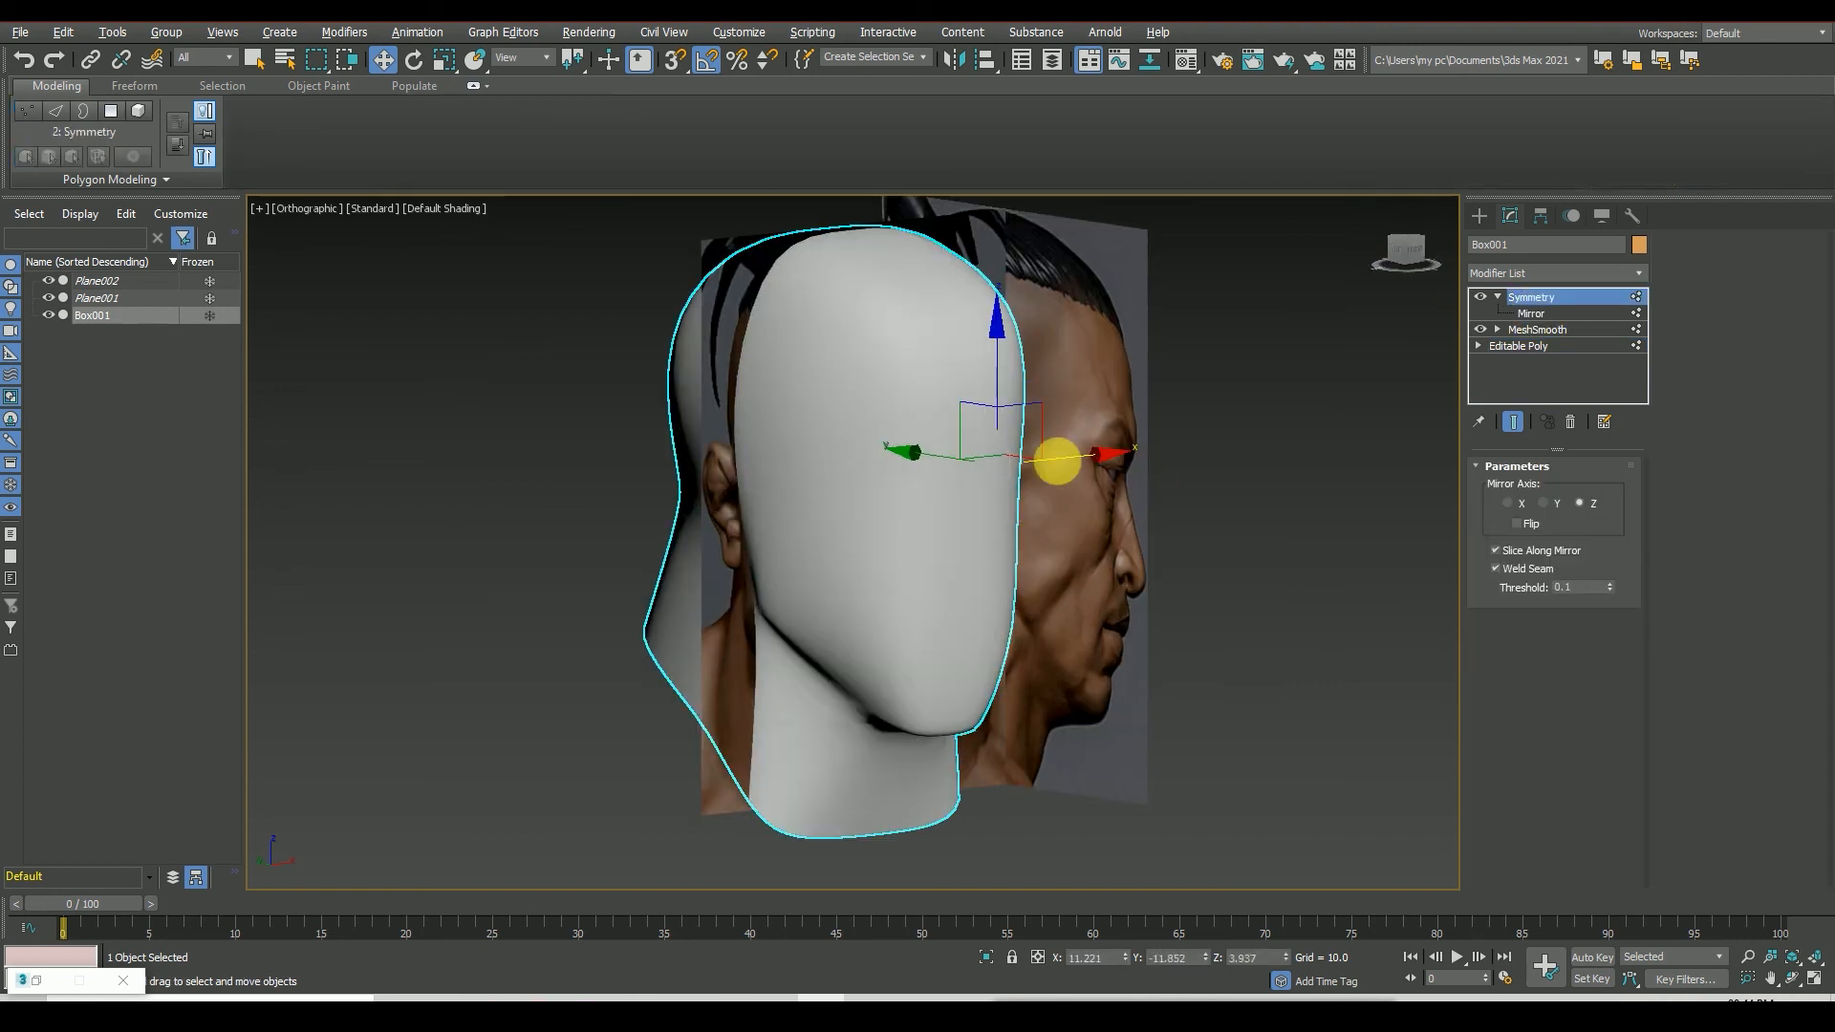